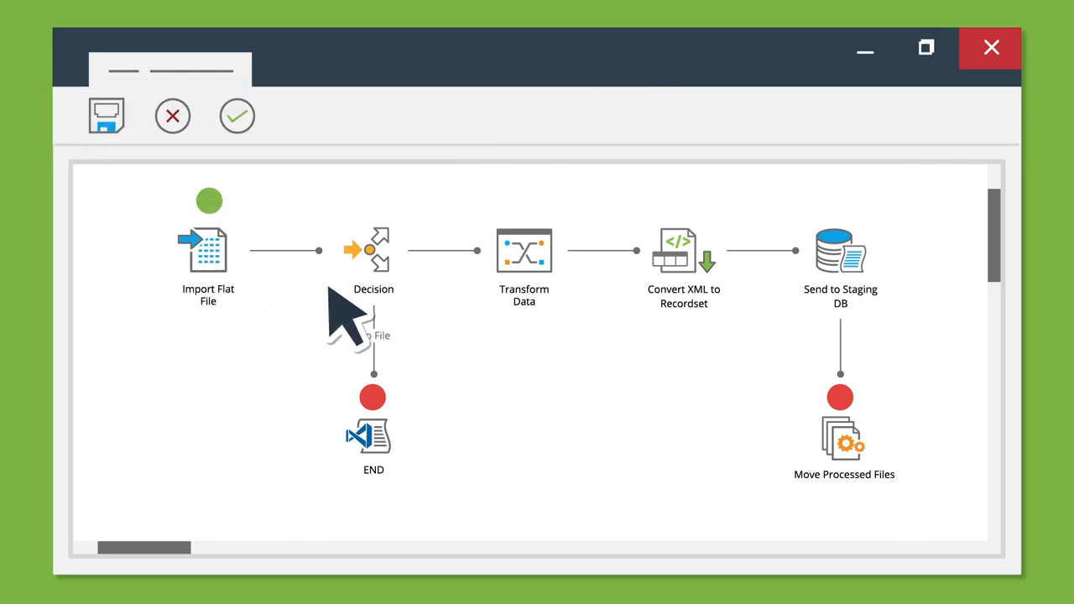
pyautogui.moveTo(374, 251)
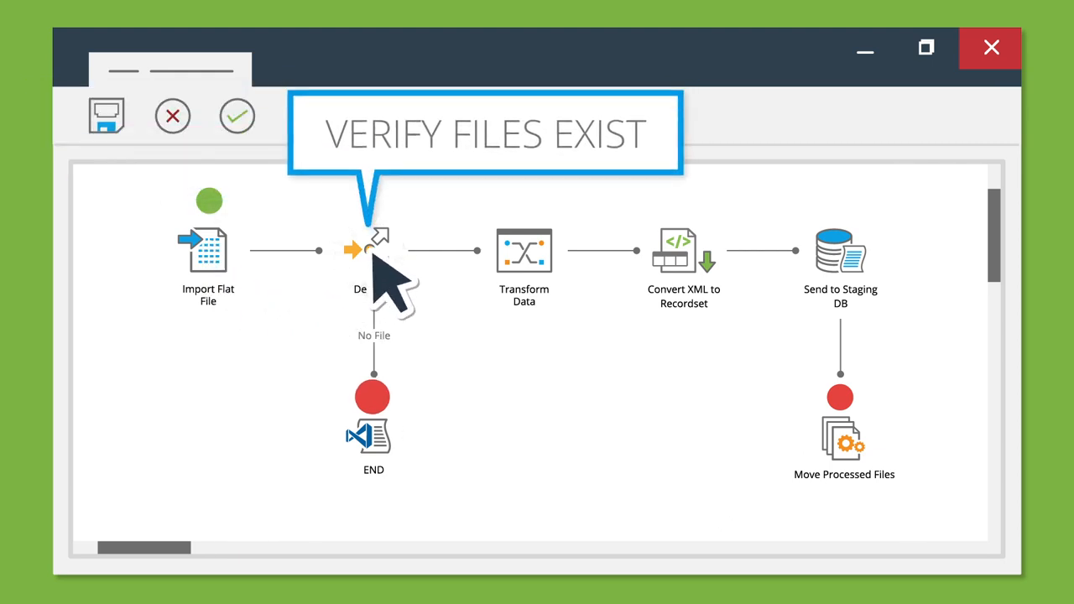
pyautogui.moveTo(462, 323)
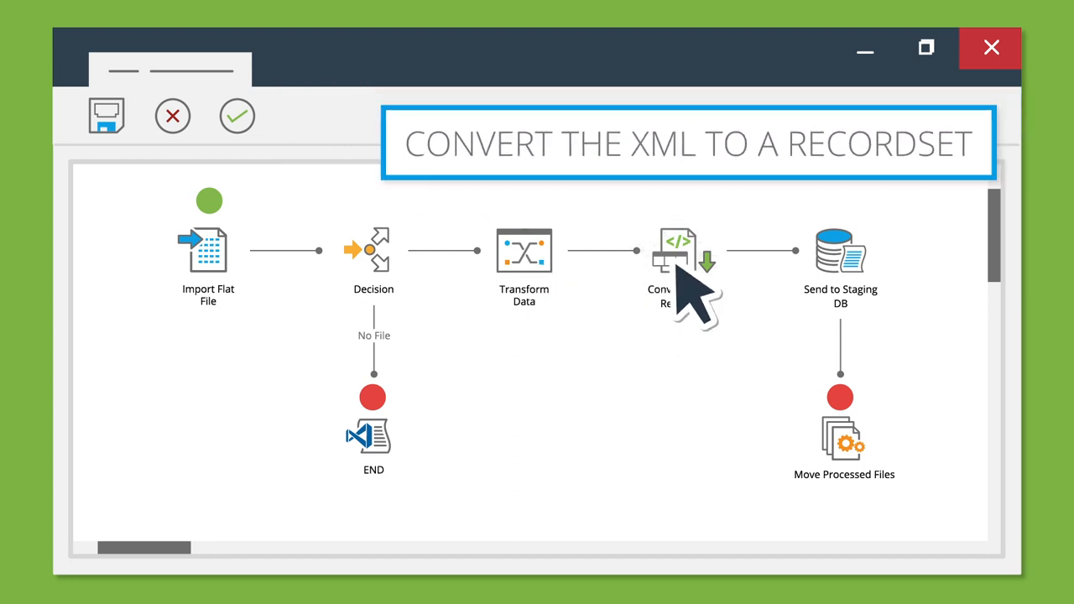
pyautogui.moveTo(840, 252)
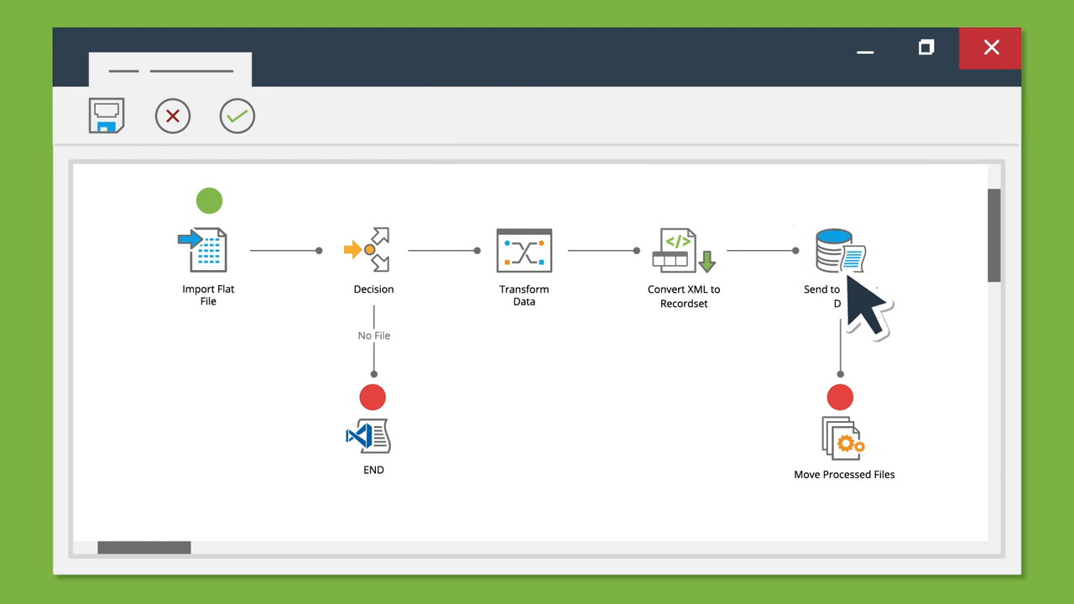
pyautogui.moveTo(844, 441)
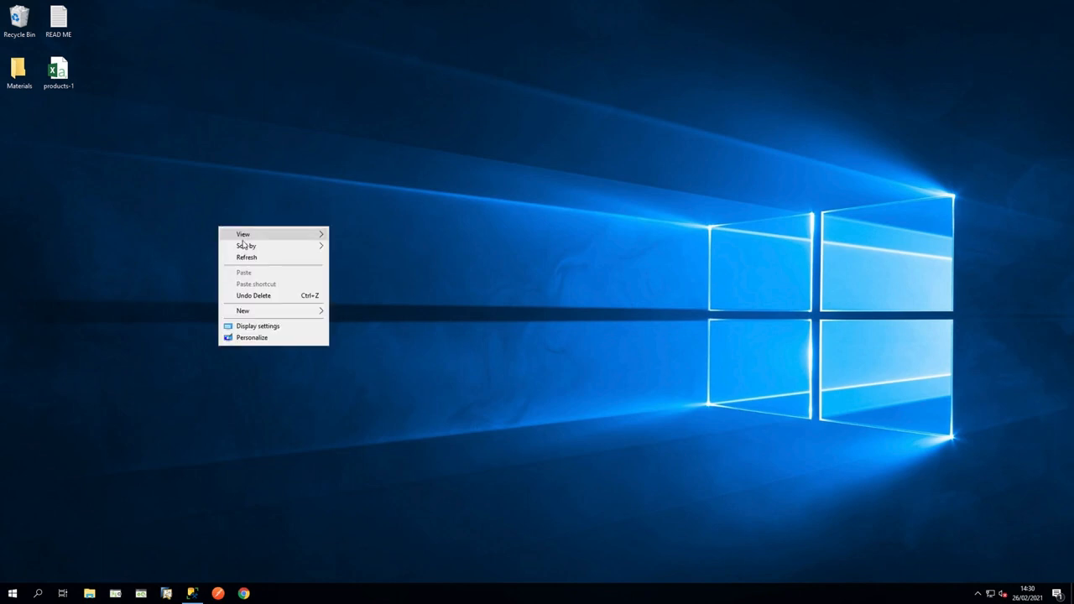
# - Create the desktop folders Awaiting-Processing and Products-Processed
pyautogui.click(243, 311)
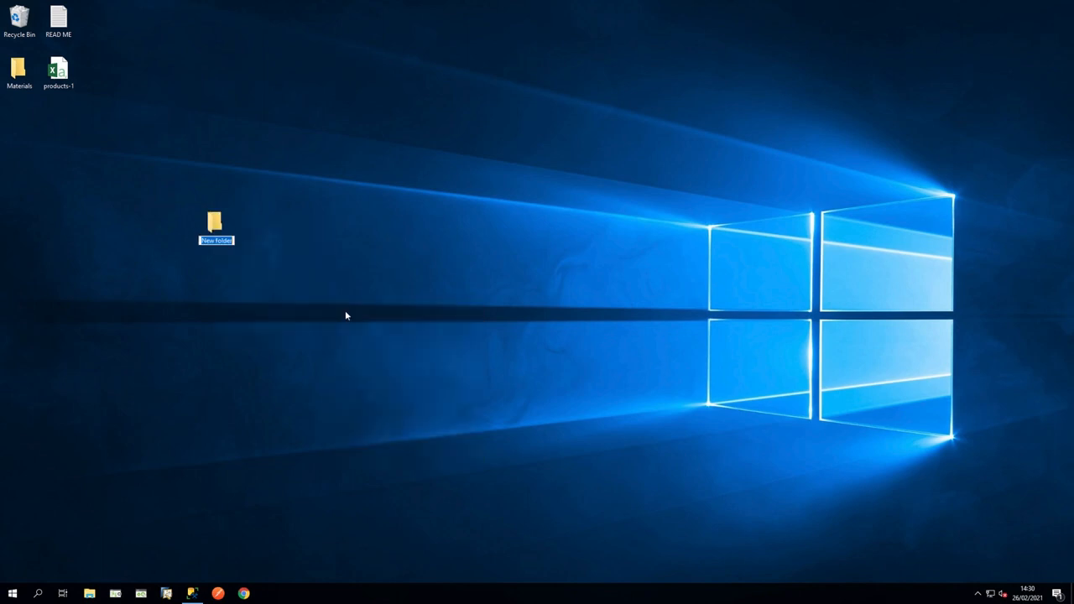
pyautogui.write('Awaiting-Prod')
pyautogui.write('Products-Processed')
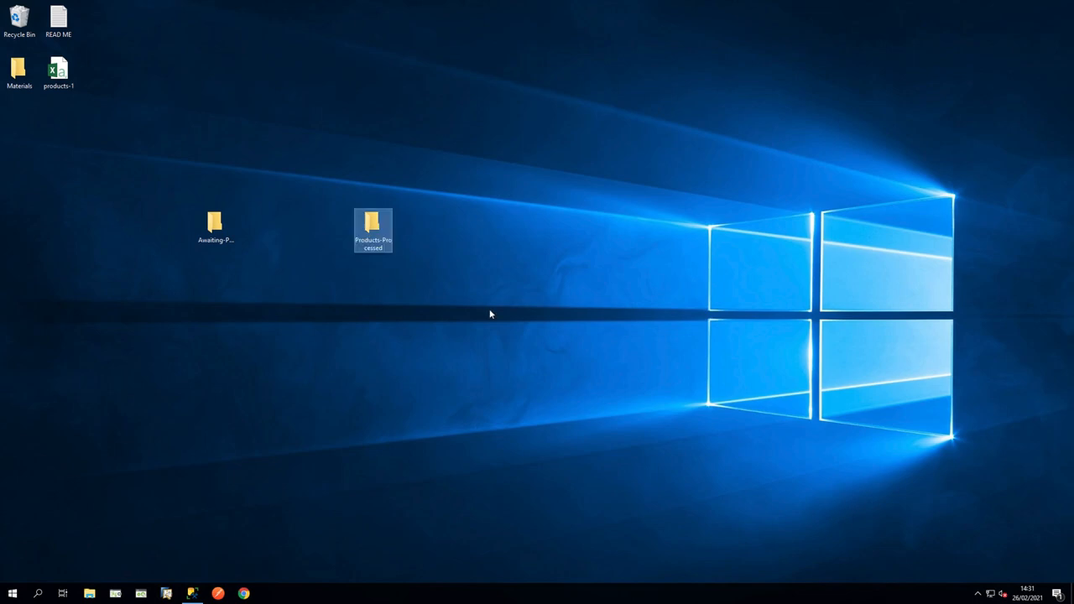
pyautogui.click(58, 72)
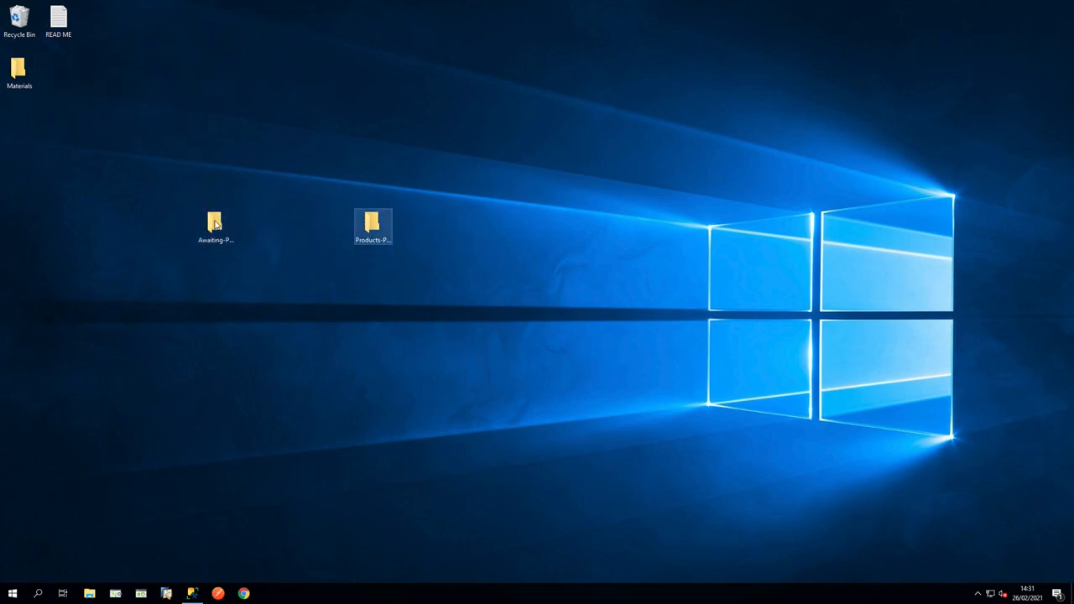
# - Move products-1 into Awaiting-Processing and check its contents in the spreadsheet
pyautogui.doubleClick(215, 222)
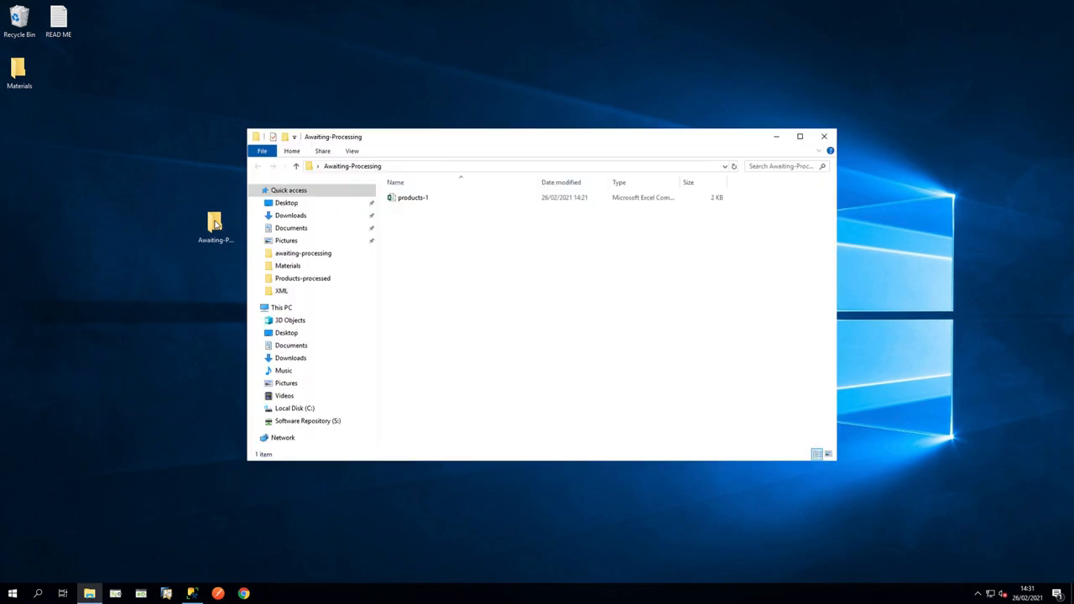
pyautogui.click(412, 197)
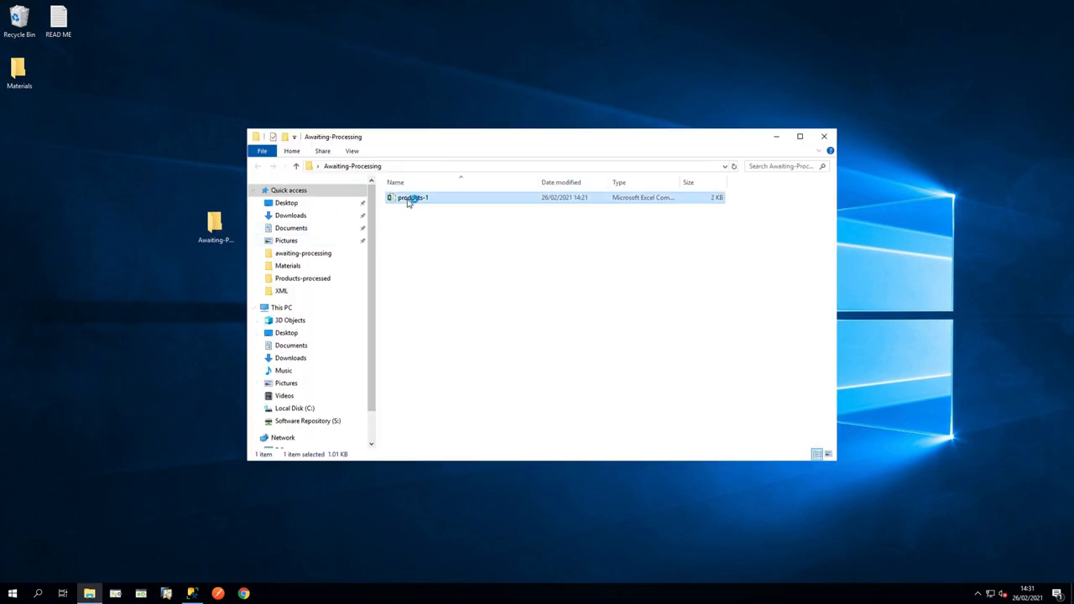
pyautogui.doubleClick(413, 198)
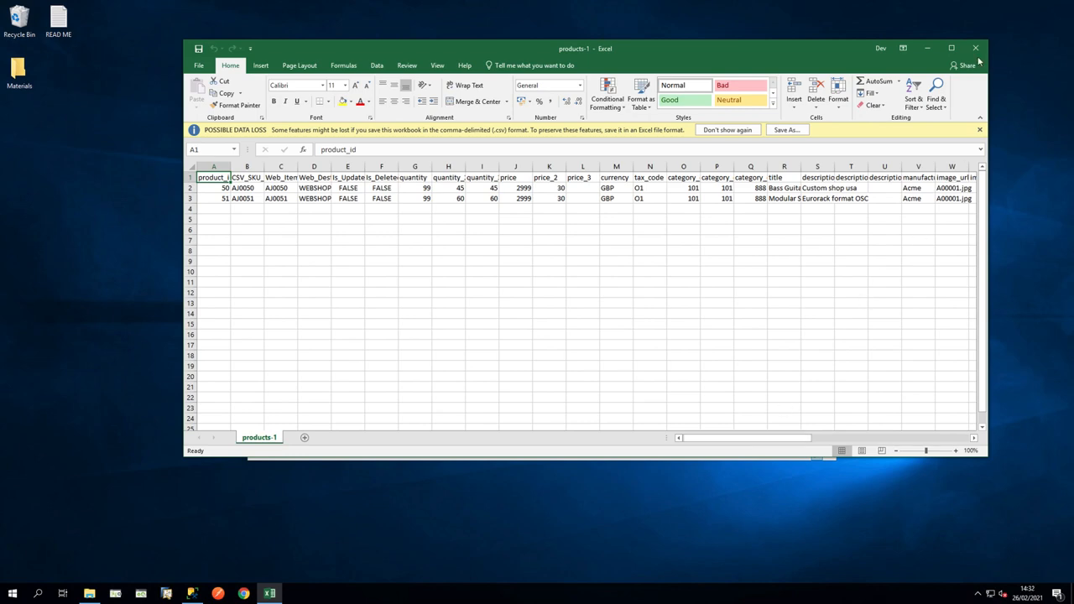
pyautogui.click(976, 48)
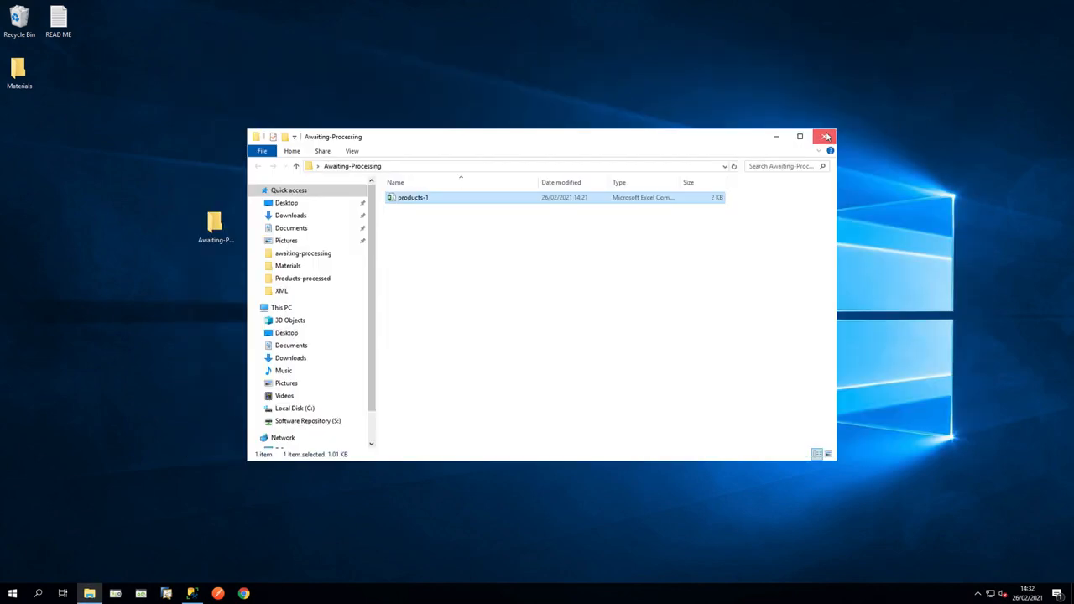
pyautogui.click(826, 136)
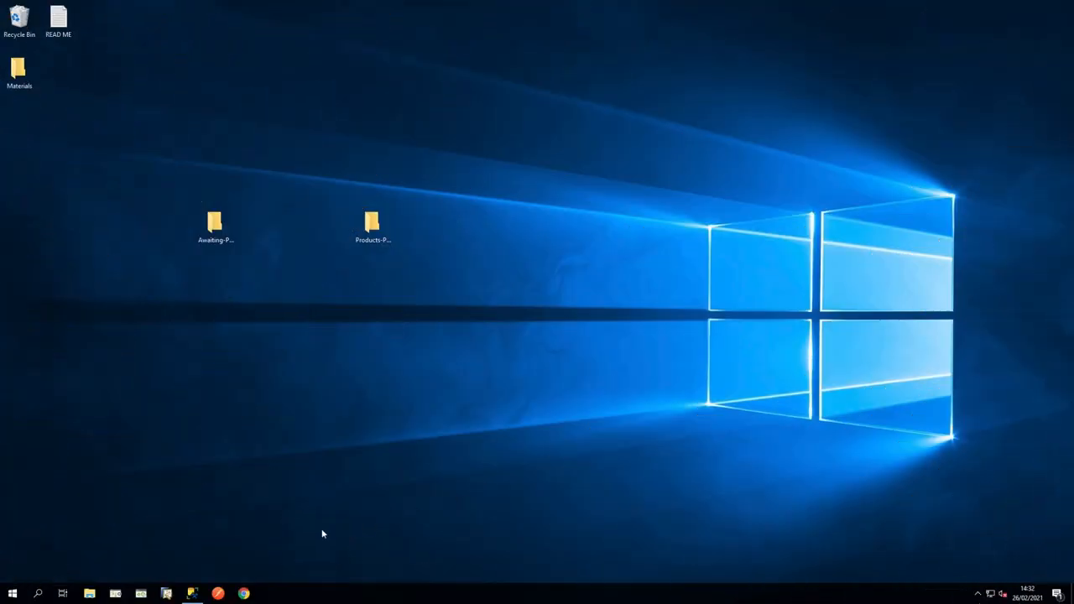
# - Bring up BPA Platform and enter the 2021 Training Videos task folder
pyautogui.click(115, 594)
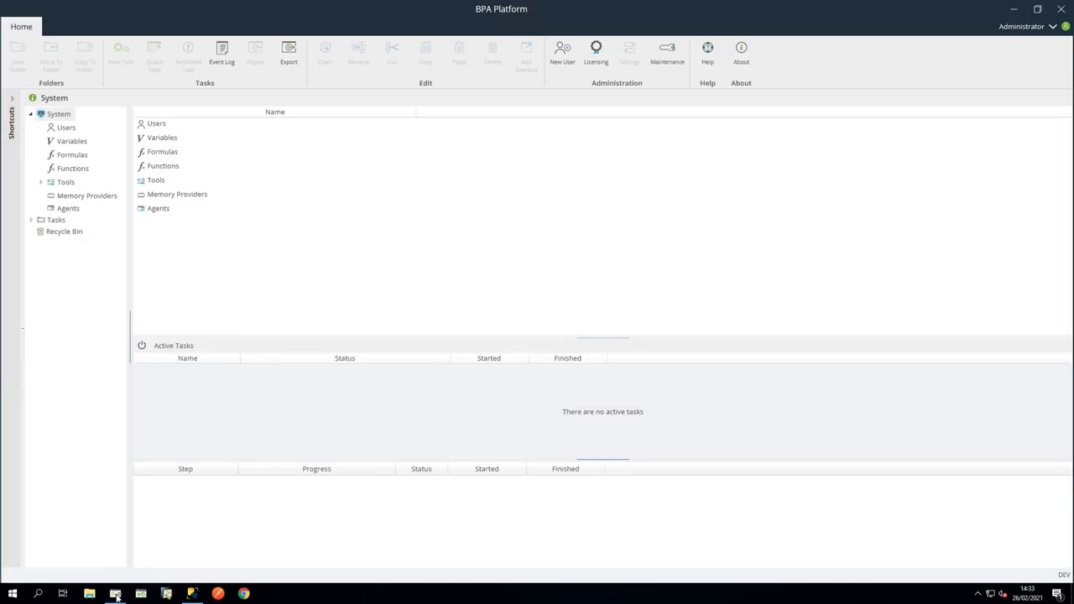
pyautogui.click(56, 219)
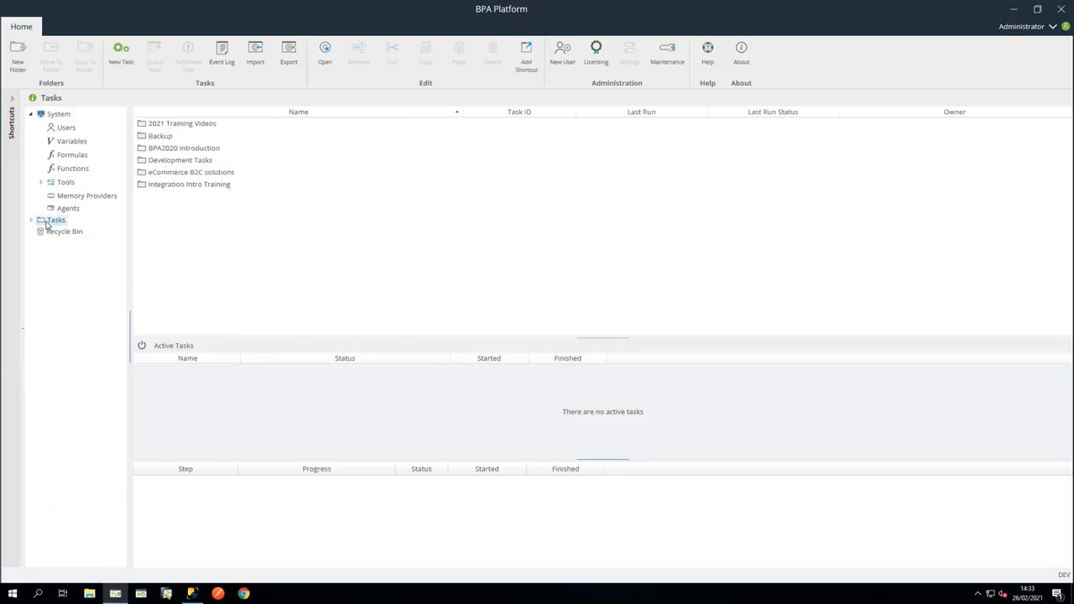
pyautogui.doubleClick(181, 122)
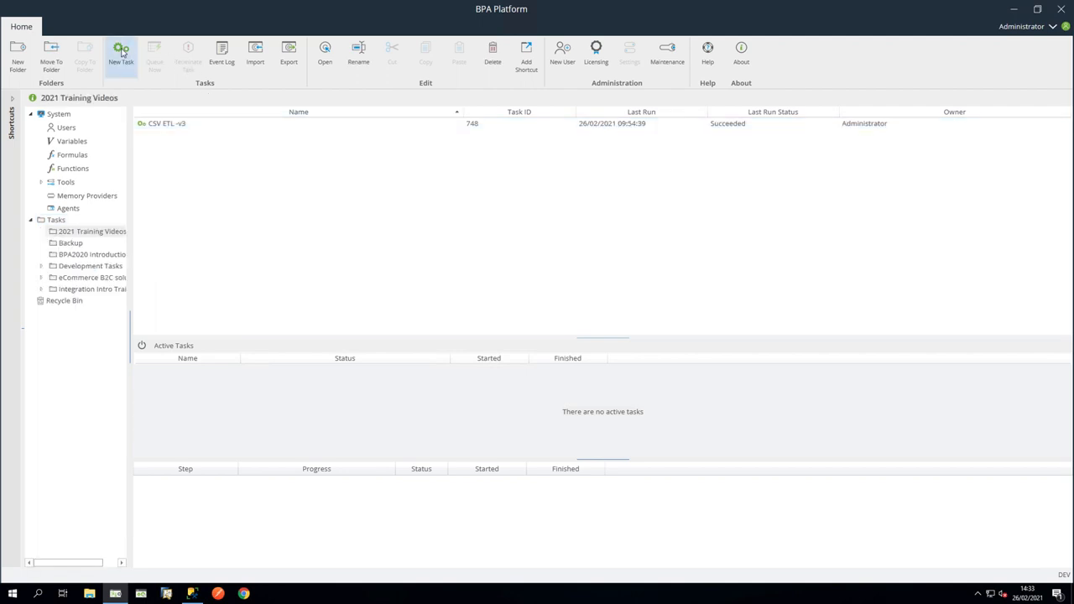
# - Create a new task named CSV ETL Video and move to its Design view
pyautogui.click(120, 54)
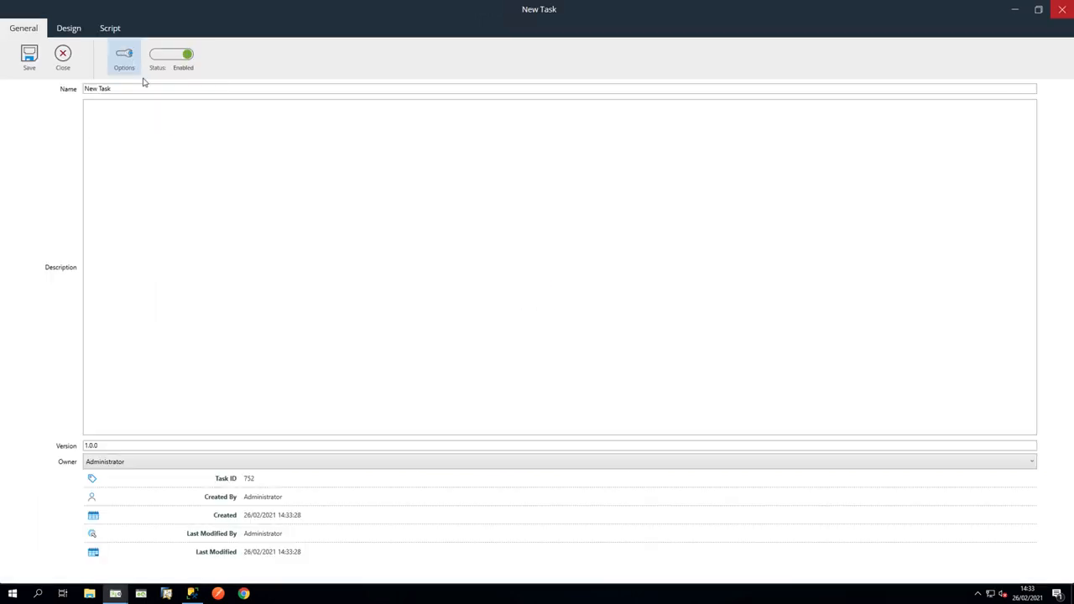
pyautogui.write('CSV ETL')
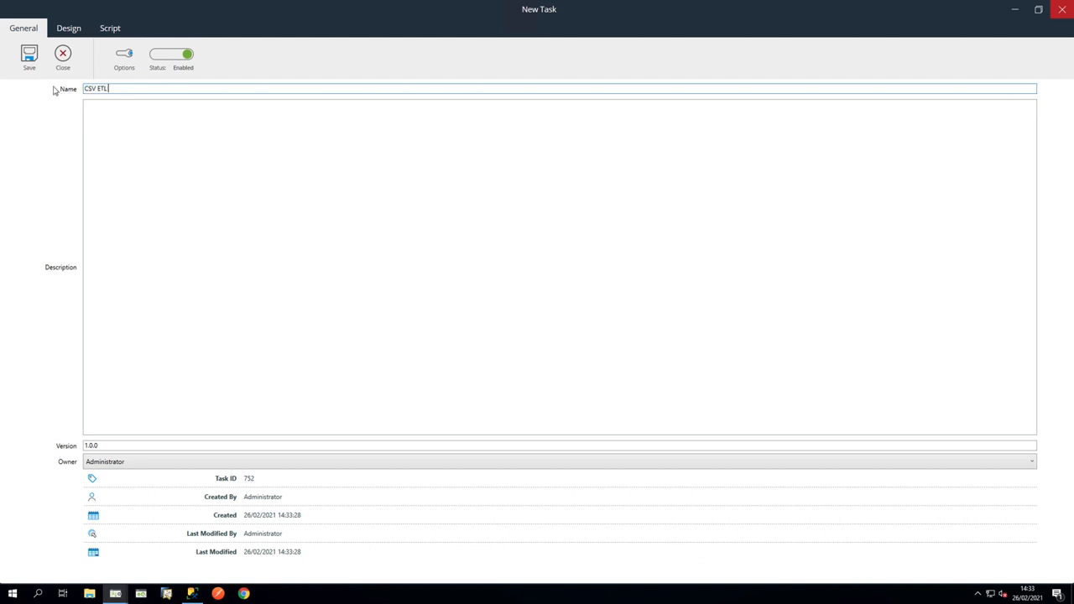
pyautogui.write('Video')
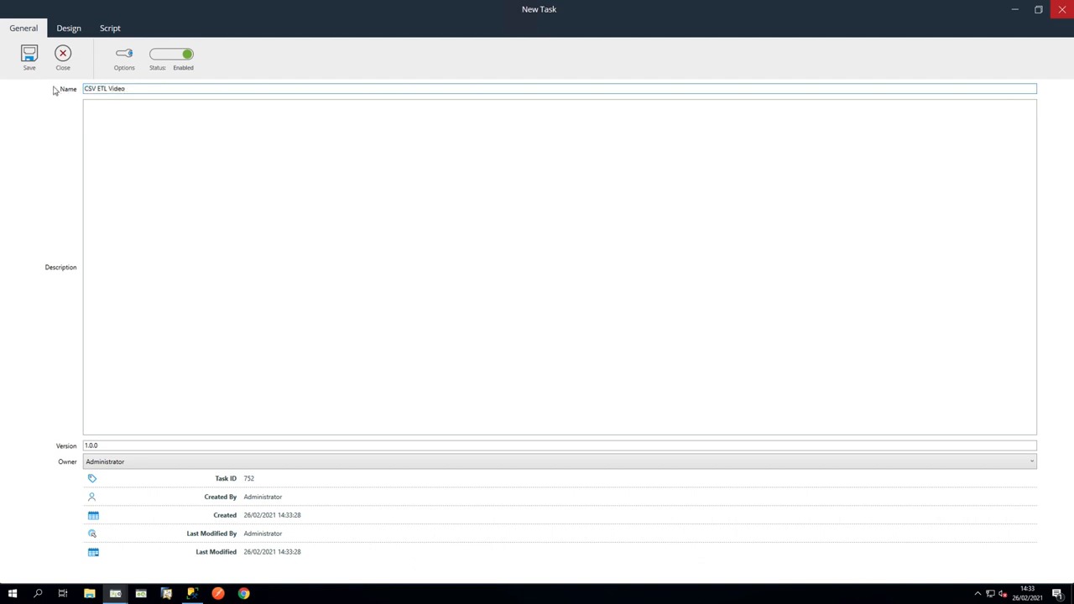
pyautogui.click(69, 27)
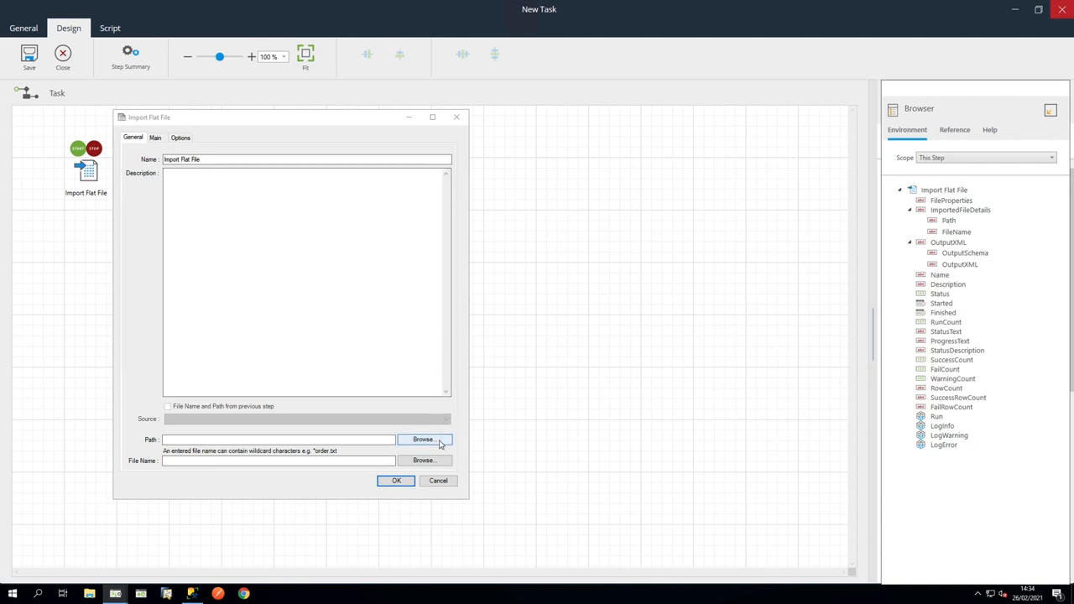
# - Point the Import Flat File step at the desktop Awaiting-Processing folder
pyautogui.click(424, 439)
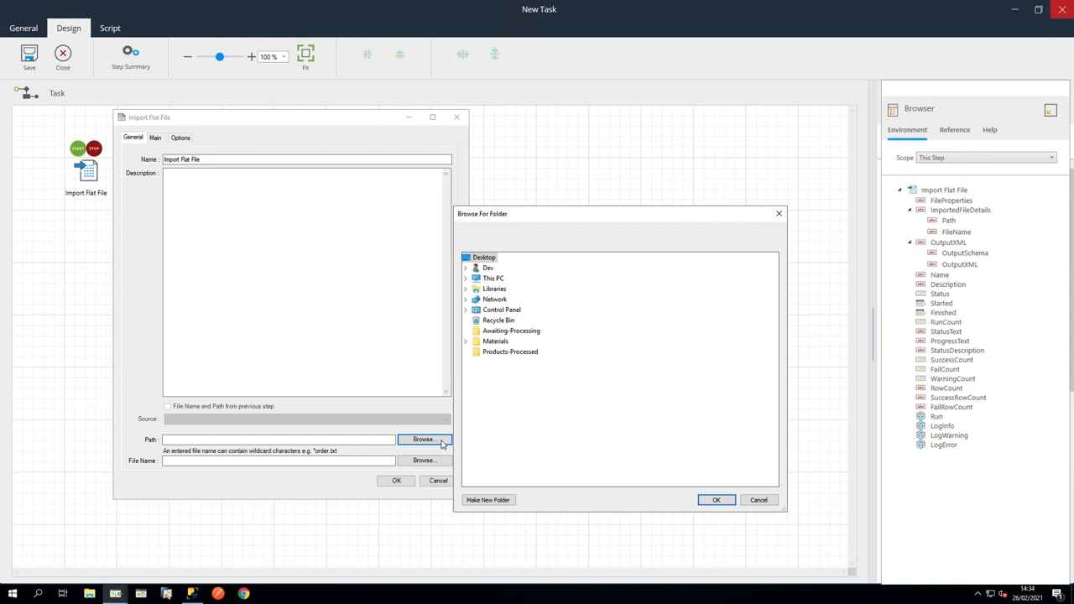
pyautogui.click(511, 331)
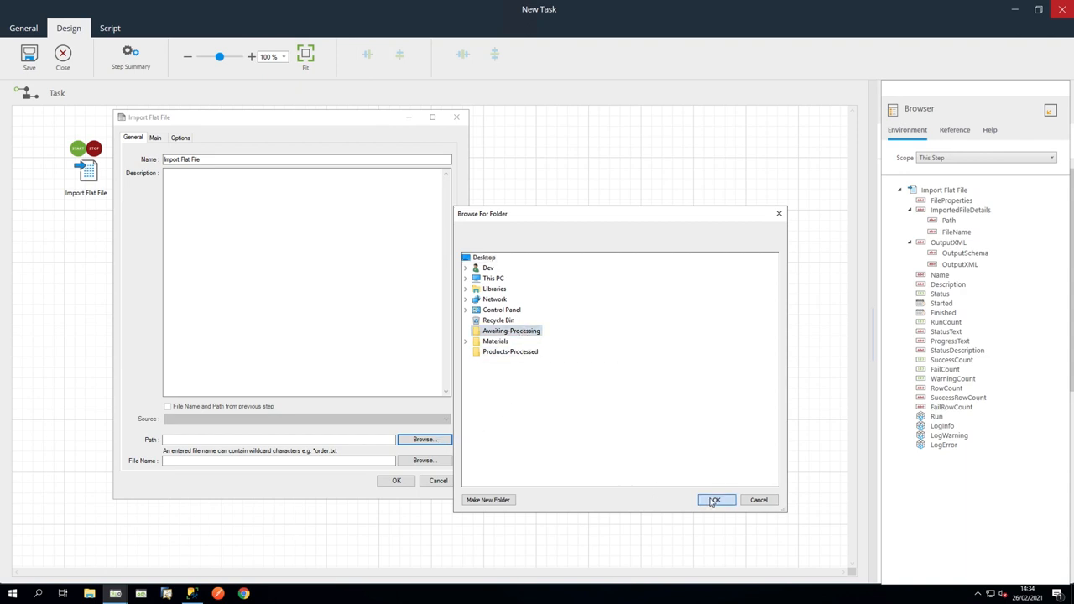
pyautogui.click(715, 500)
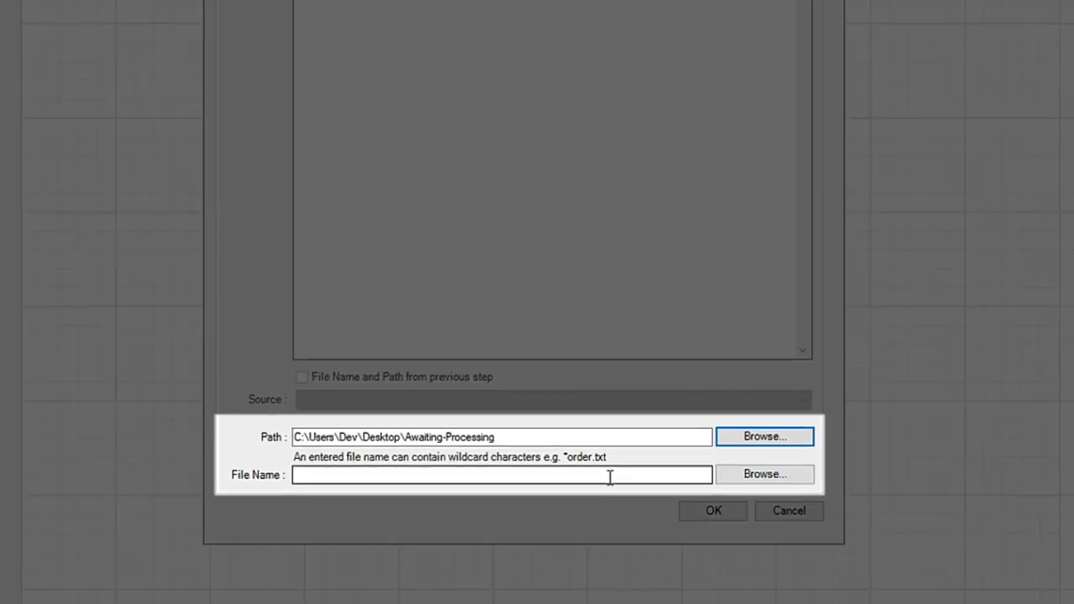
# - Set the import file name pattern to products*.csv
pyautogui.write('products')
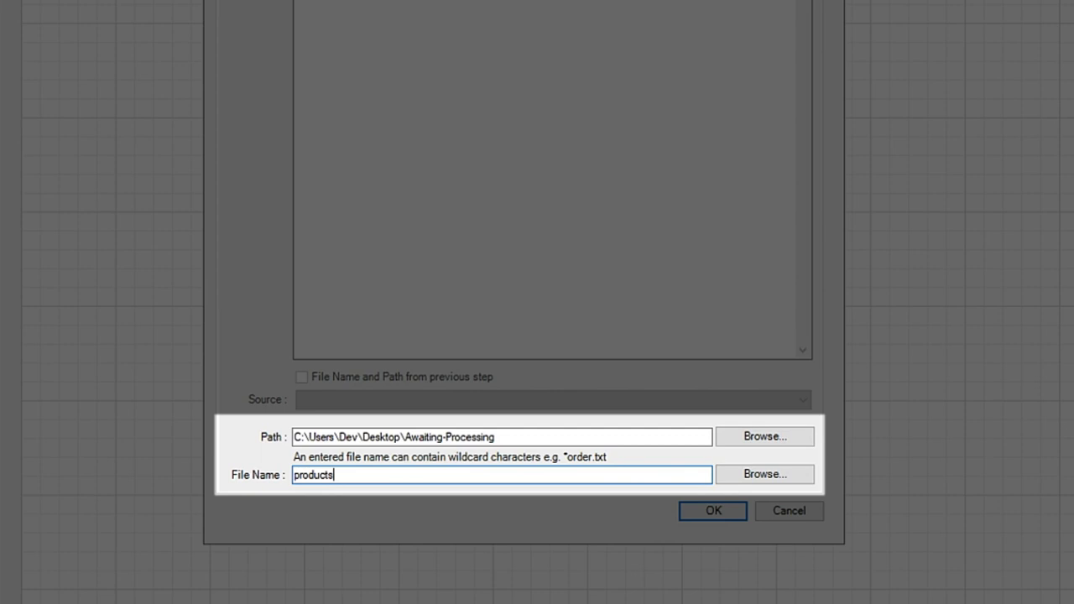
pyautogui.write('*')
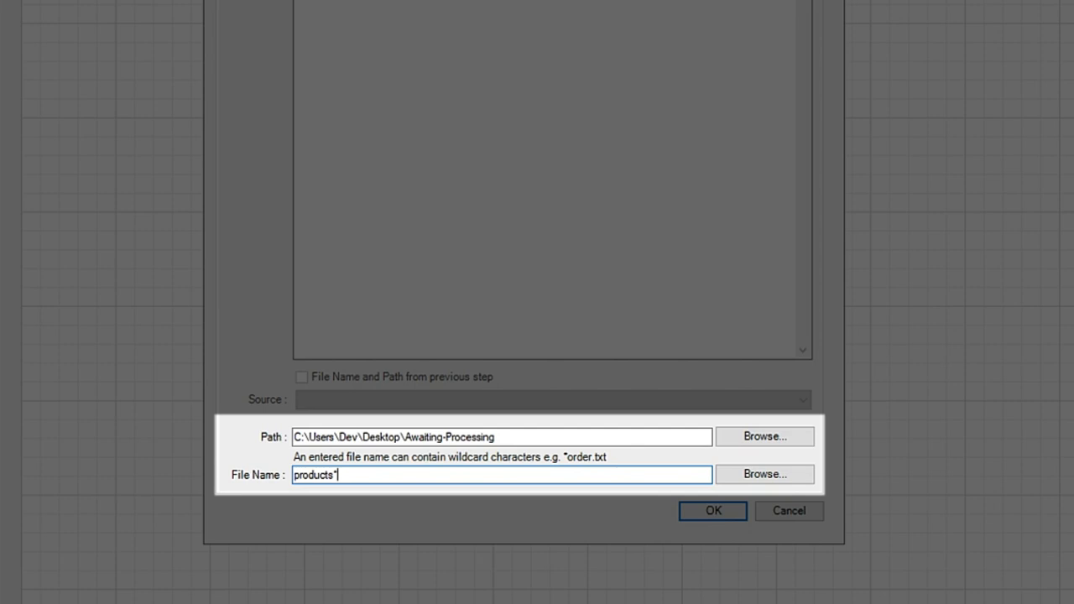
pyautogui.write('.c')
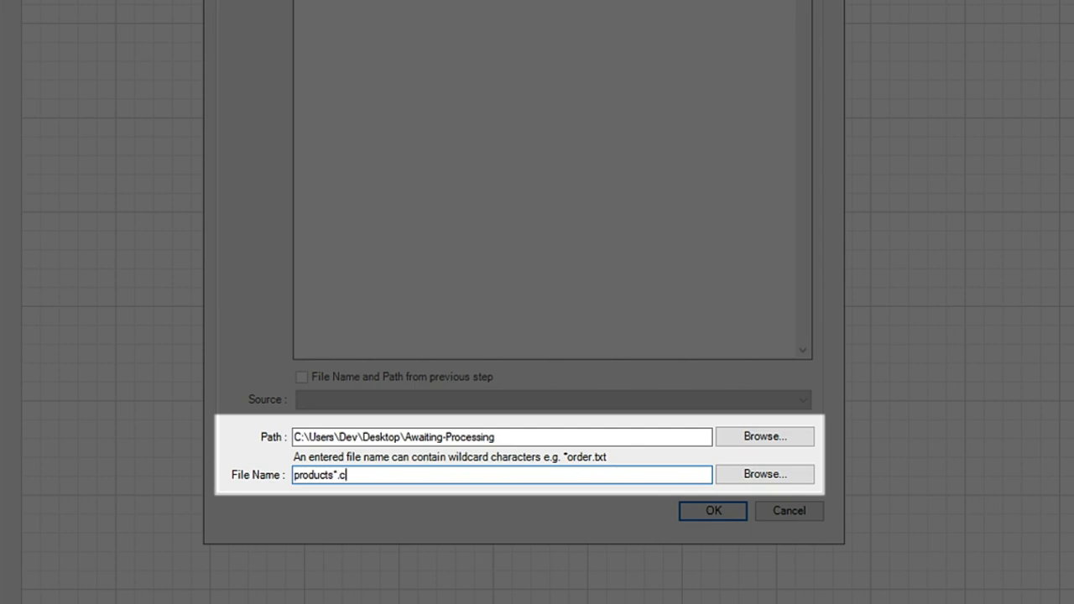
pyautogui.write('sv')
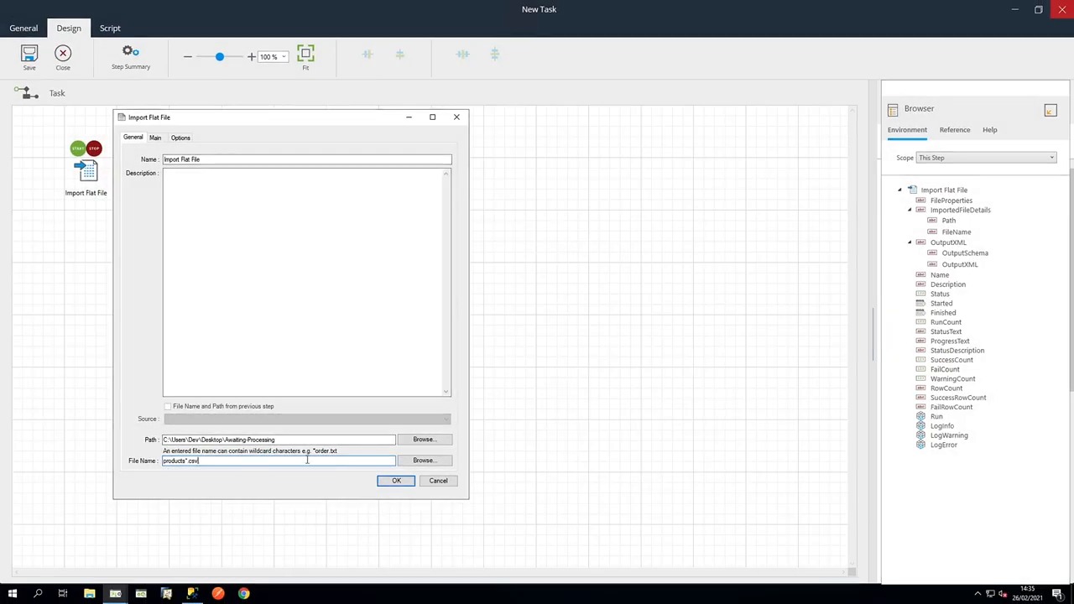
# - Name the XML root node root and mark the file as having a header row
pyautogui.click(155, 138)
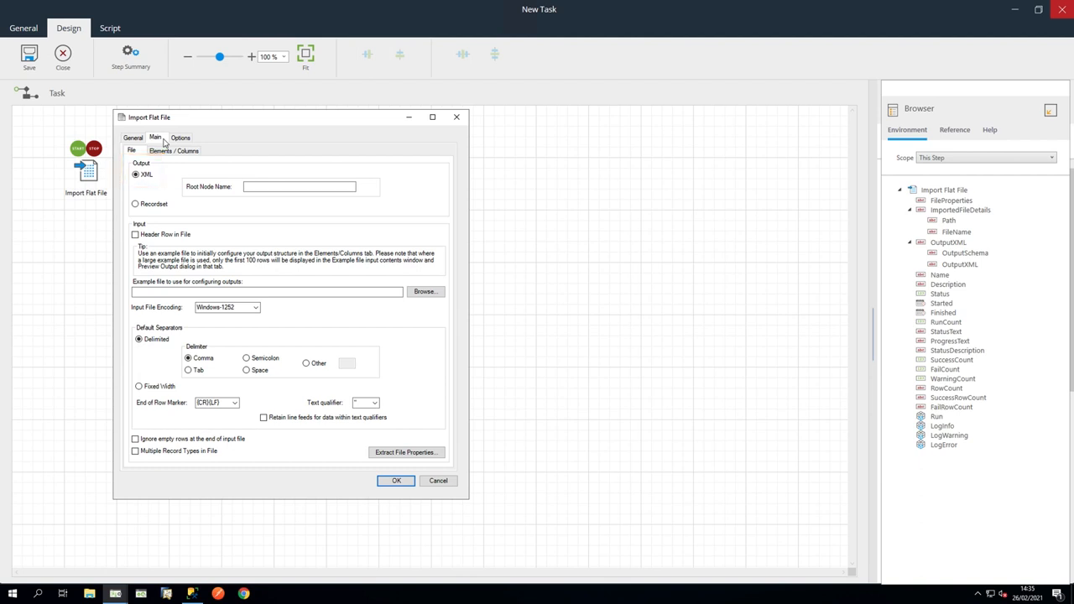
pyautogui.click(300, 186)
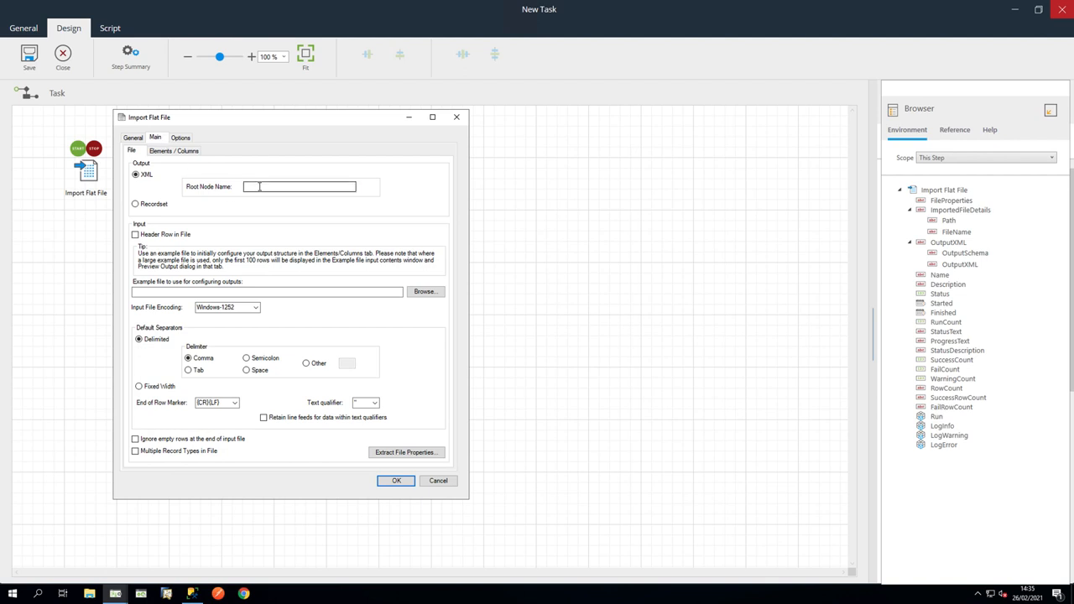
pyautogui.write('root')
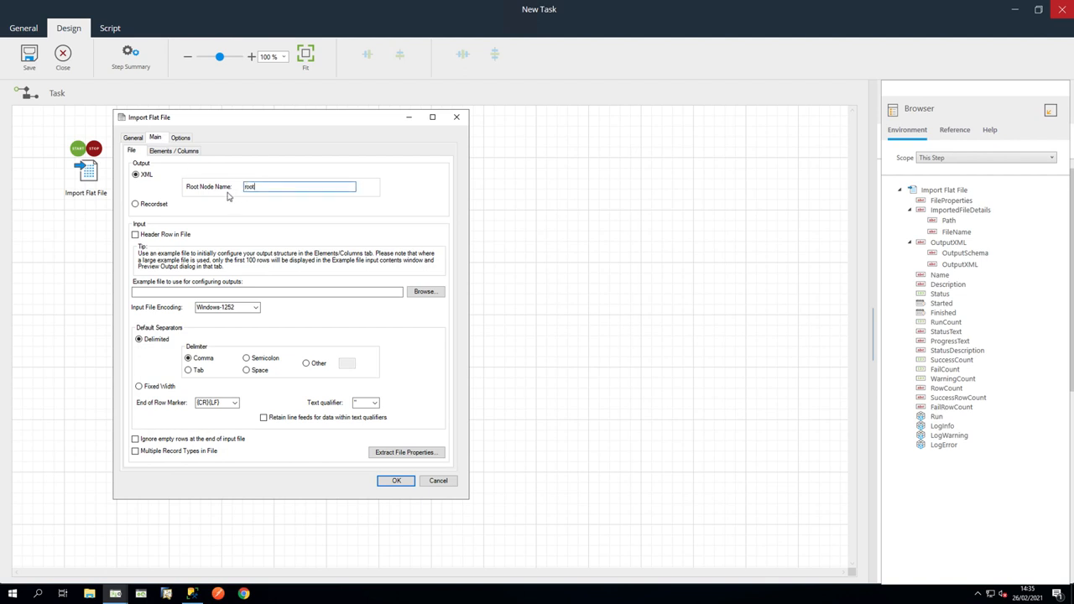
pyautogui.click(135, 234)
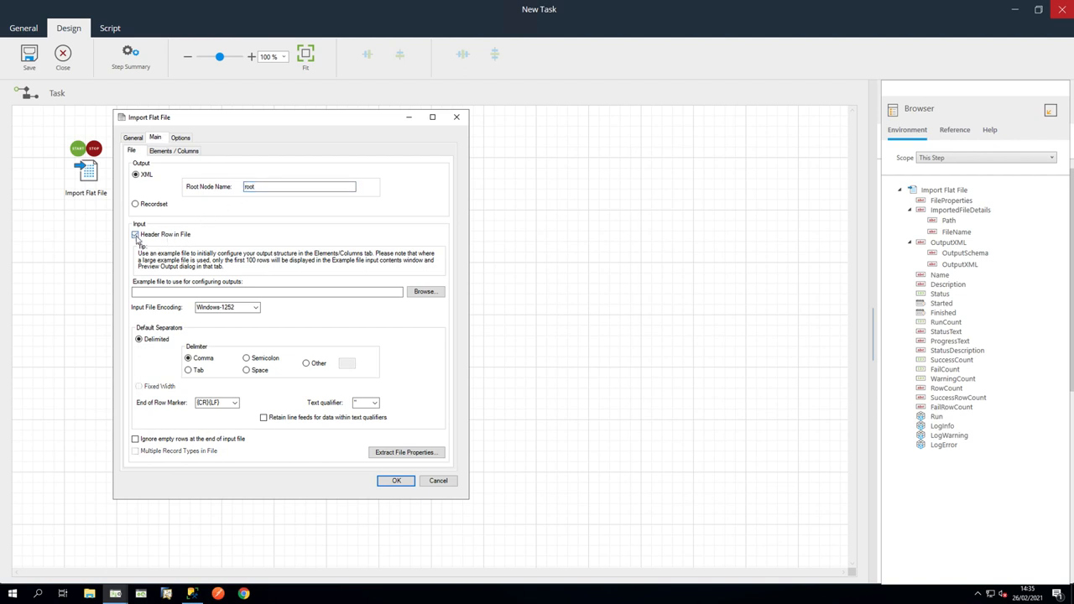
pyautogui.click(135, 234)
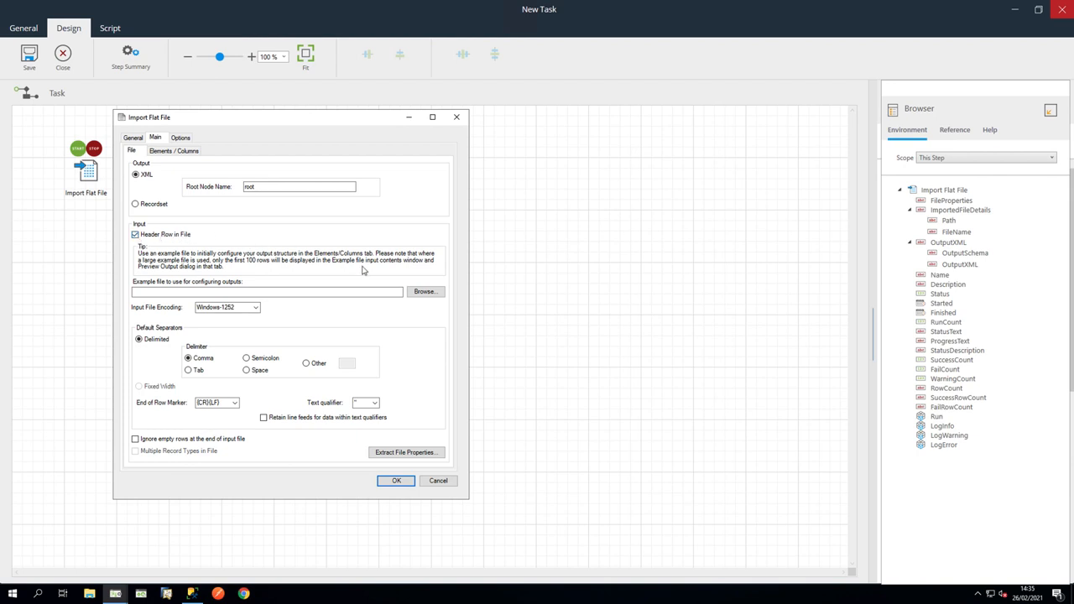
# - Choose products-1.csv from Awaiting-Processing as the example file
pyautogui.click(424, 292)
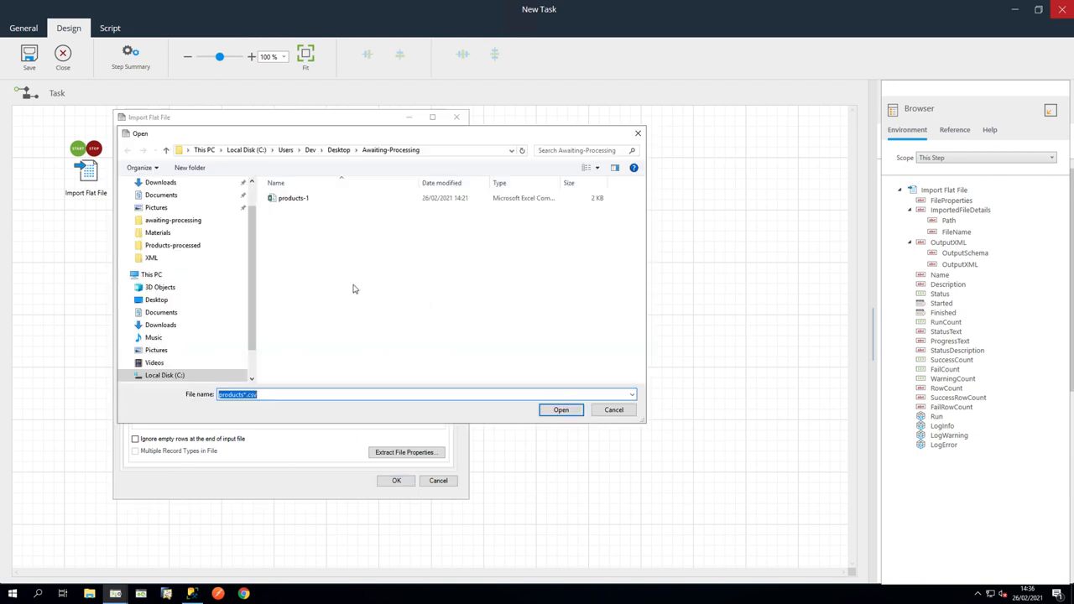
pyautogui.click(293, 197)
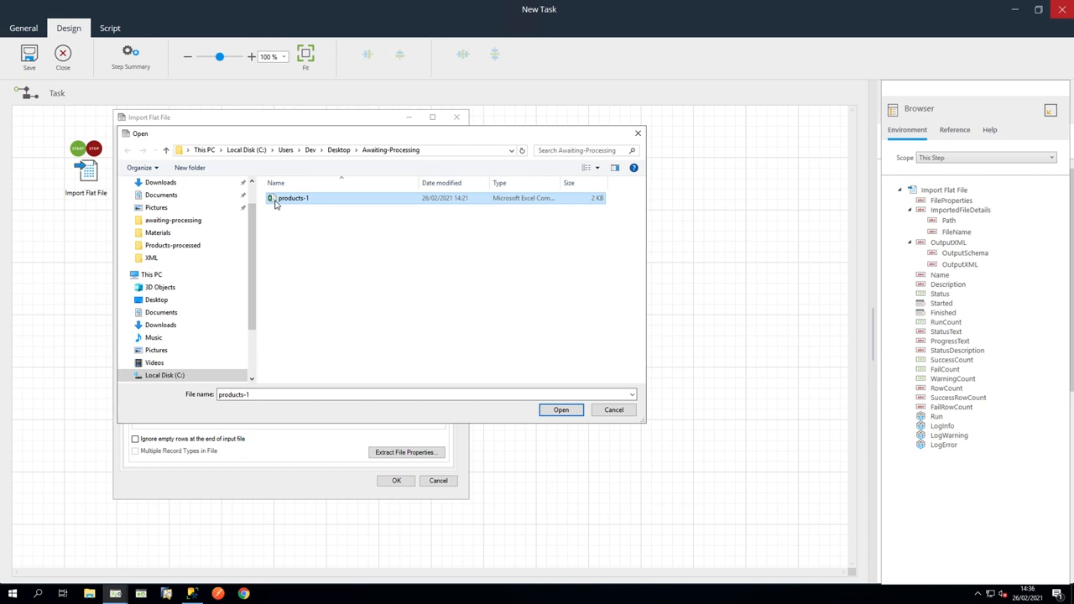
pyautogui.moveTo(385, 242)
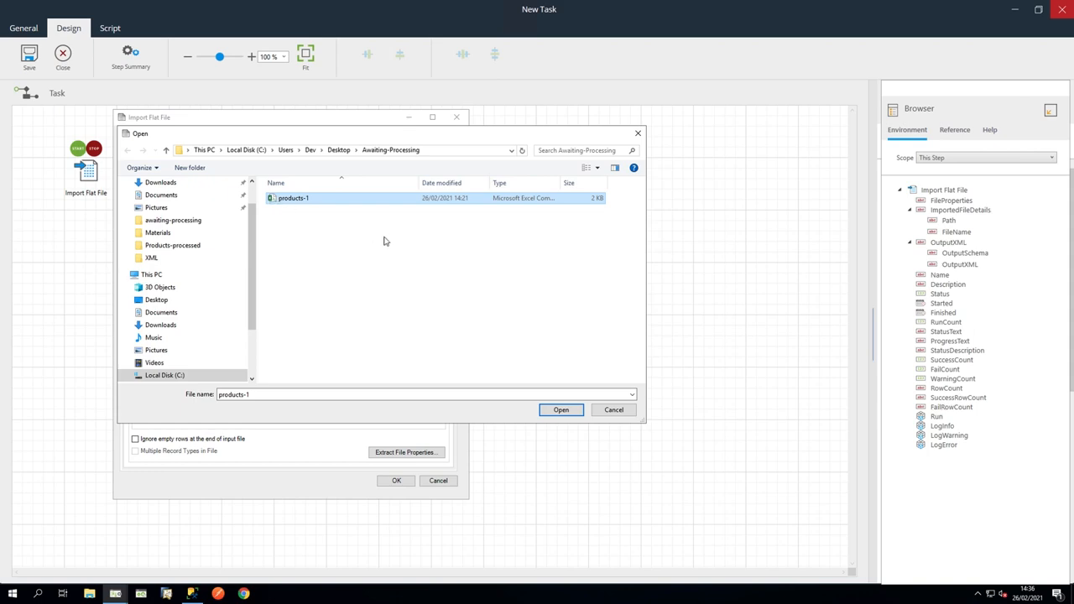
pyautogui.click(560, 409)
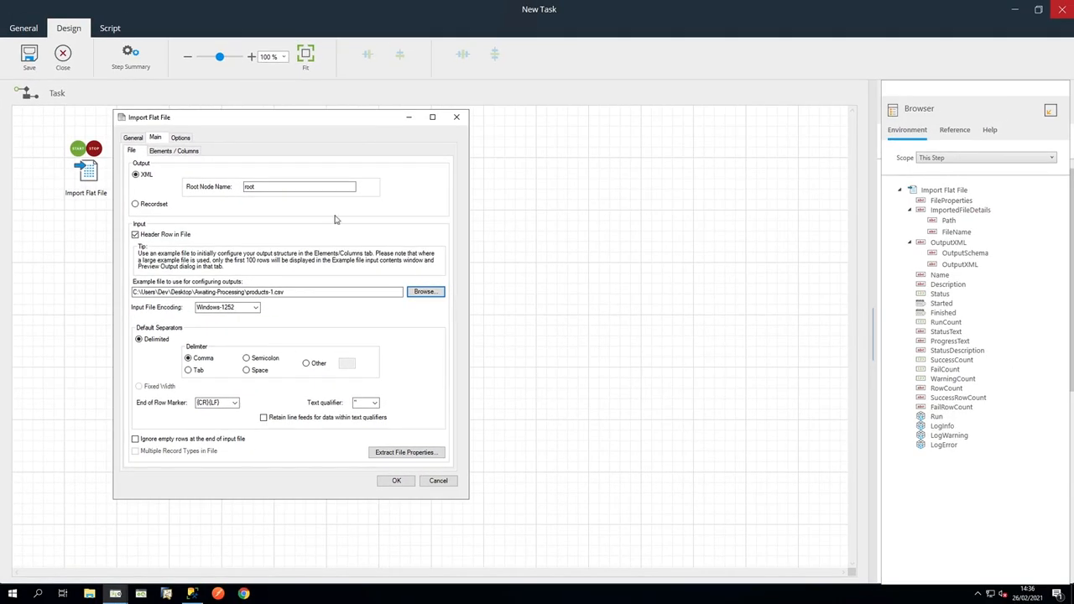
# - Rename the record node under root to Products in Elements / Columns
pyautogui.click(173, 151)
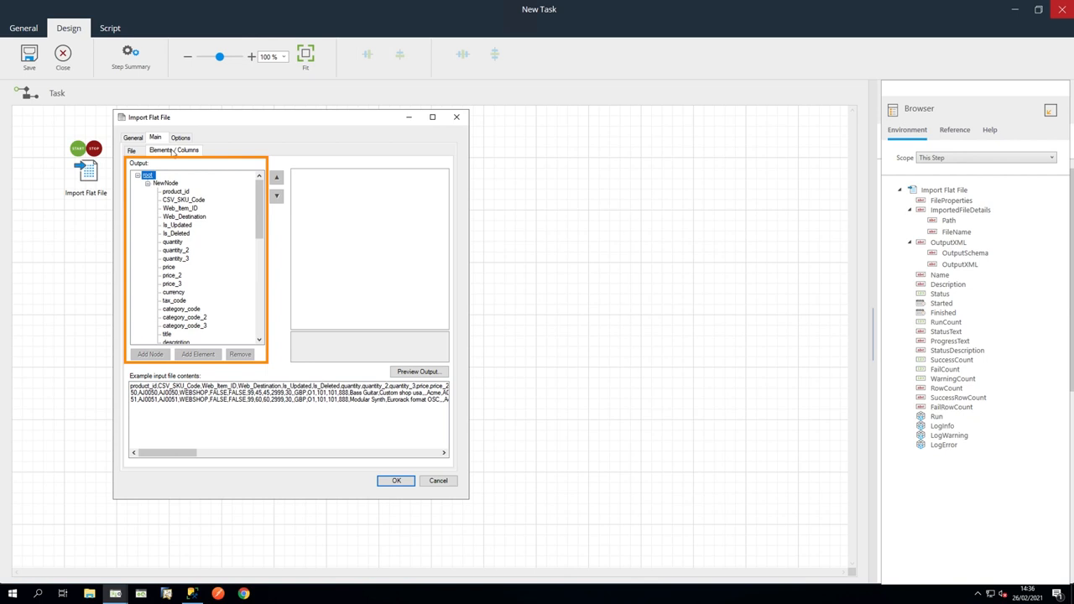
pyautogui.click(166, 183)
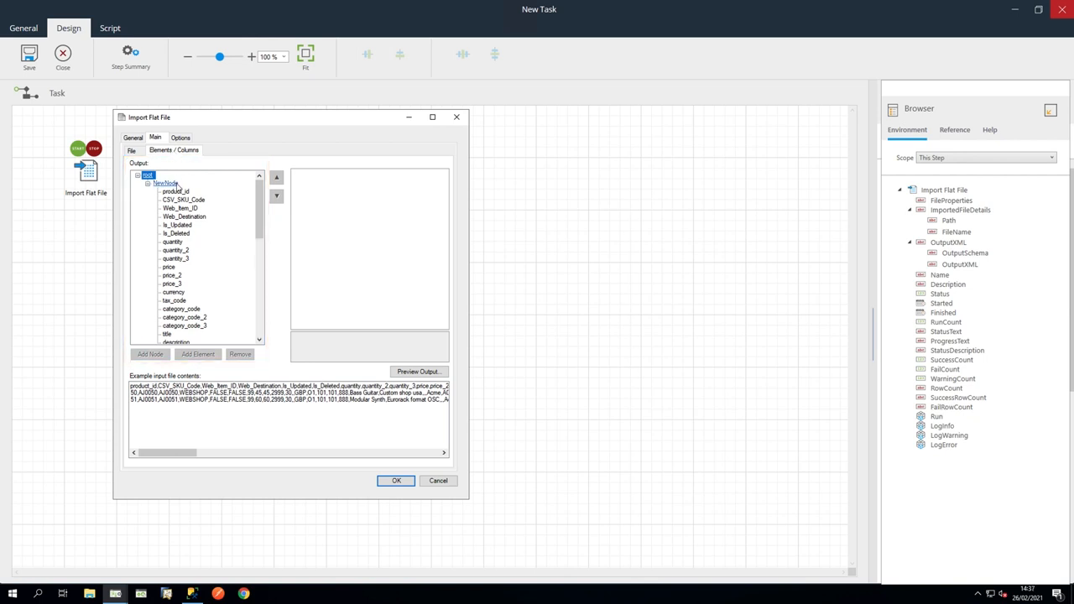
pyautogui.click(166, 183)
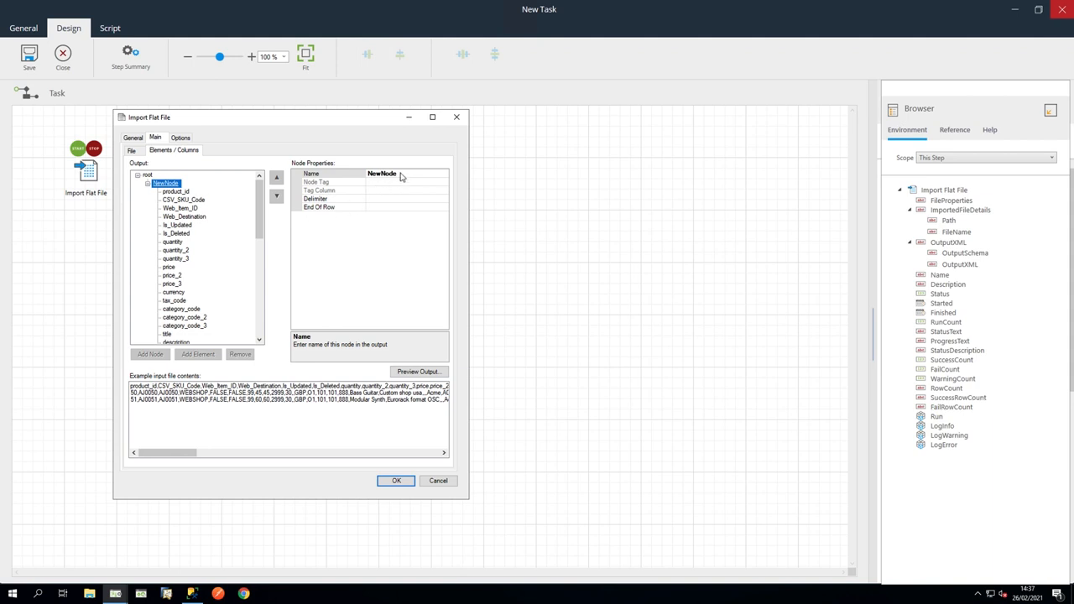
pyautogui.write('Products')
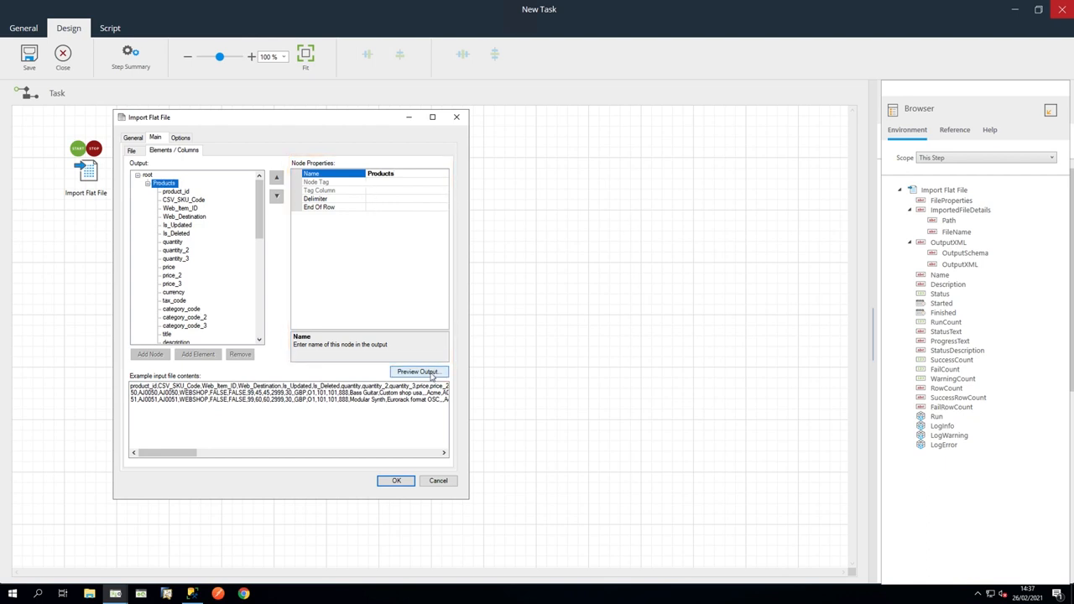
# - Preview the step's XML output showing Products records, then close the preview
pyautogui.click(420, 372)
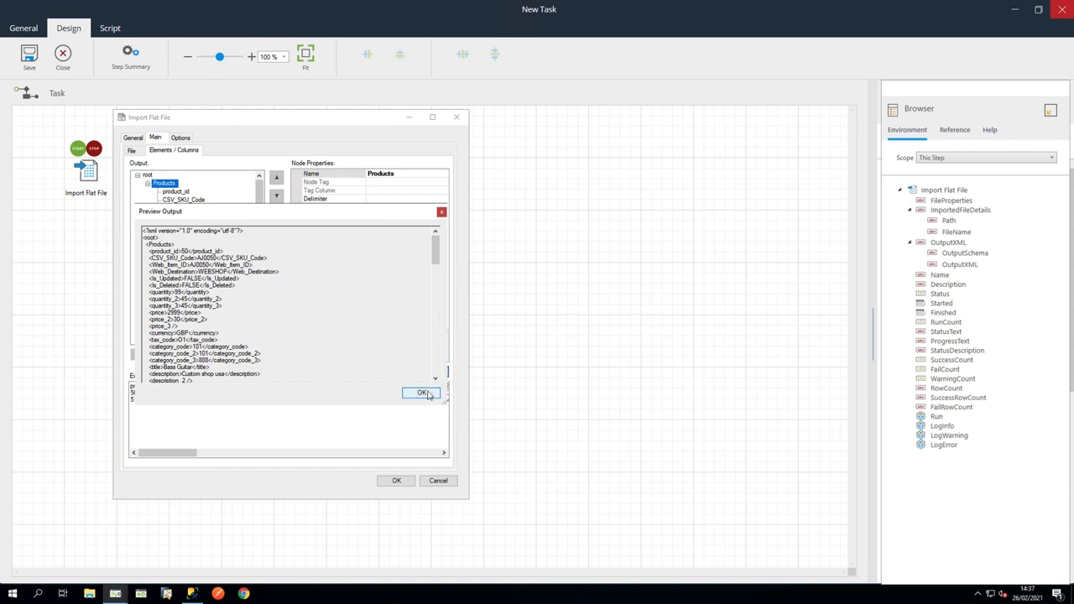
pyautogui.click(424, 393)
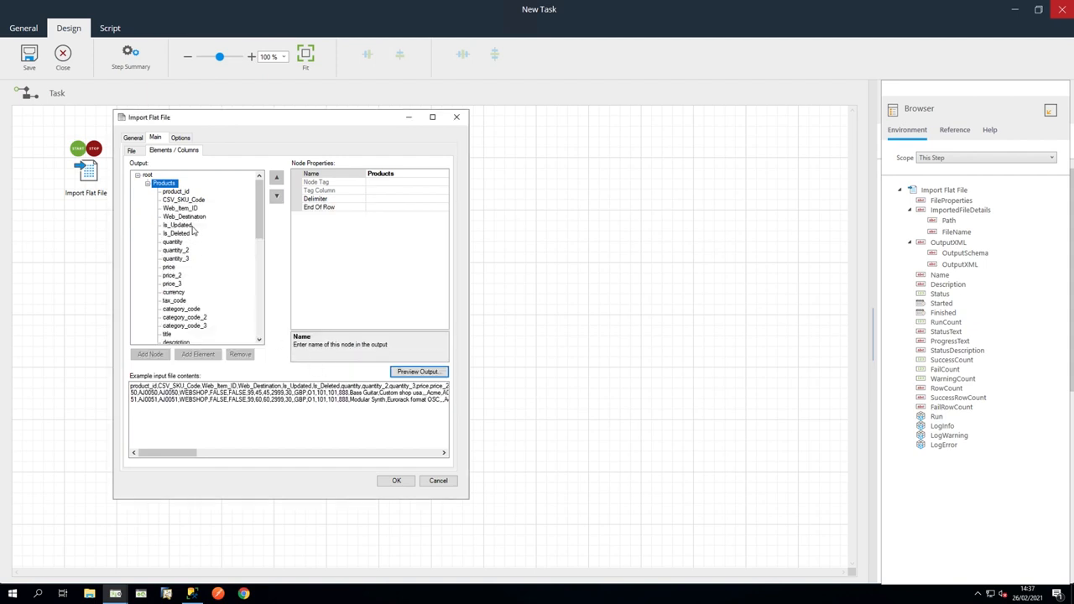
# - Set Options to continue with the next file on validation errors and inaccessible files, and confirm the step
pyautogui.click(181, 138)
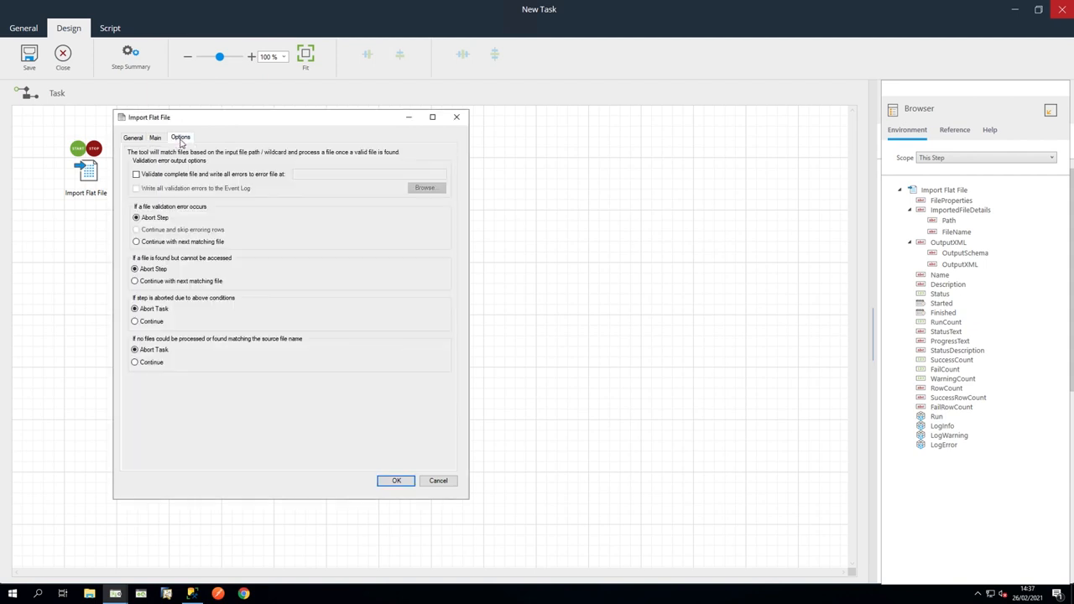
pyautogui.click(136, 242)
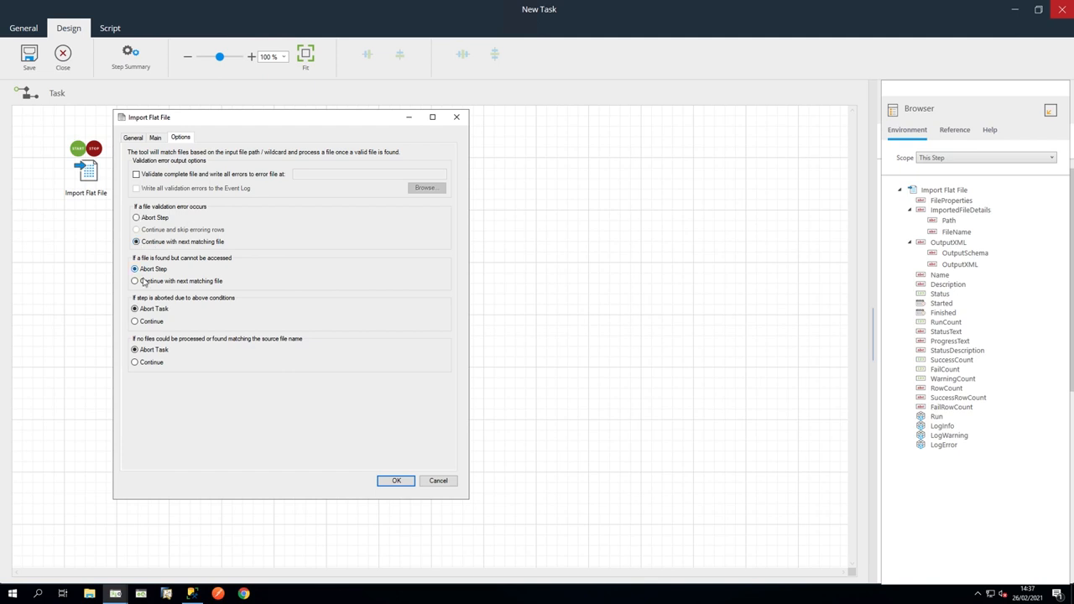
pyautogui.click(134, 362)
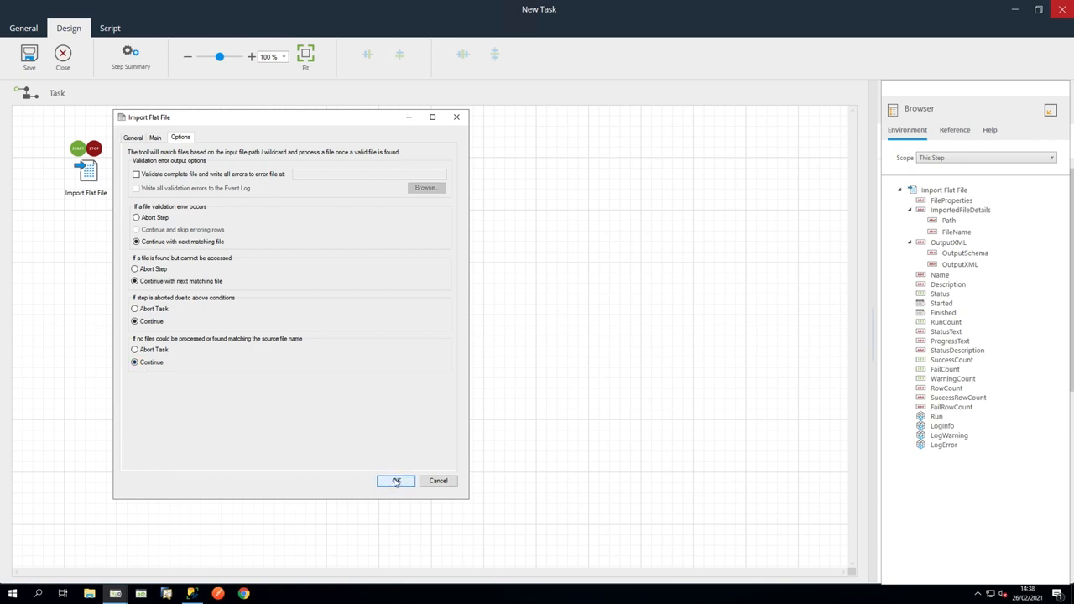
pyautogui.click(395, 480)
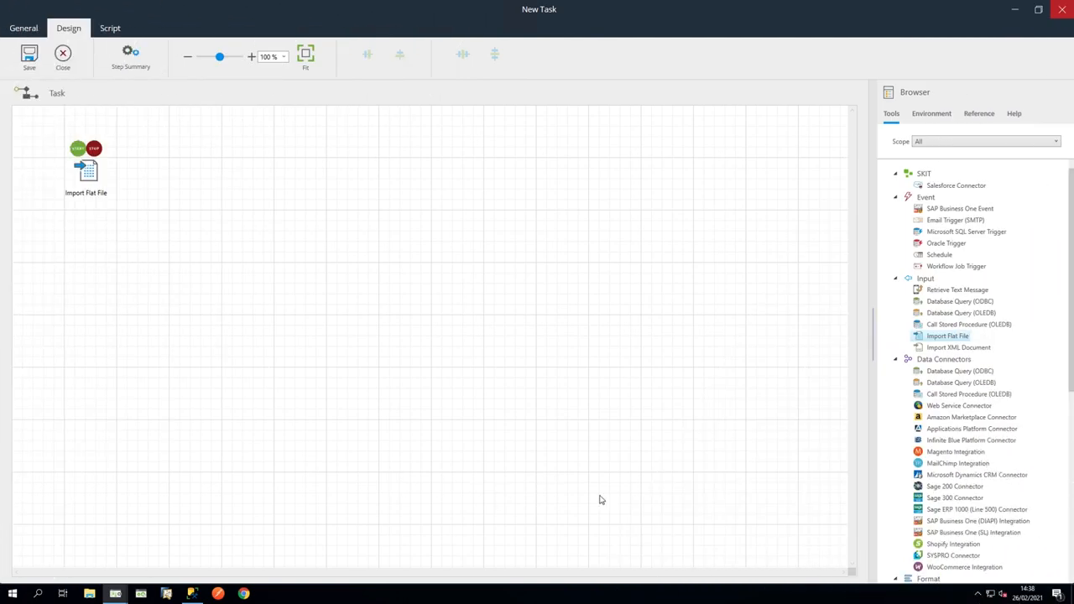
# - Add a Transform Data step using OutputXML from Import Flat File as its input
pyautogui.scroll(-3)
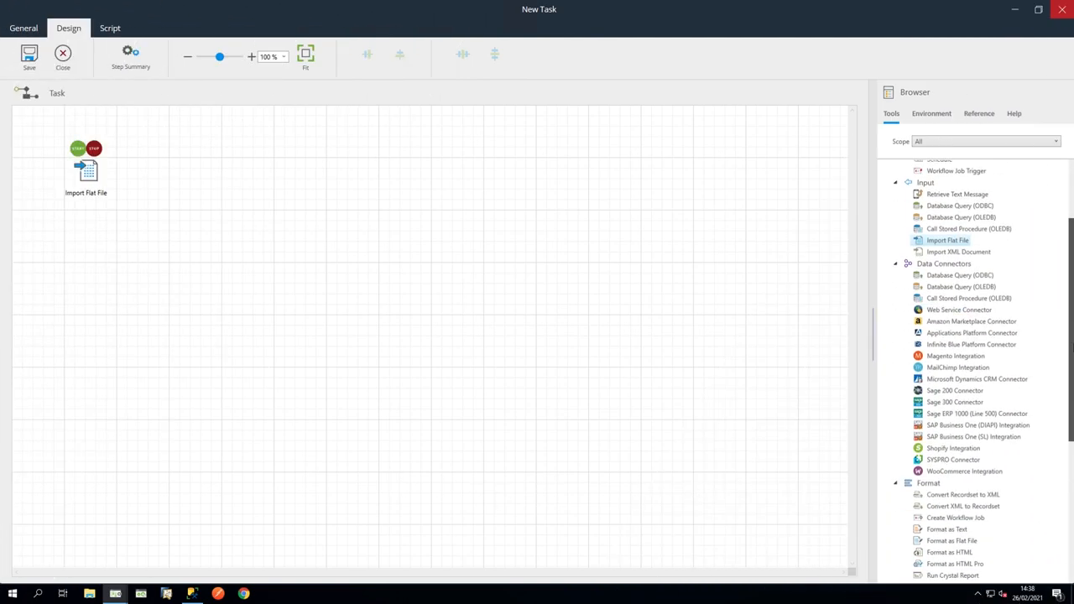
pyautogui.scroll(-3)
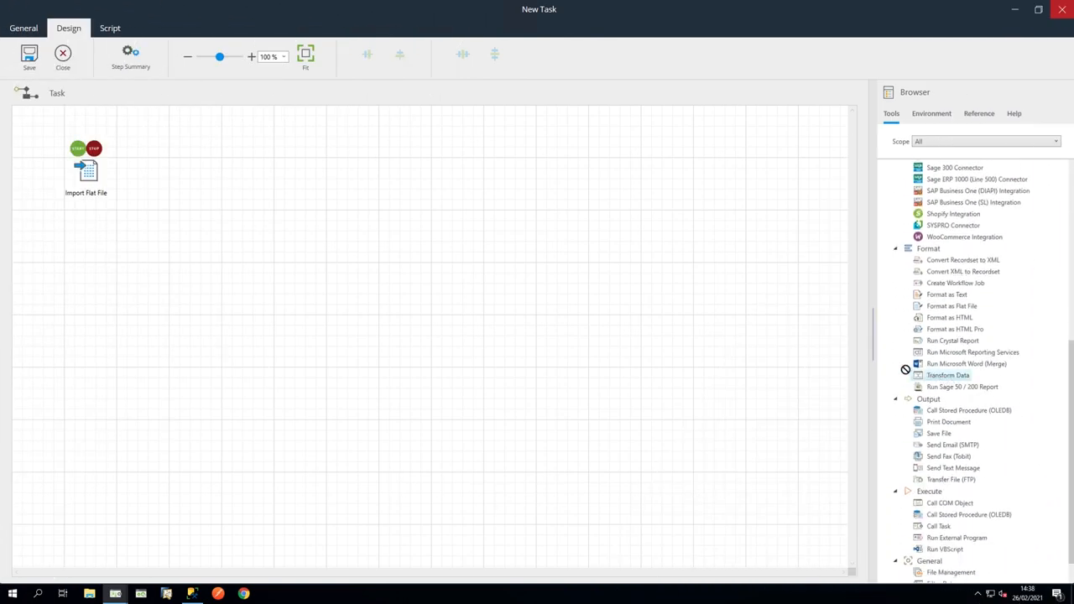
pyautogui.doubleClick(947, 376)
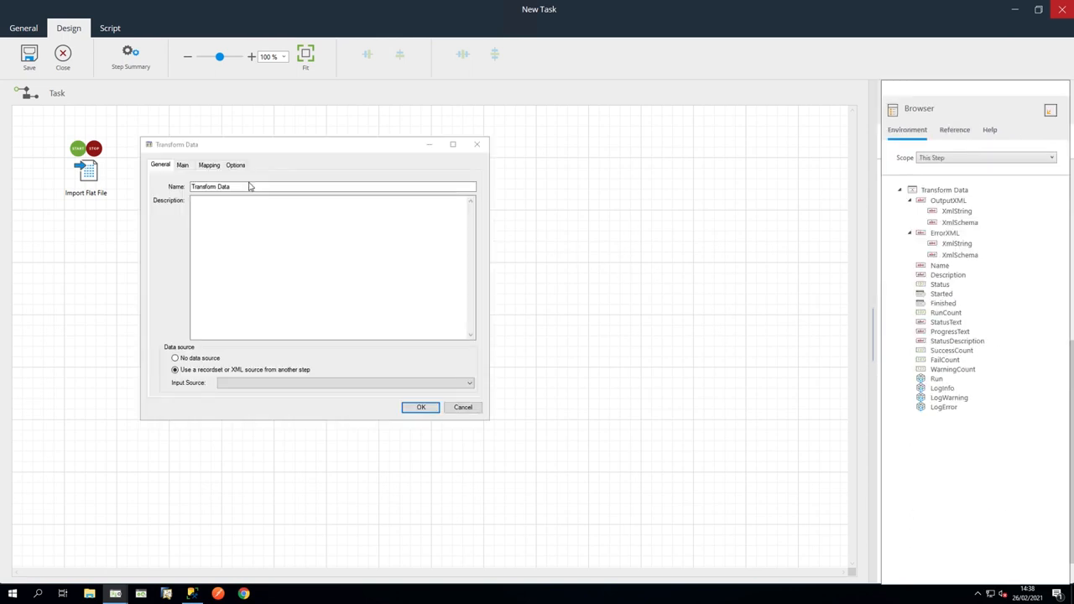
pyautogui.click(344, 383)
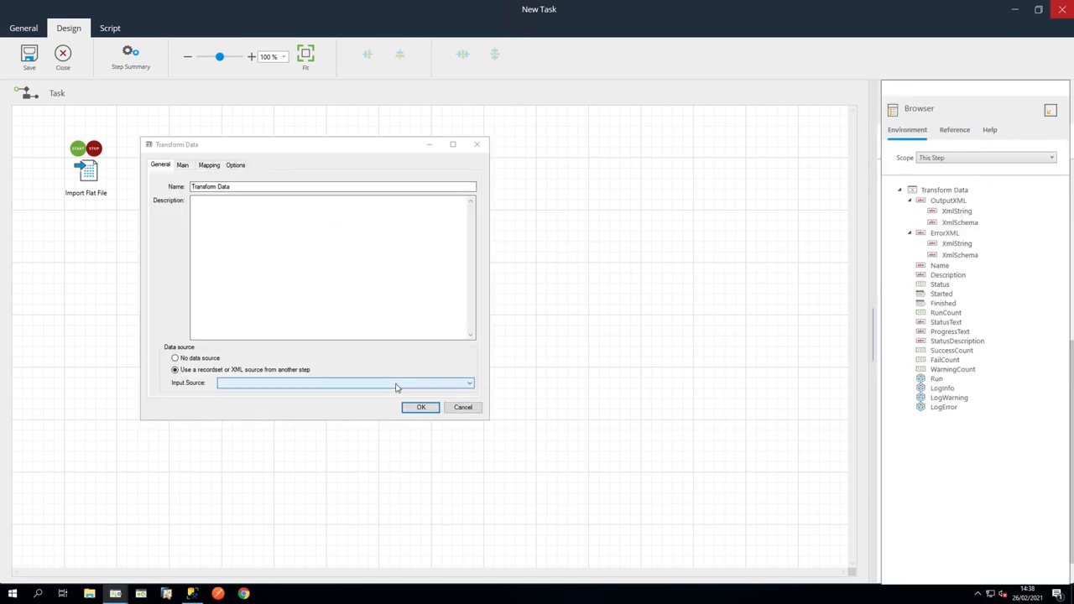
pyautogui.click(175, 370)
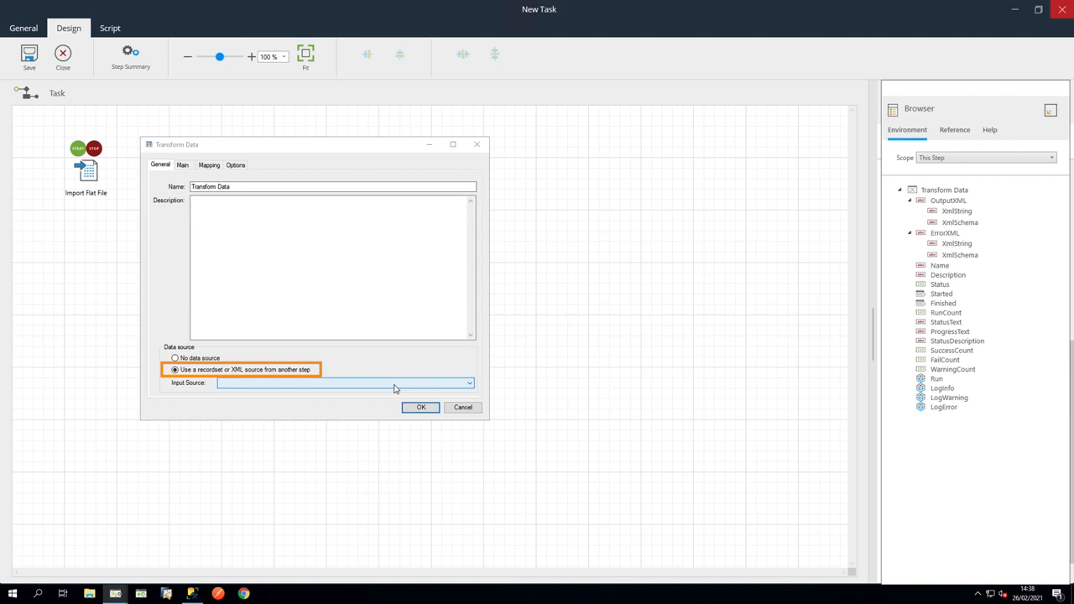
pyautogui.click(343, 383)
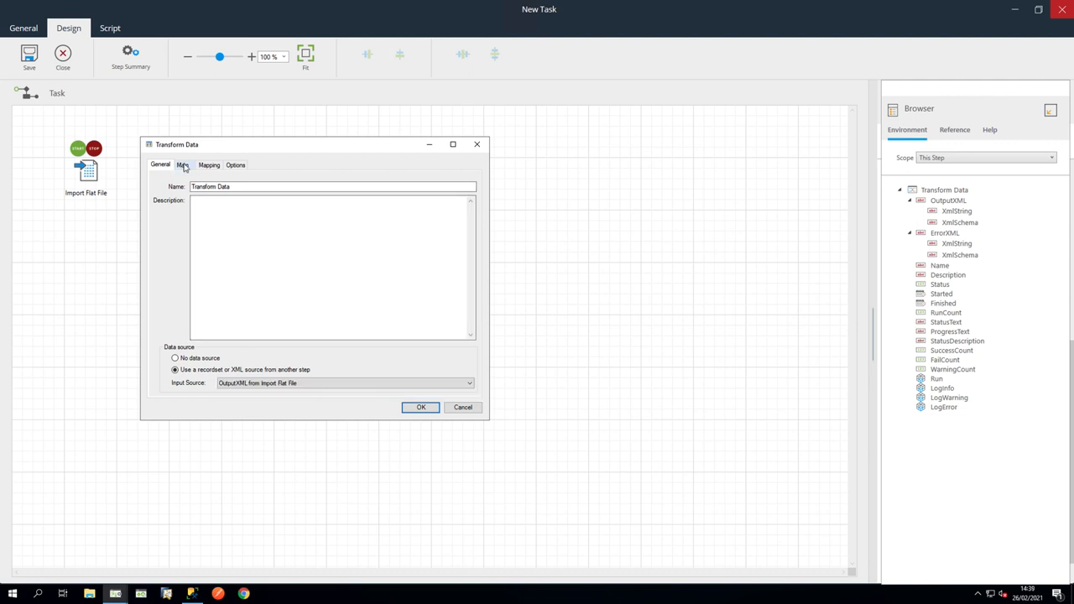
# - Replicate the output structure from the input and rename the SKU field to ERP_SKU_Code
pyautogui.click(183, 165)
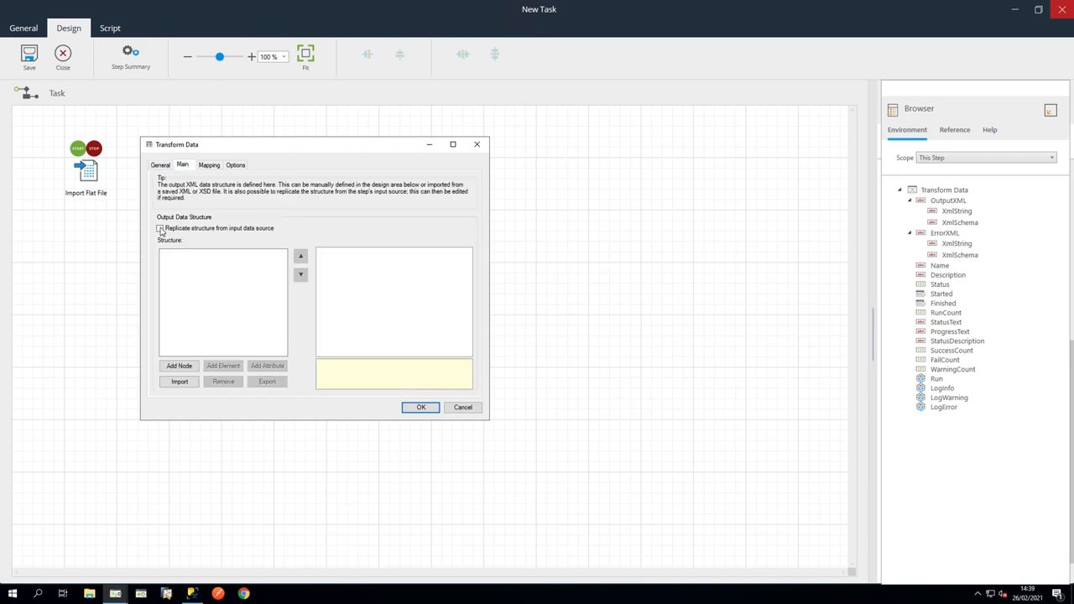
pyautogui.click(161, 228)
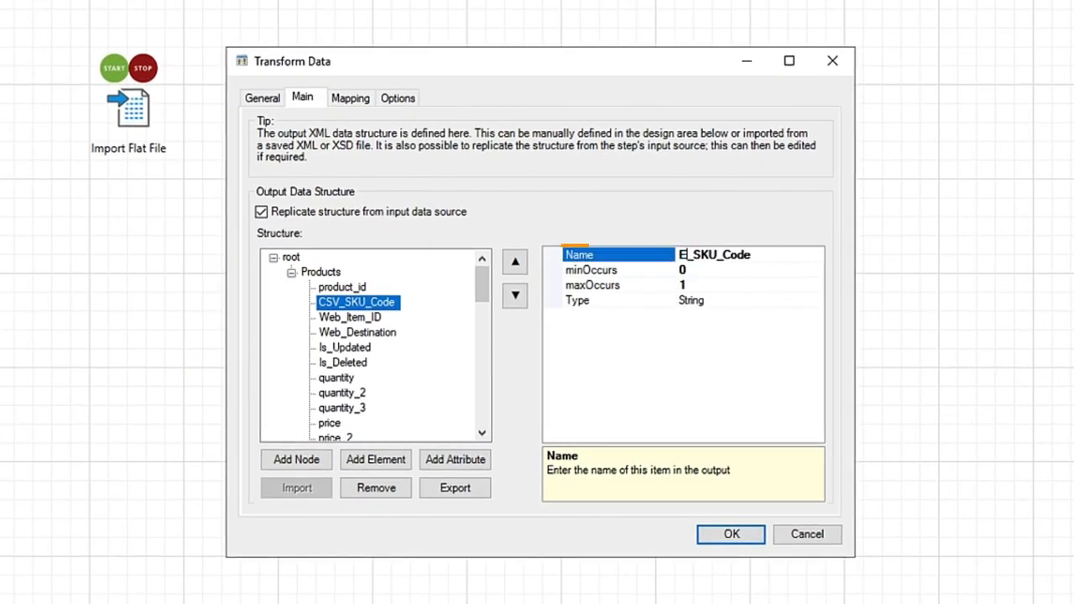
pyautogui.write('ERP_SKU_Code')
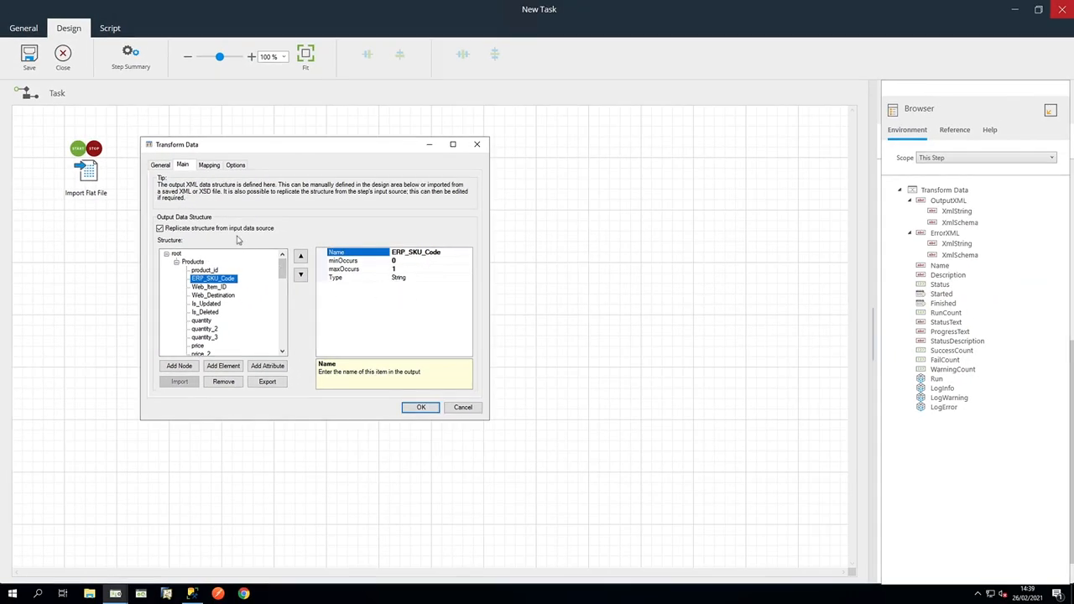
# - Map input Products onto output Products with automatic mapping of matching child fields
pyautogui.click(209, 164)
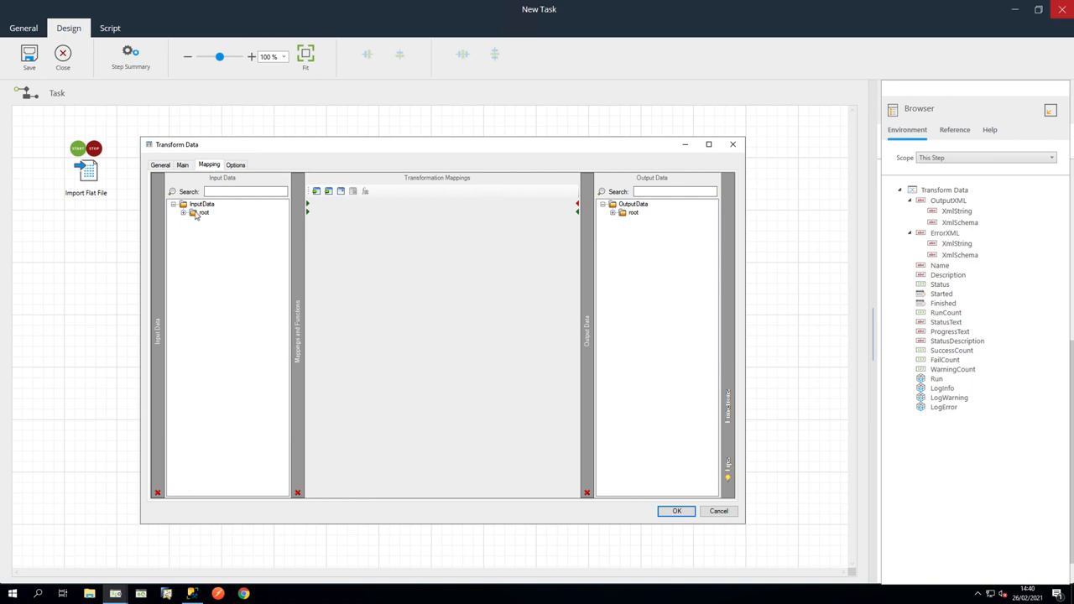
pyautogui.click(184, 213)
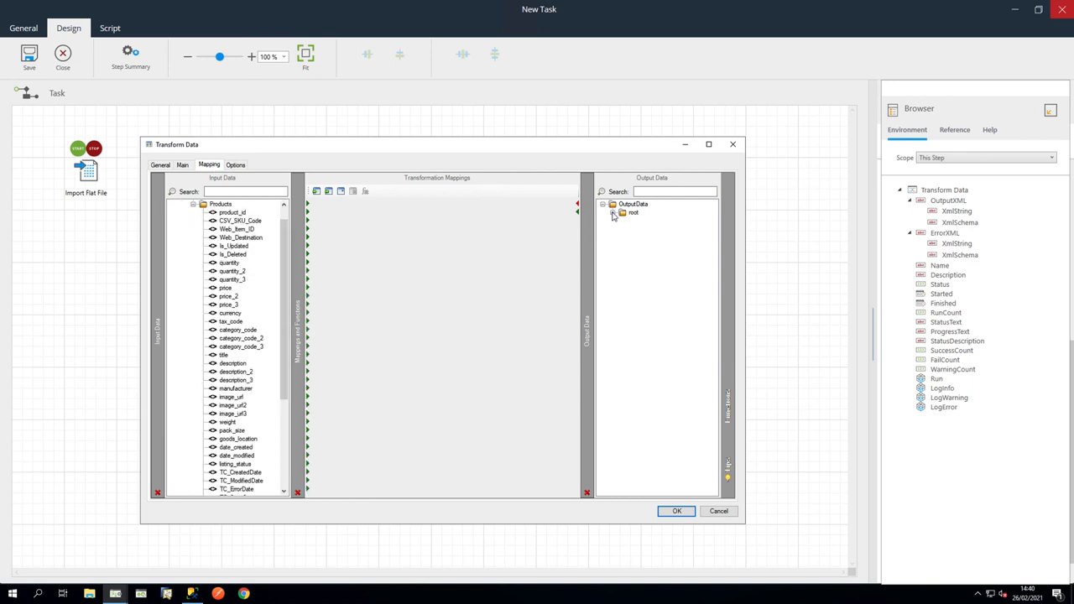
pyautogui.click(612, 212)
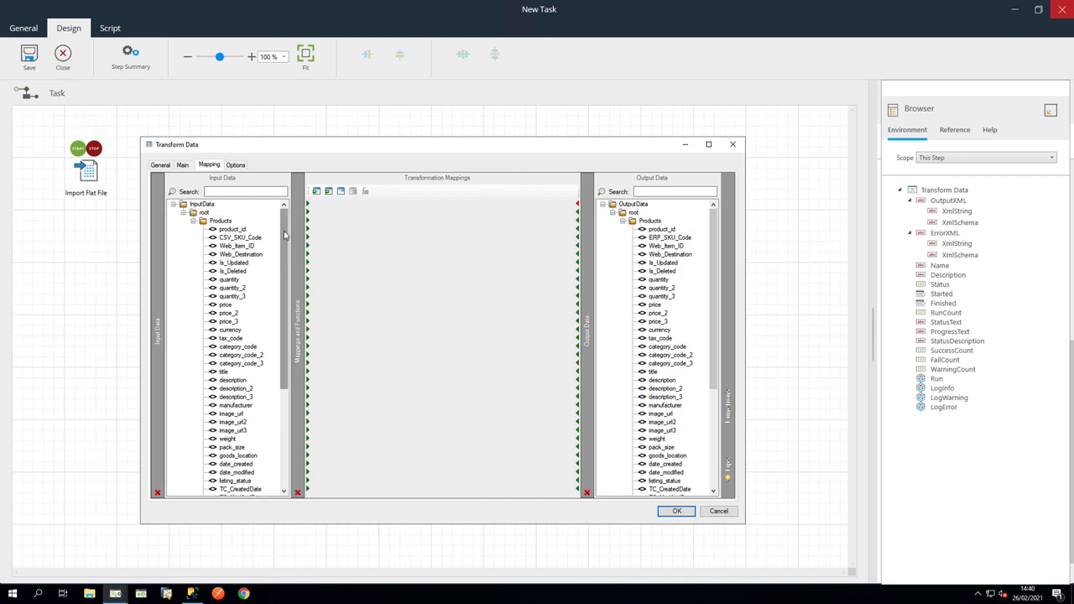
pyautogui.click(220, 221)
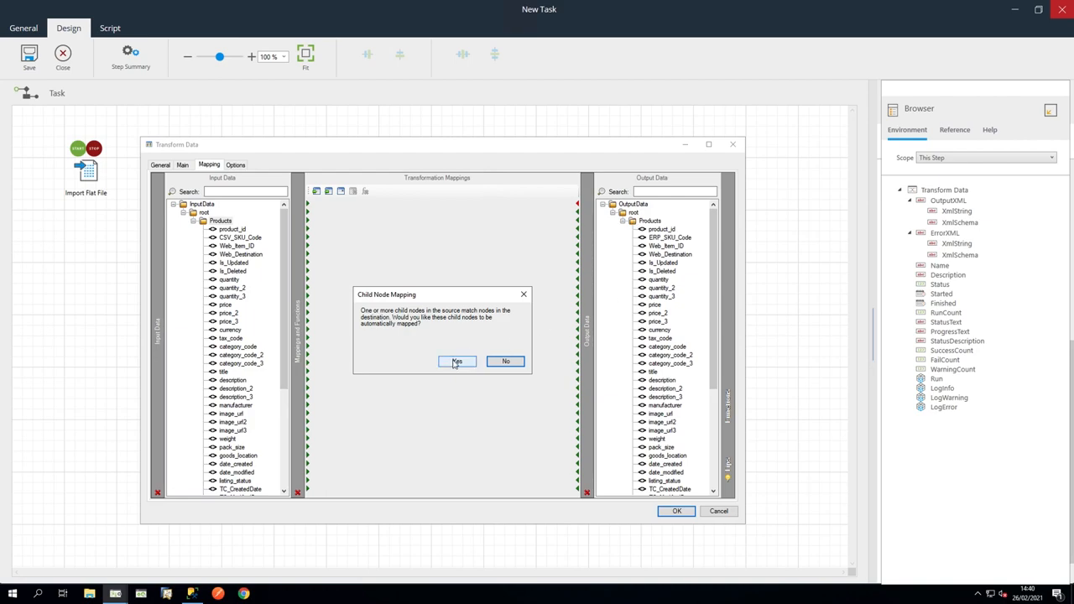
pyautogui.click(457, 361)
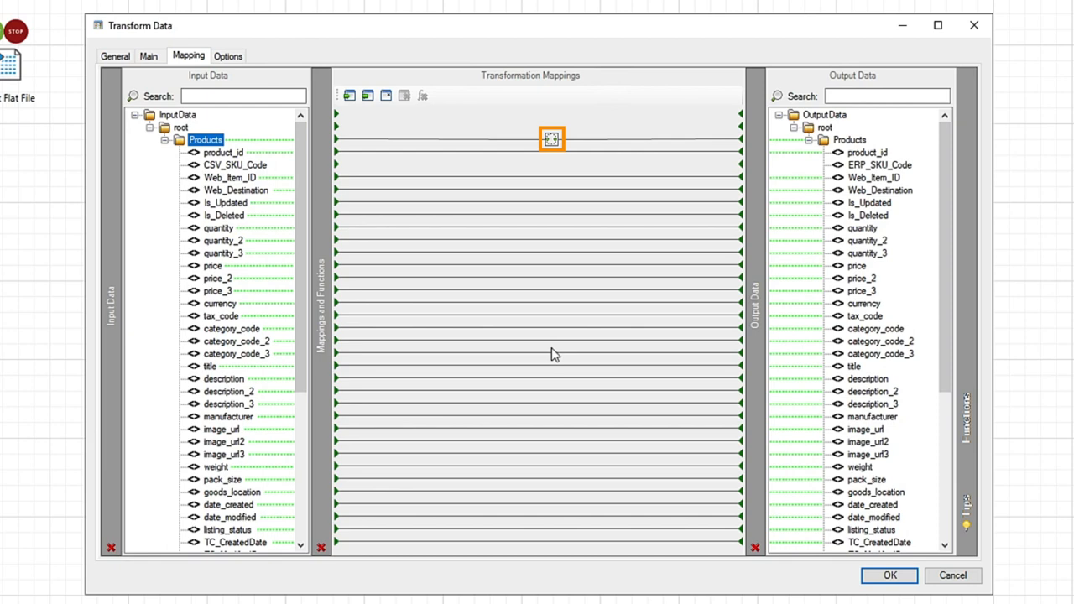
pyautogui.moveTo(553, 354)
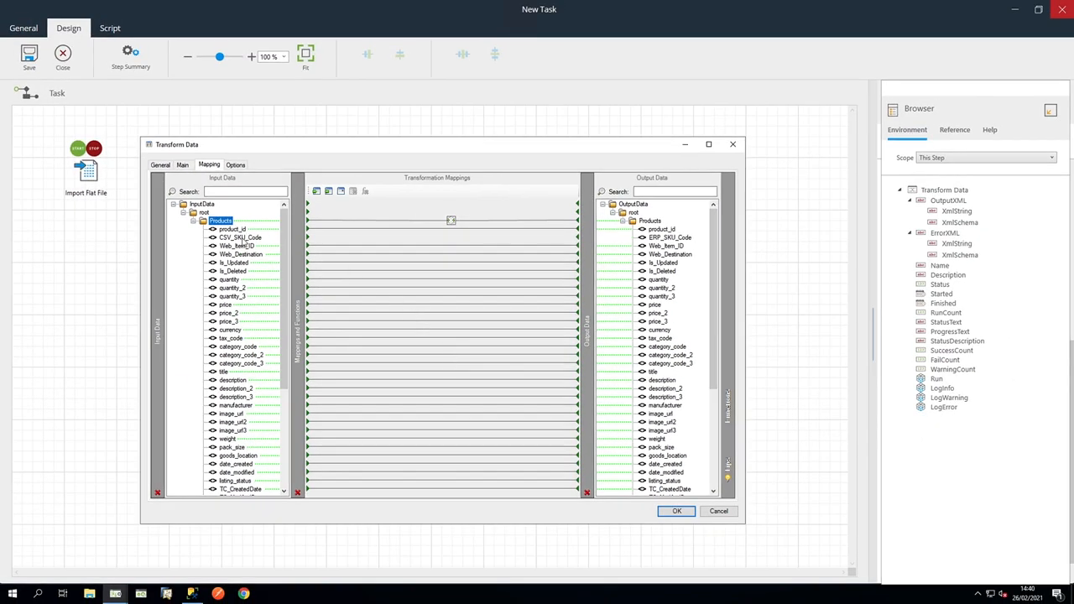
# - Check the CSV_SKU_Code to ERP_SKU_Code mapping and confirm the transform settings
pyautogui.click(242, 238)
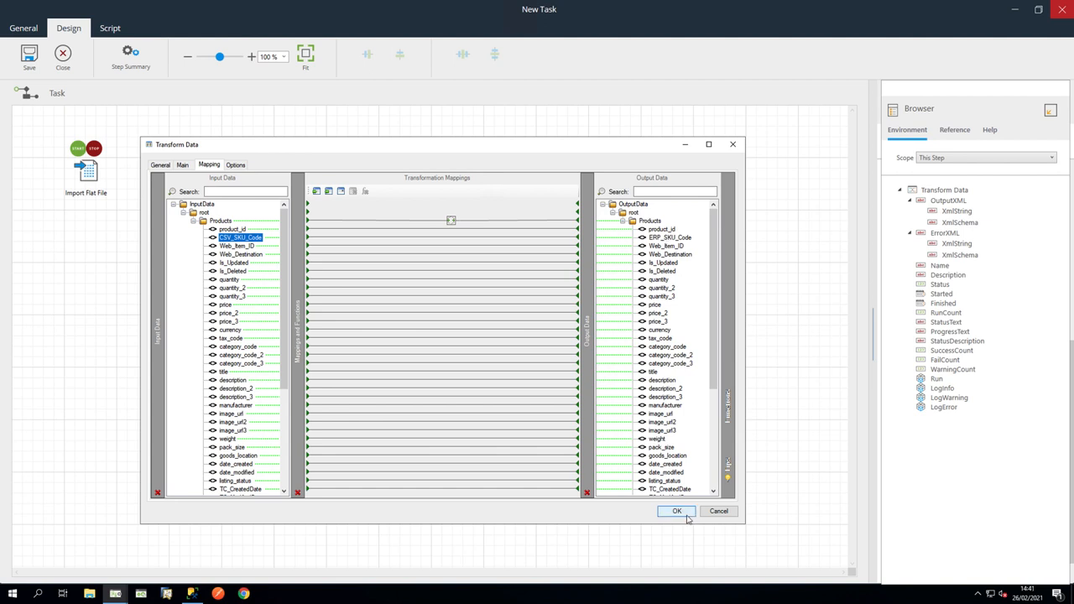
pyautogui.click(677, 511)
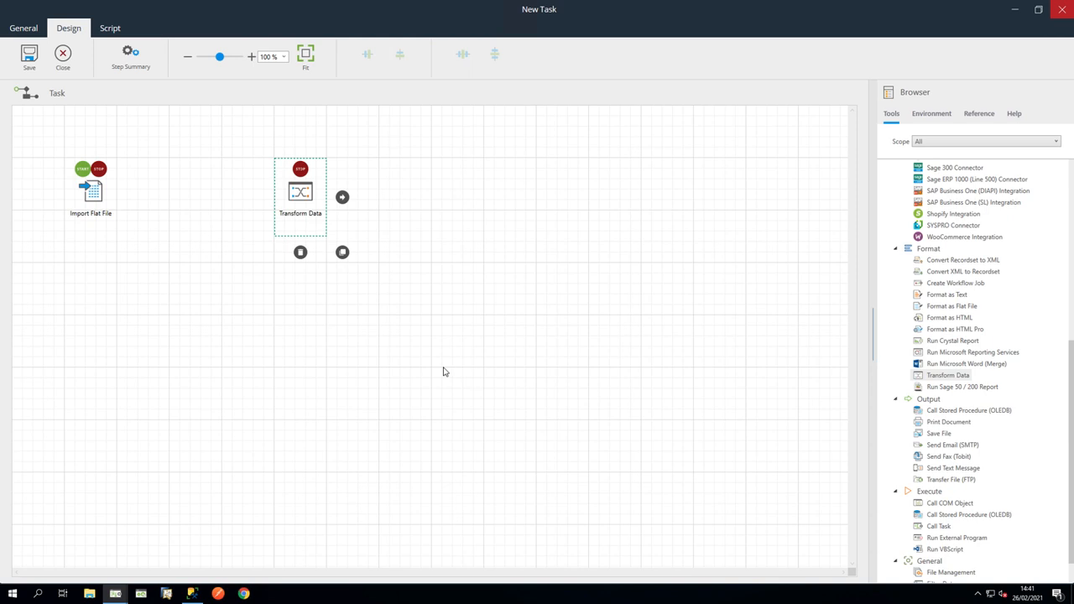
pyautogui.moveTo(987, 411)
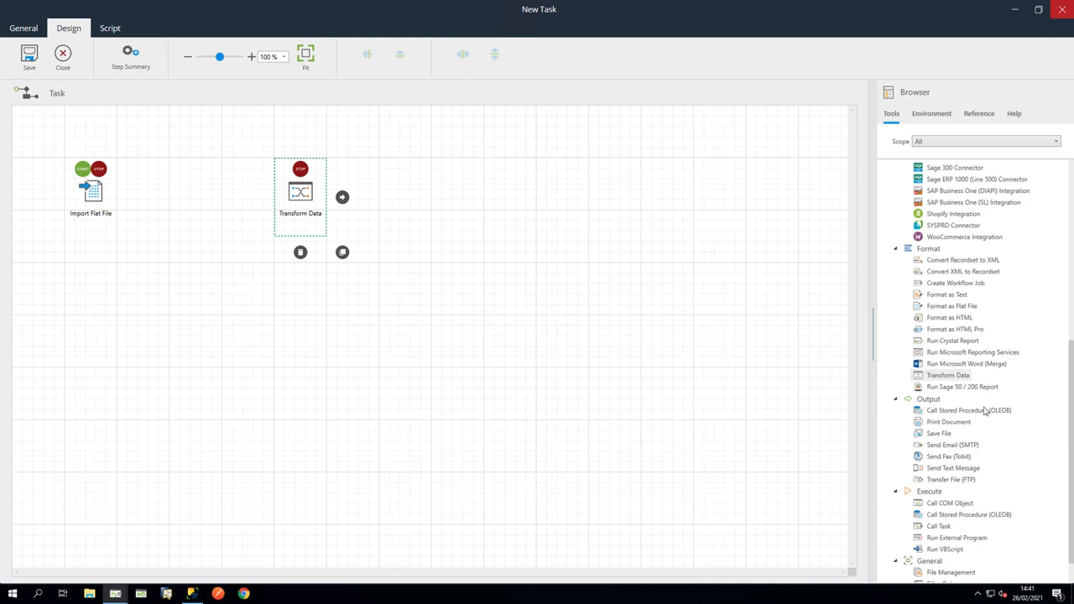
# - Add a Run VBScript step named END to the task canvas
pyautogui.scroll(-3)
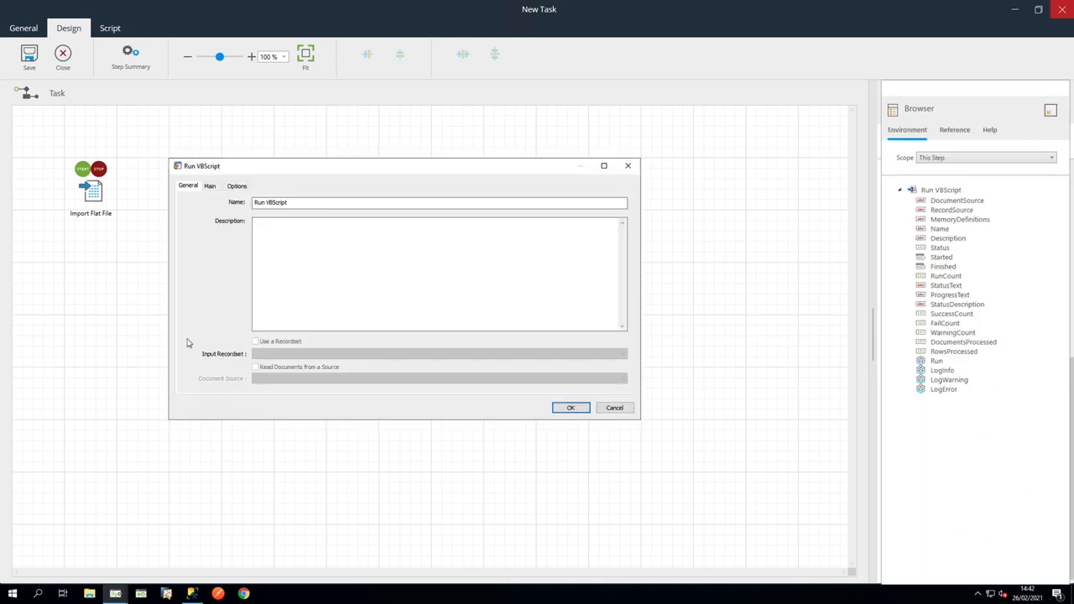
pyautogui.write('END')
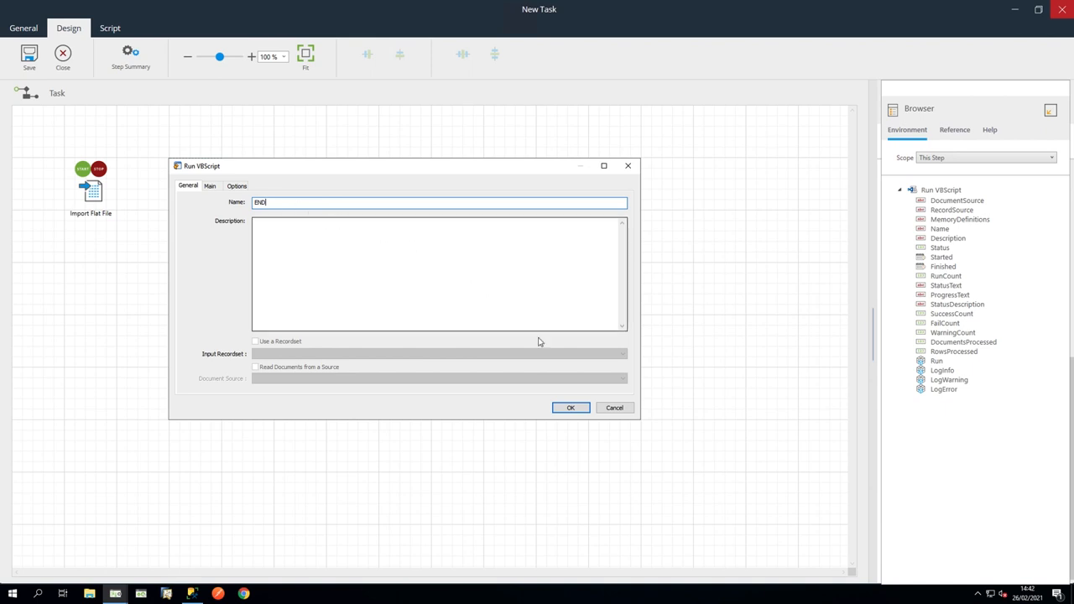
pyautogui.click(571, 408)
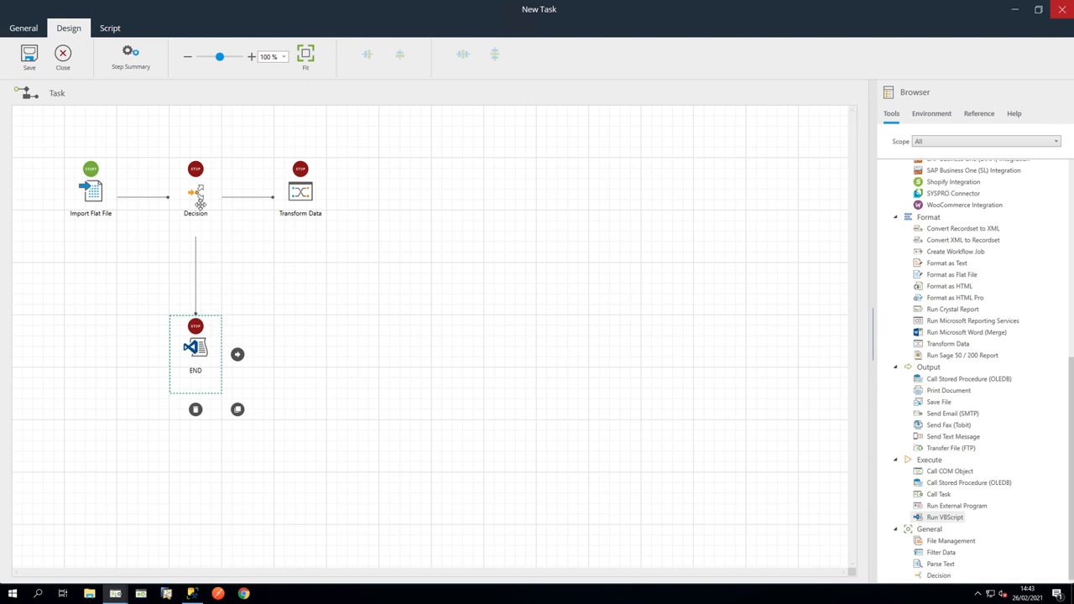
# - Edit the Decision branch to Transform Data and name it File Exists
pyautogui.doubleClick(194, 191)
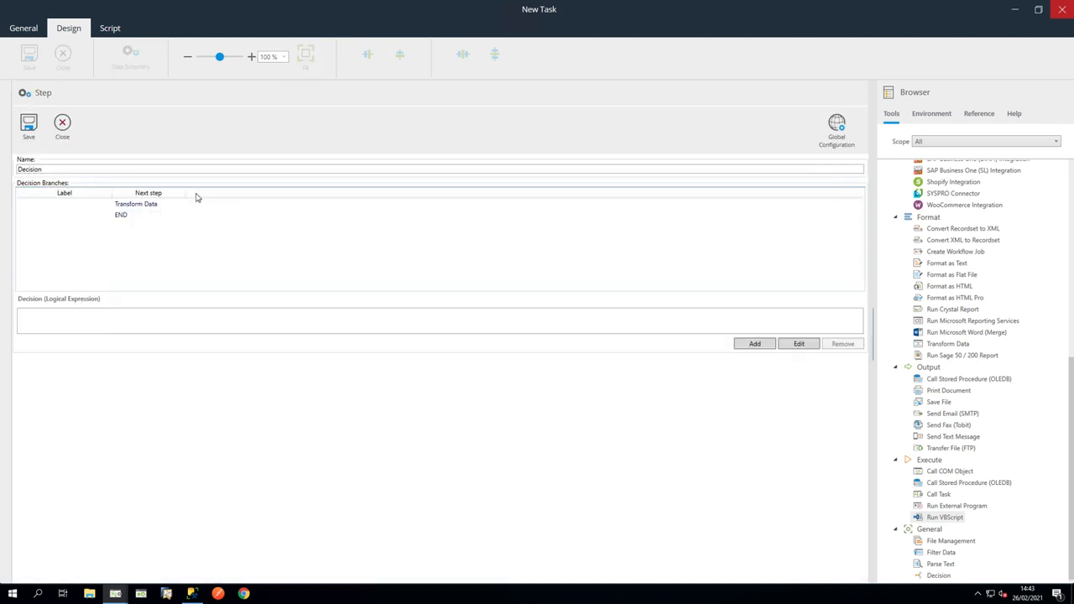
pyautogui.click(135, 204)
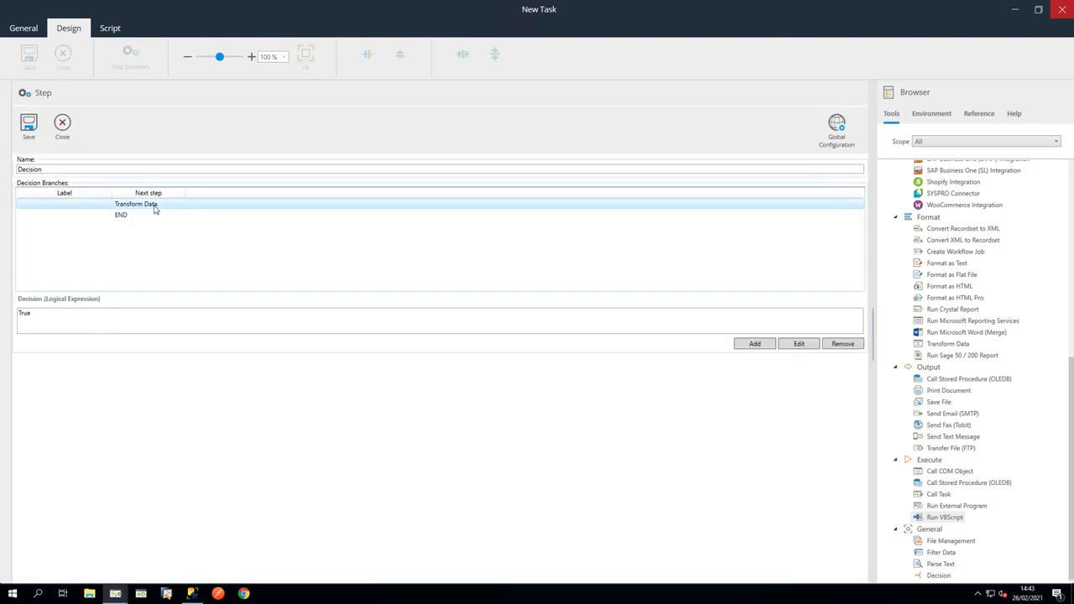
pyautogui.click(798, 344)
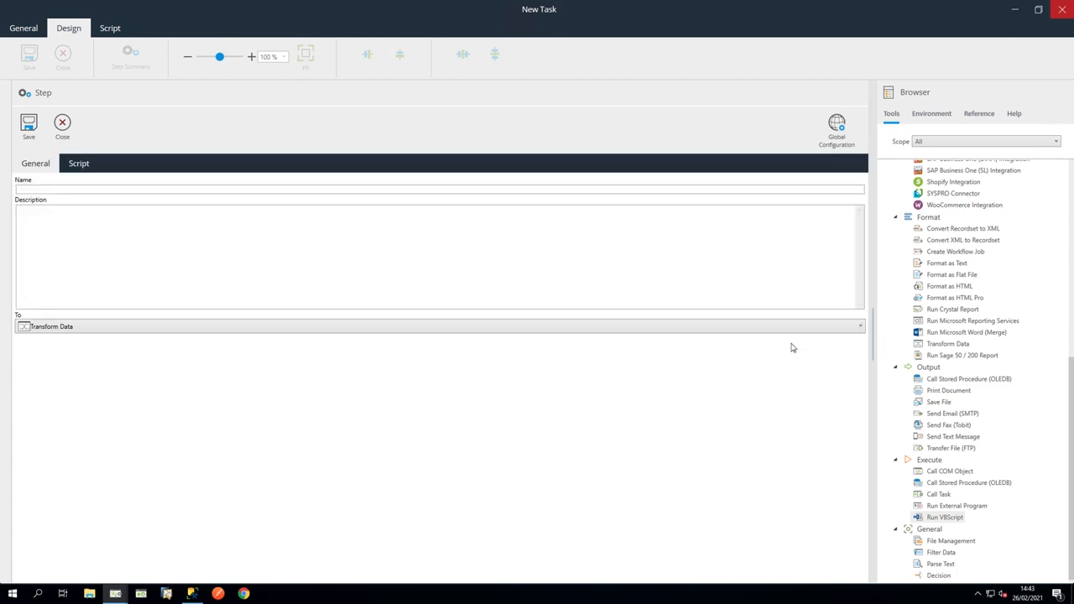
pyautogui.click(287, 189)
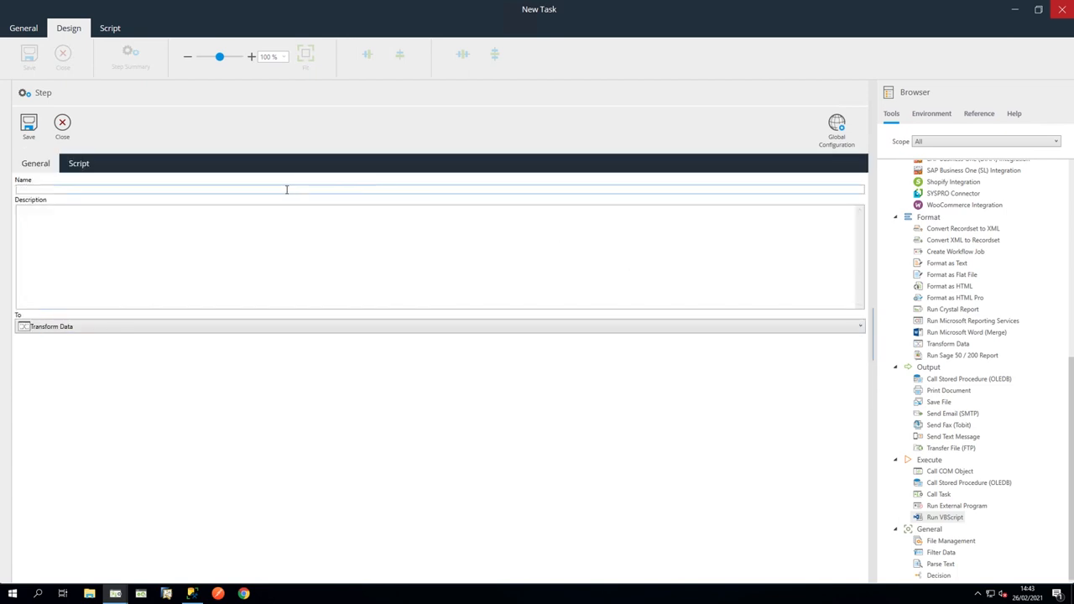
pyautogui.write('File Exists')
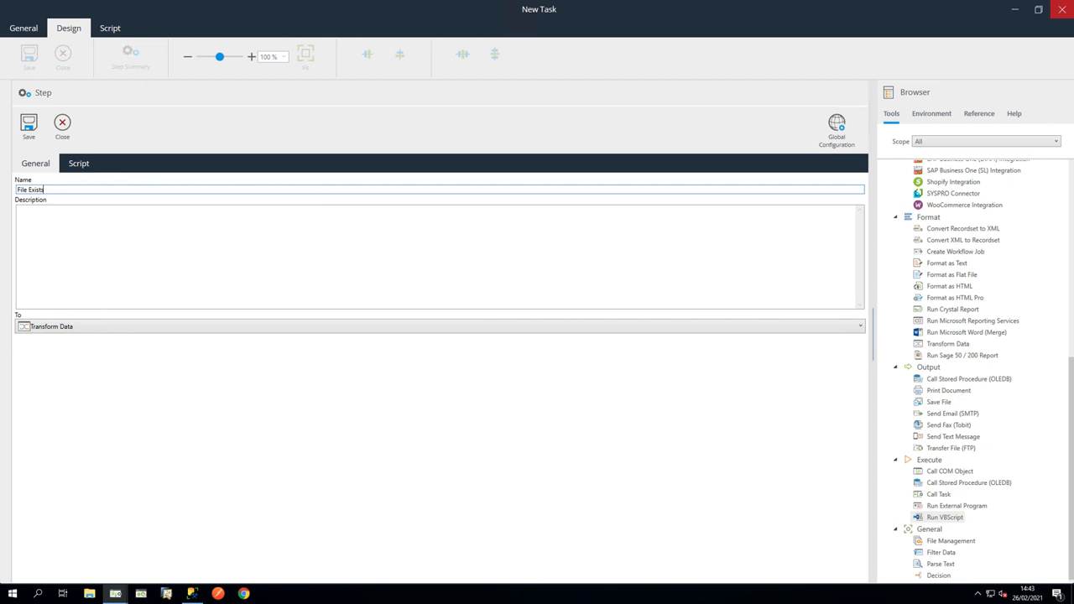
# - Set the branch condition to Steps("Import Flat File").SuccessCount > 0 and save it
pyautogui.click(79, 163)
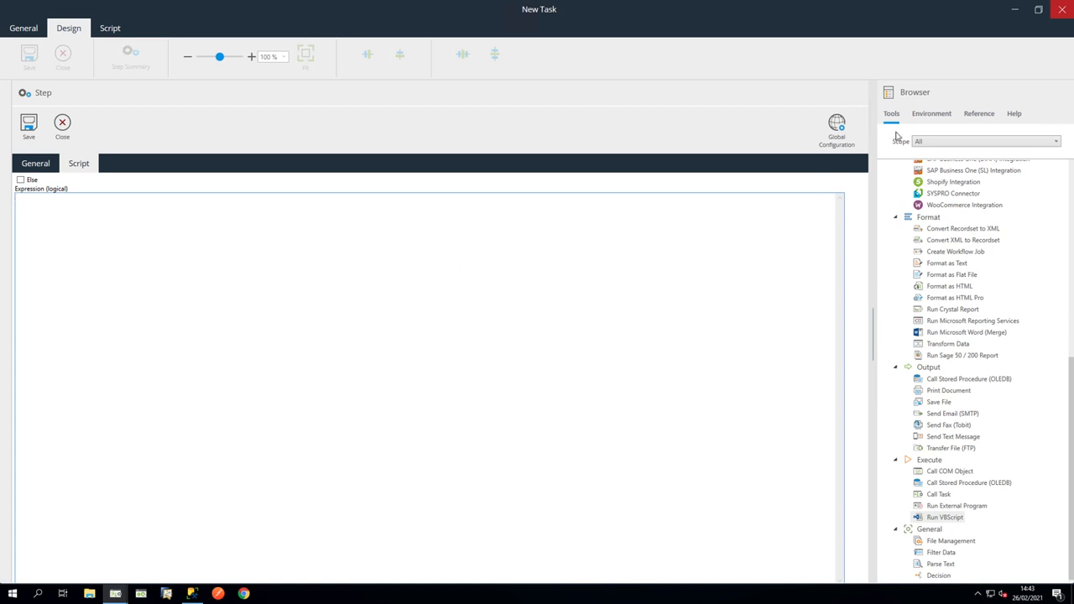
pyautogui.click(932, 113)
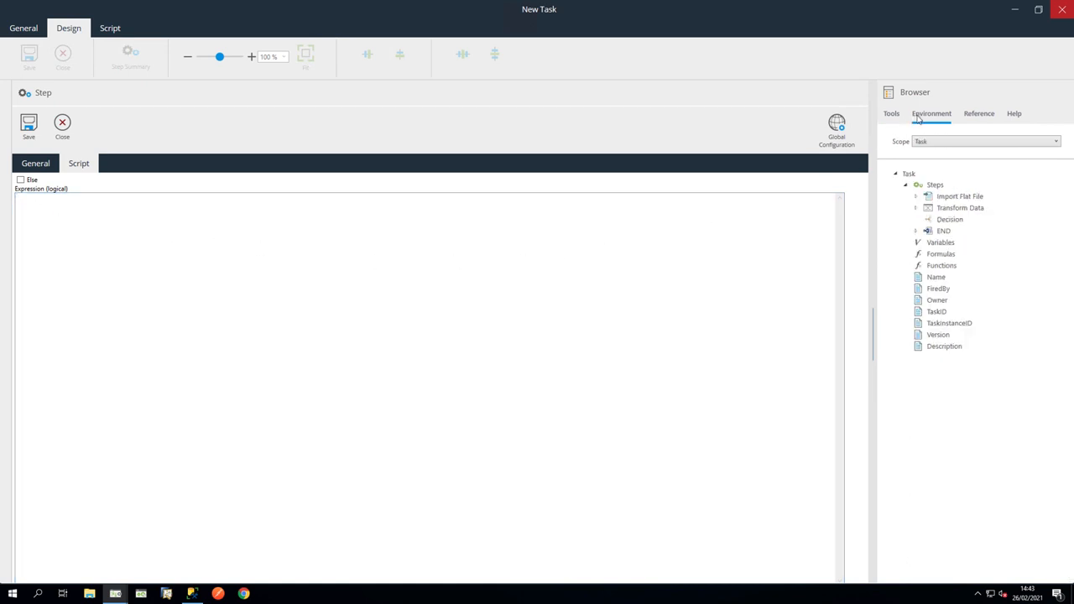
pyautogui.moveTo(923, 125)
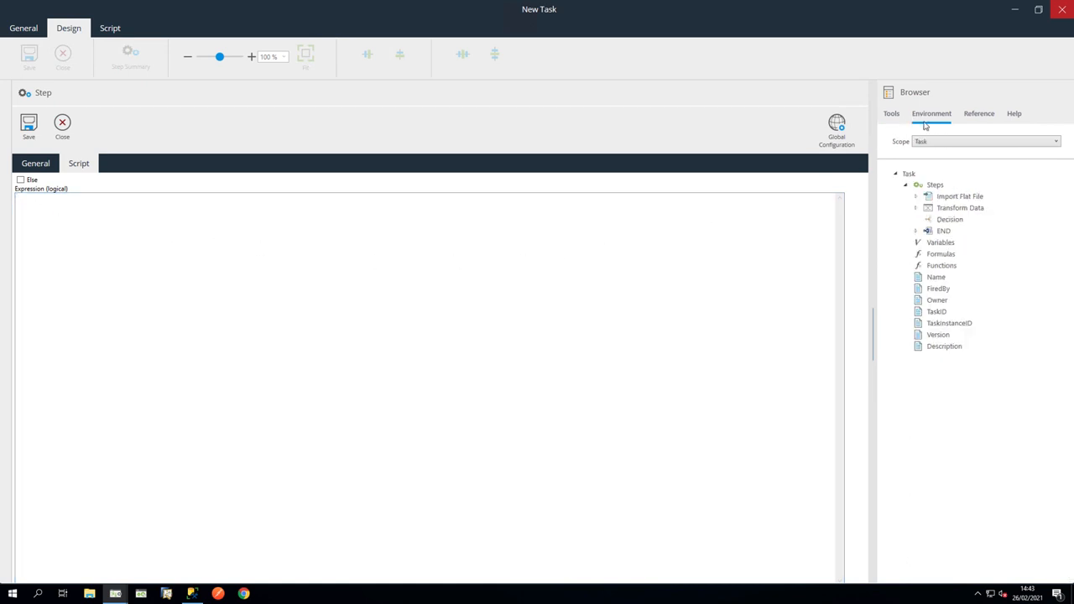
pyautogui.click(915, 196)
pyautogui.write('Steps("Import Flat File").SuccessCount > 0')
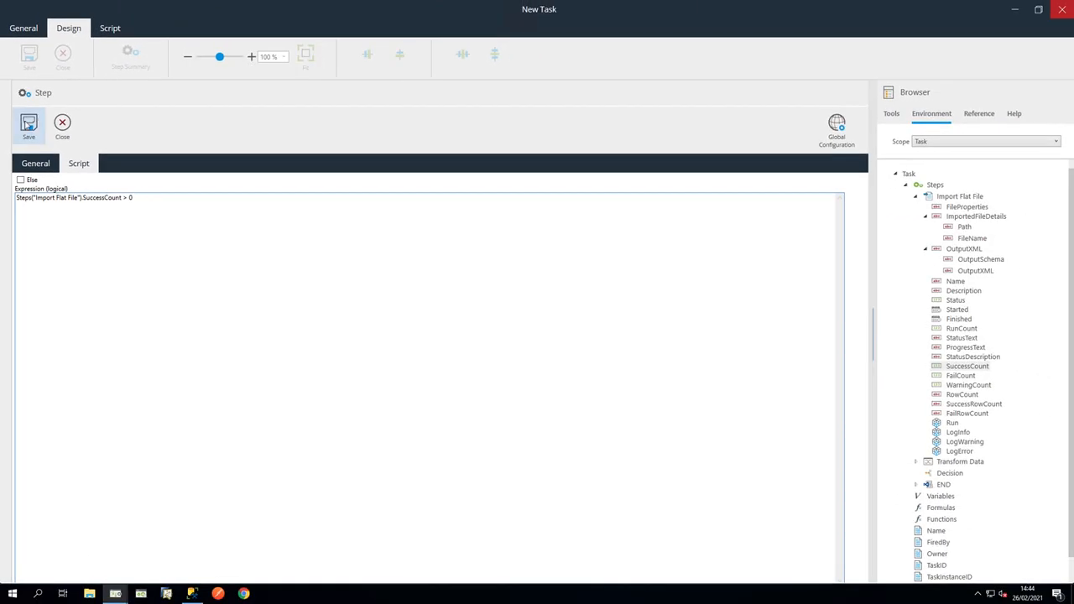
pyautogui.click(36, 163)
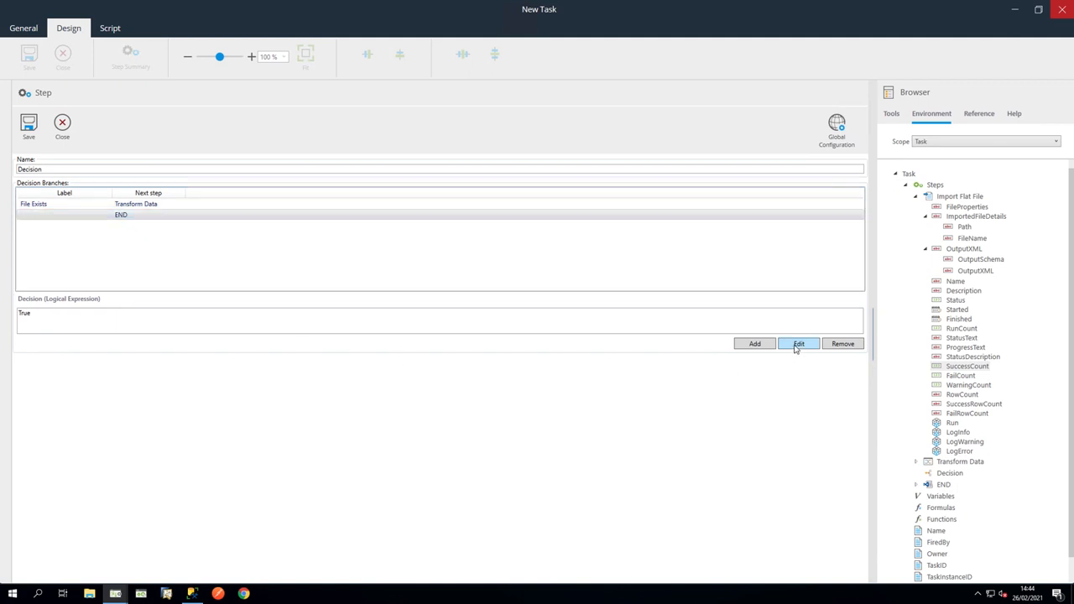
# - Label the END branch 'No File', make it the Else fallback, save it and close the Decision settings
pyautogui.click(799, 344)
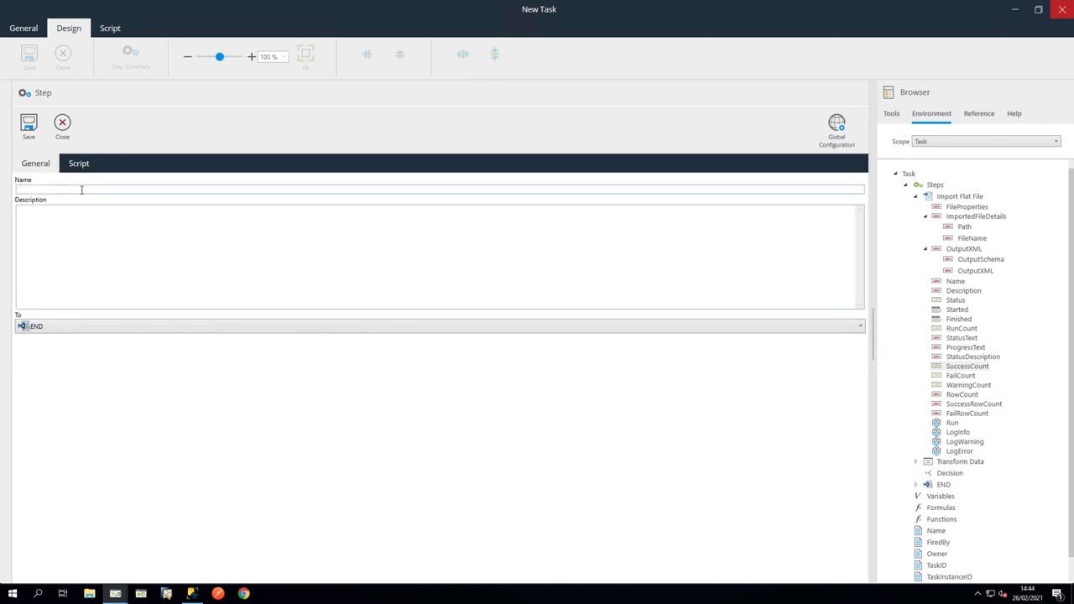
pyautogui.write('No File')
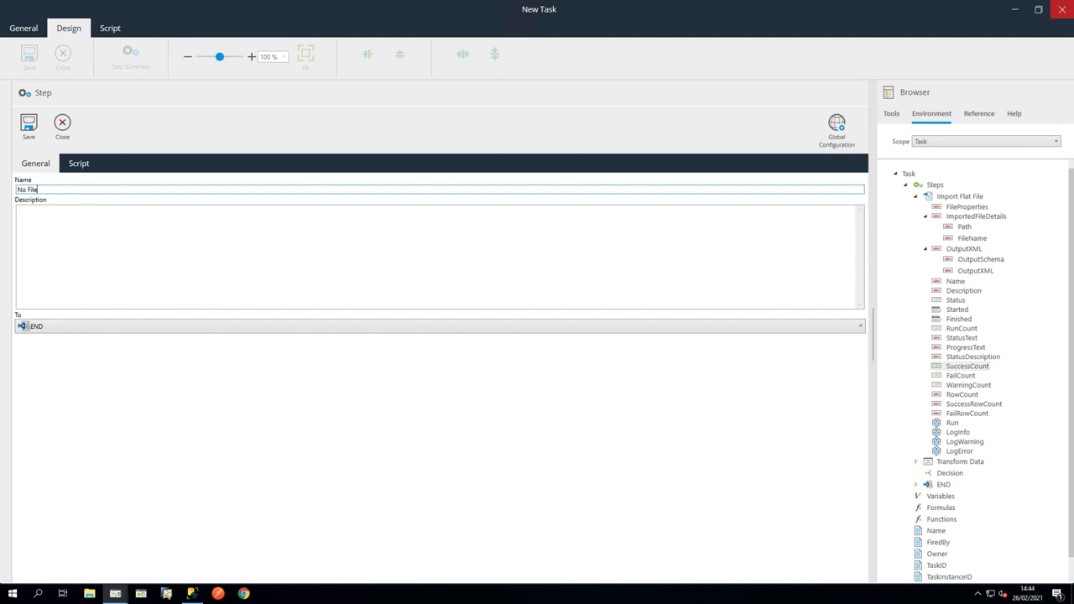
pyautogui.click(78, 163)
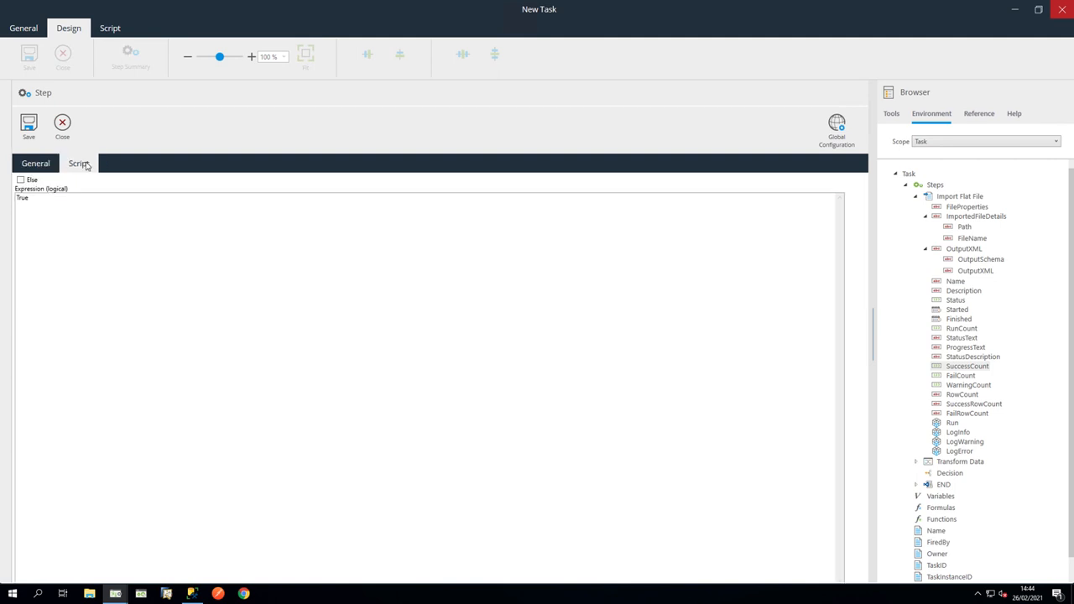
pyautogui.click(21, 179)
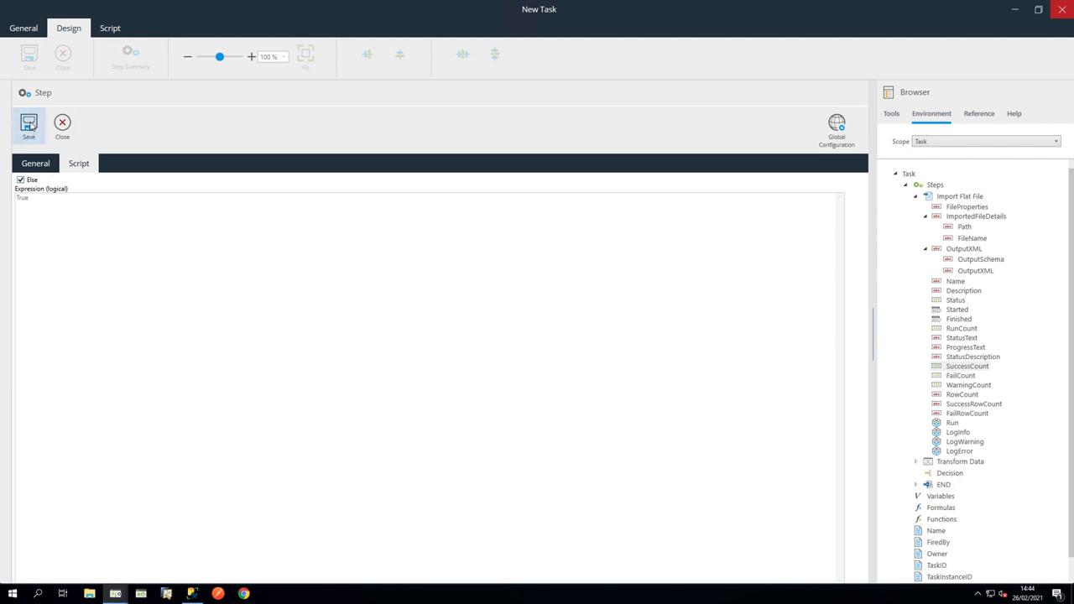
pyautogui.click(35, 162)
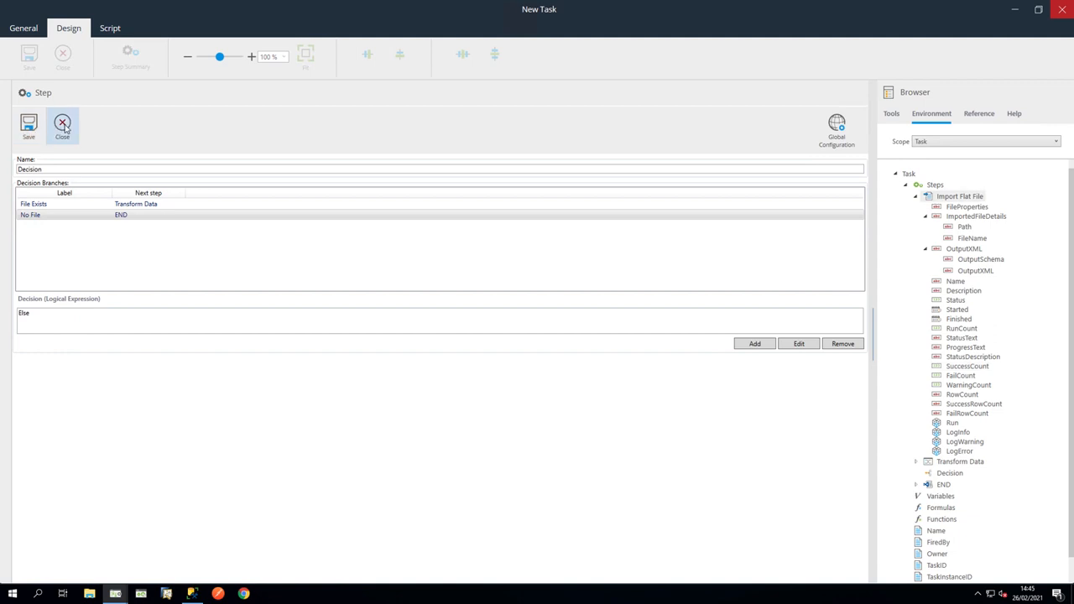
pyautogui.click(62, 126)
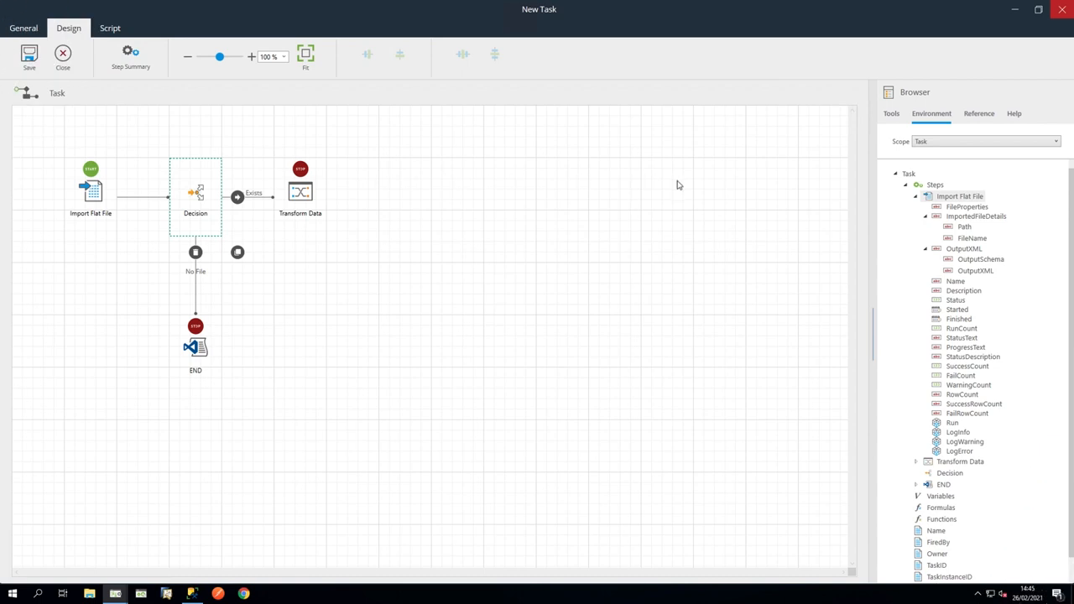
# - Add a Convert XML to Recordset step sourcing Output XML from Transform Data
pyautogui.click(891, 113)
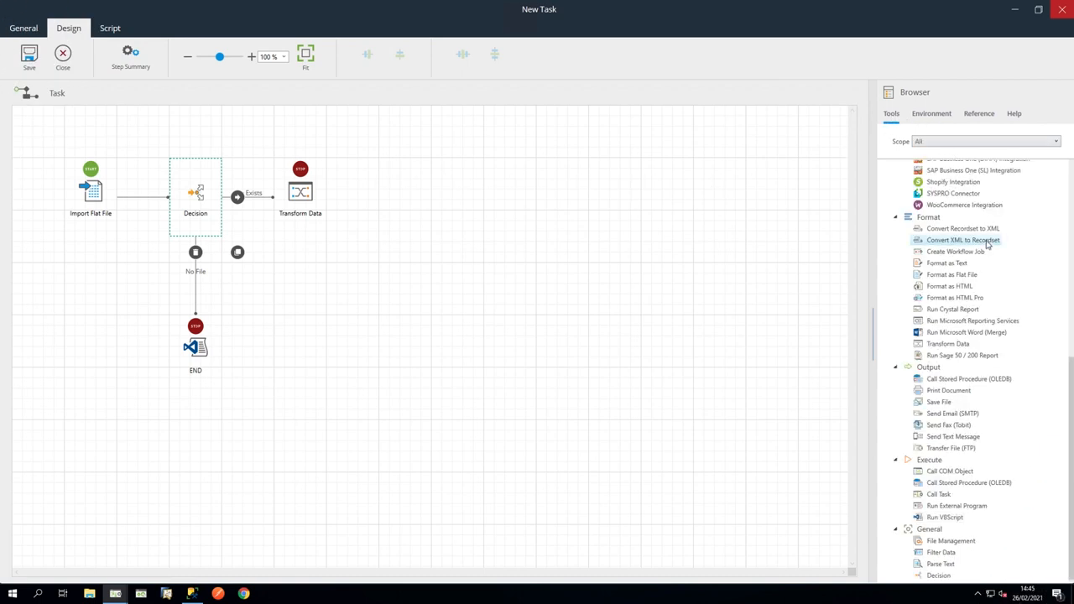
pyautogui.doubleClick(962, 240)
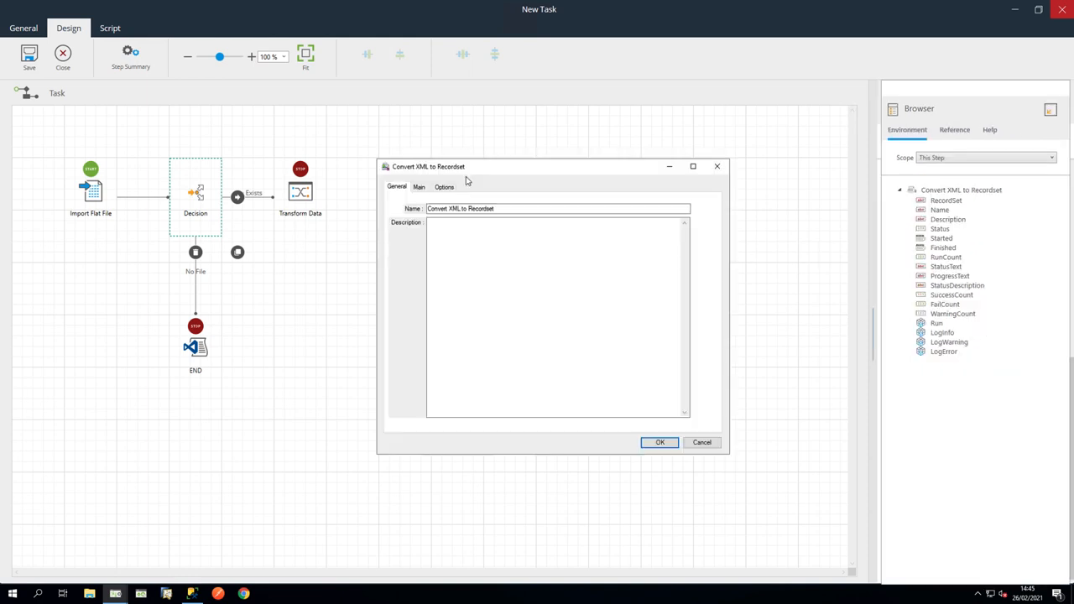
pyautogui.moveTo(428, 194)
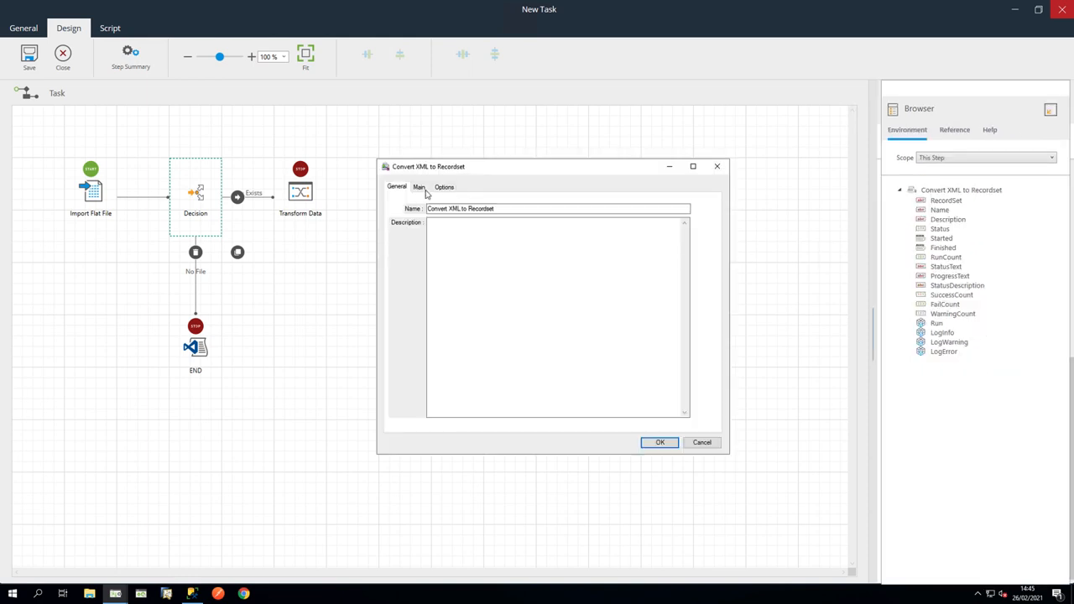
pyautogui.click(419, 187)
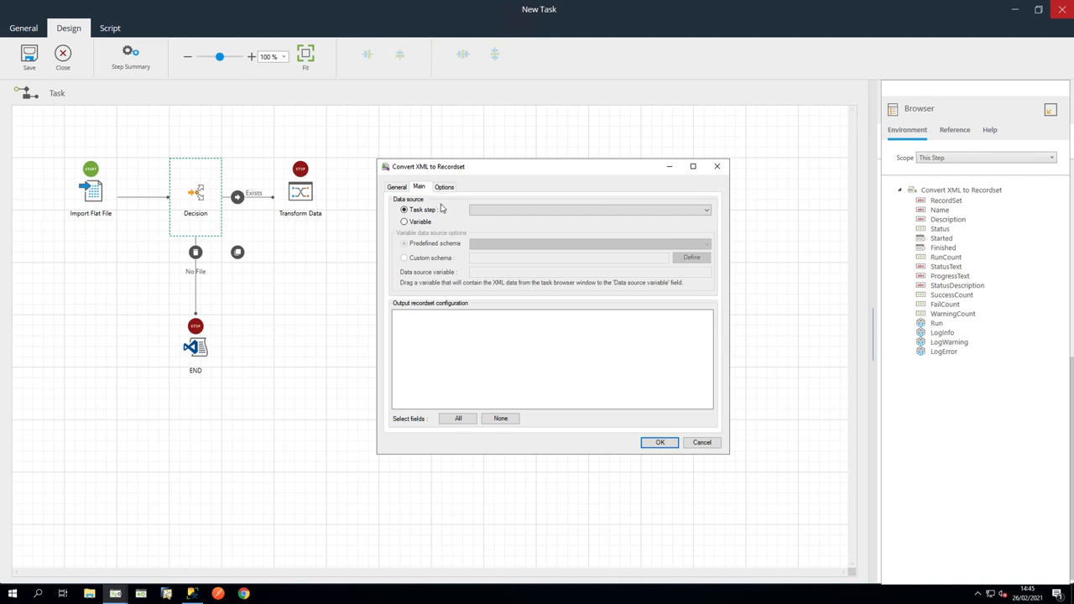
pyautogui.click(405, 210)
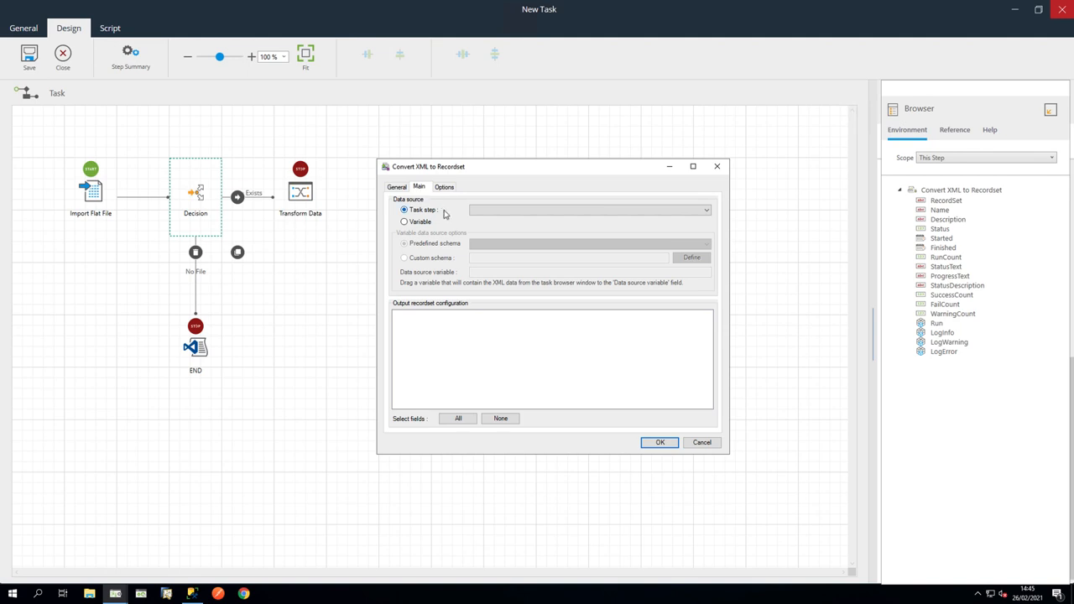
pyautogui.click(705, 210)
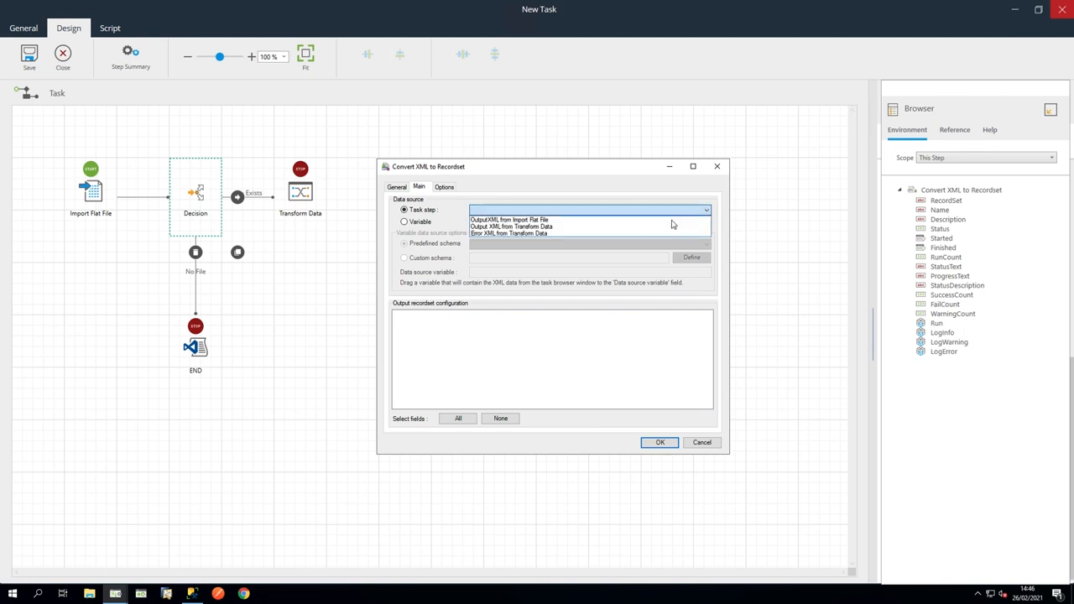
pyautogui.click(512, 227)
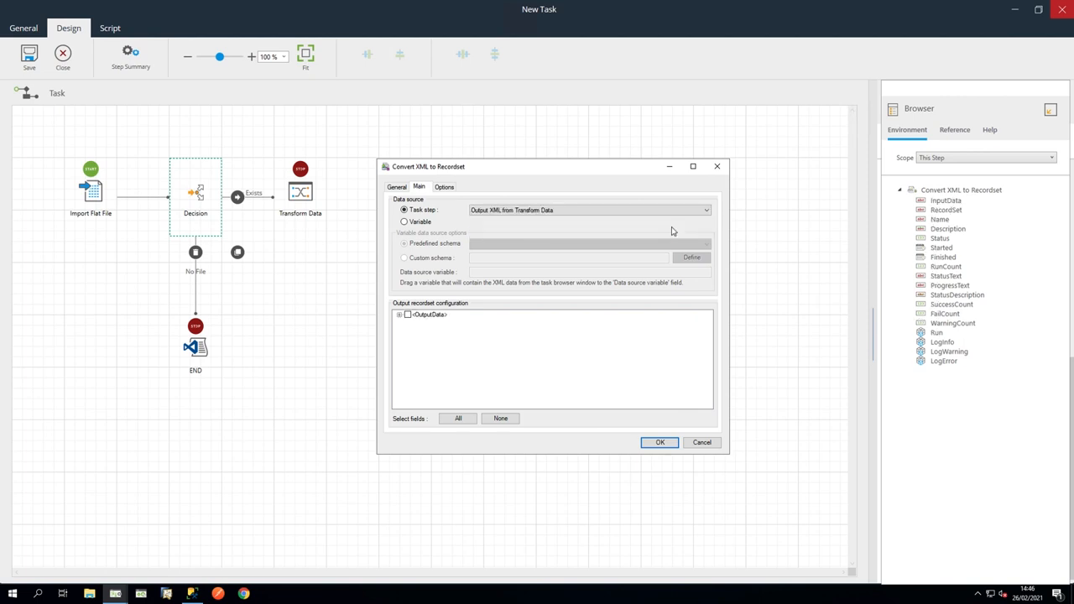
# - Select all fields including every Products field, accepting the many-columns warning
pyautogui.click(458, 419)
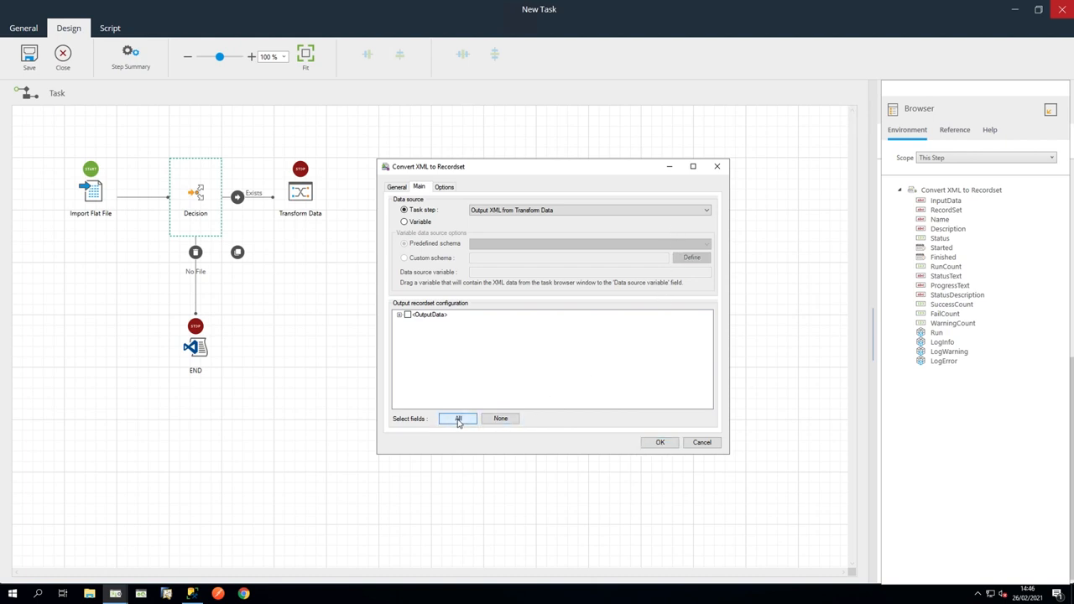
pyautogui.click(458, 418)
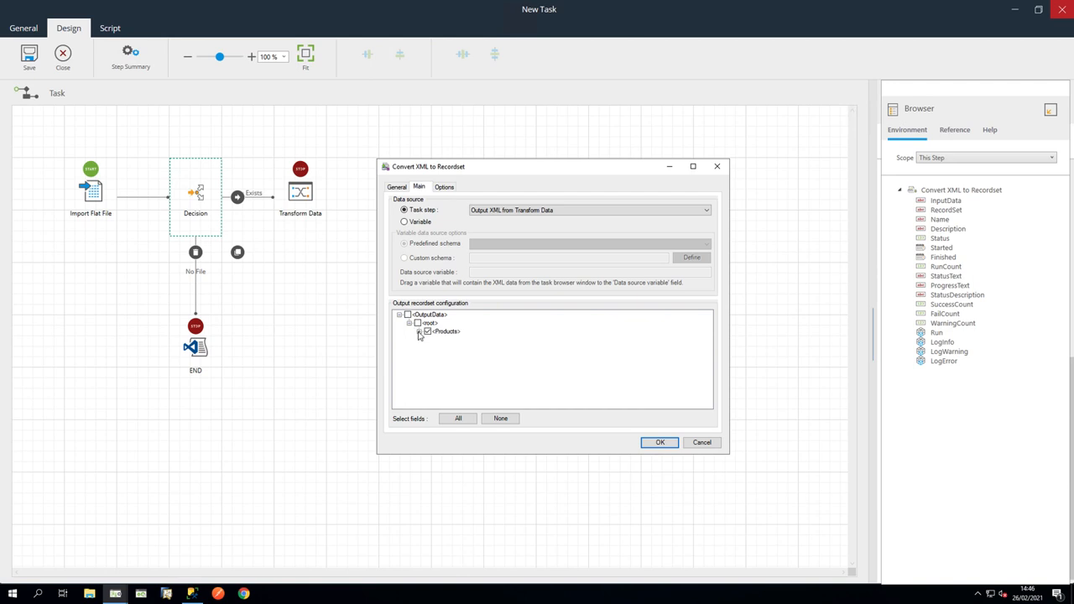
pyautogui.click(420, 331)
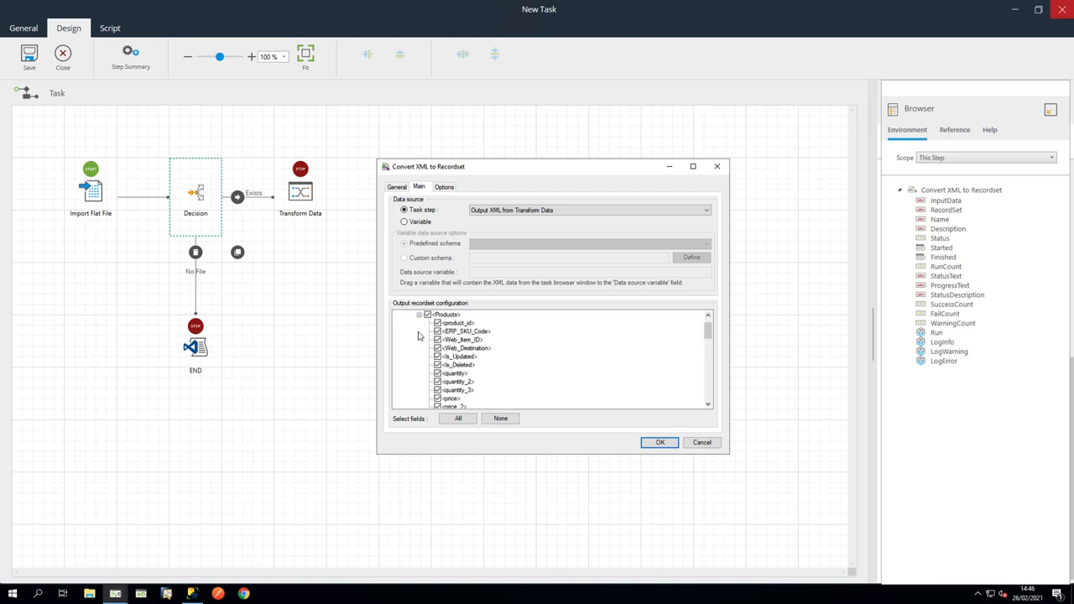
pyautogui.click(660, 443)
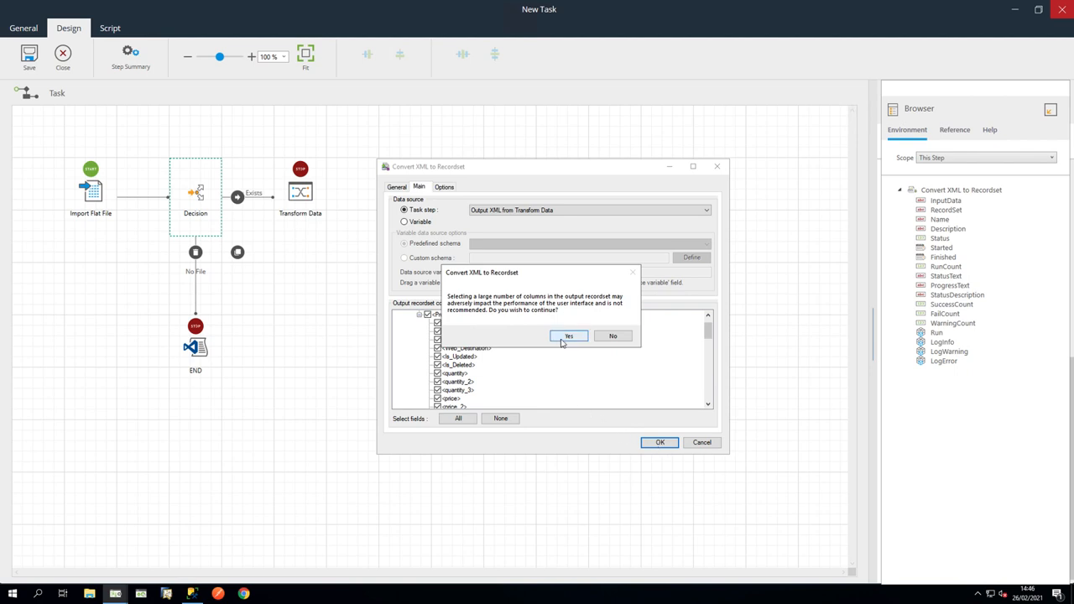
pyautogui.click(568, 336)
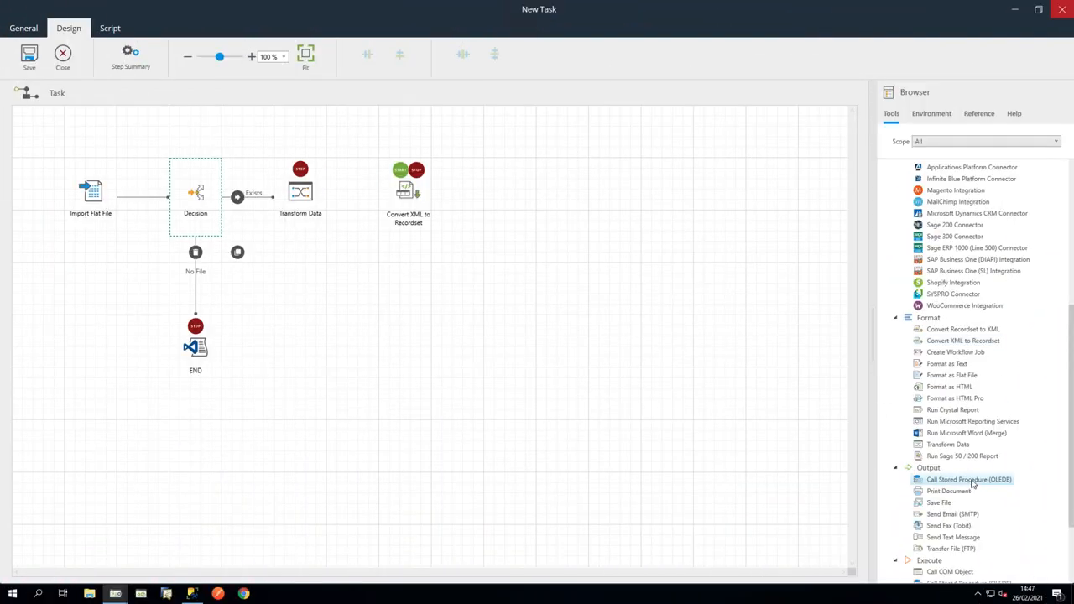
# - Add a Call Stored Procedure step named Send to Staging DB using the converted recordset as input
pyautogui.doubleClick(970, 479)
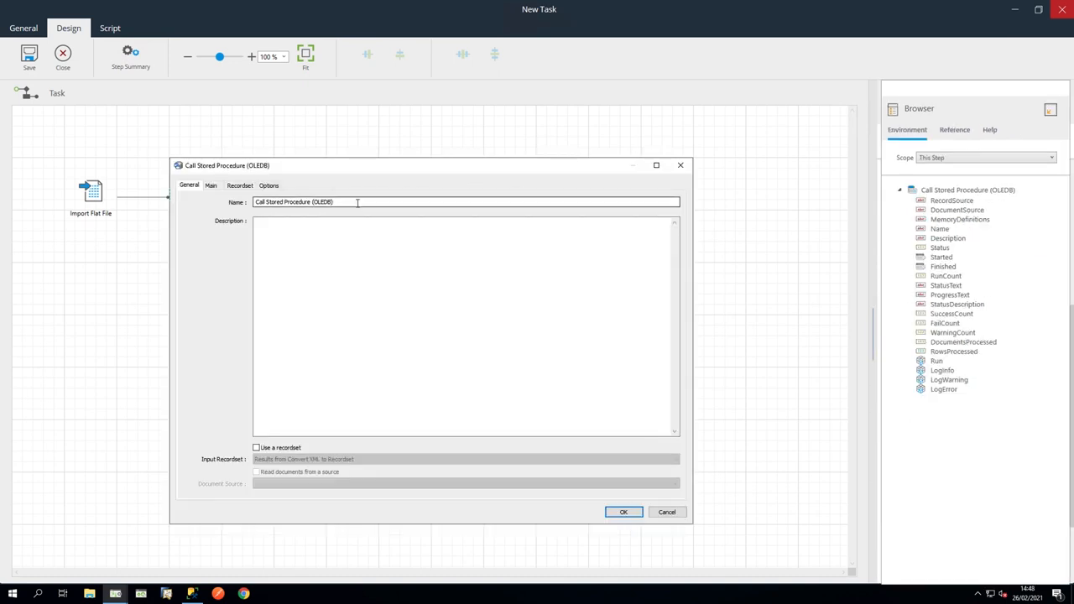
pyautogui.write('Send to Staging DB')
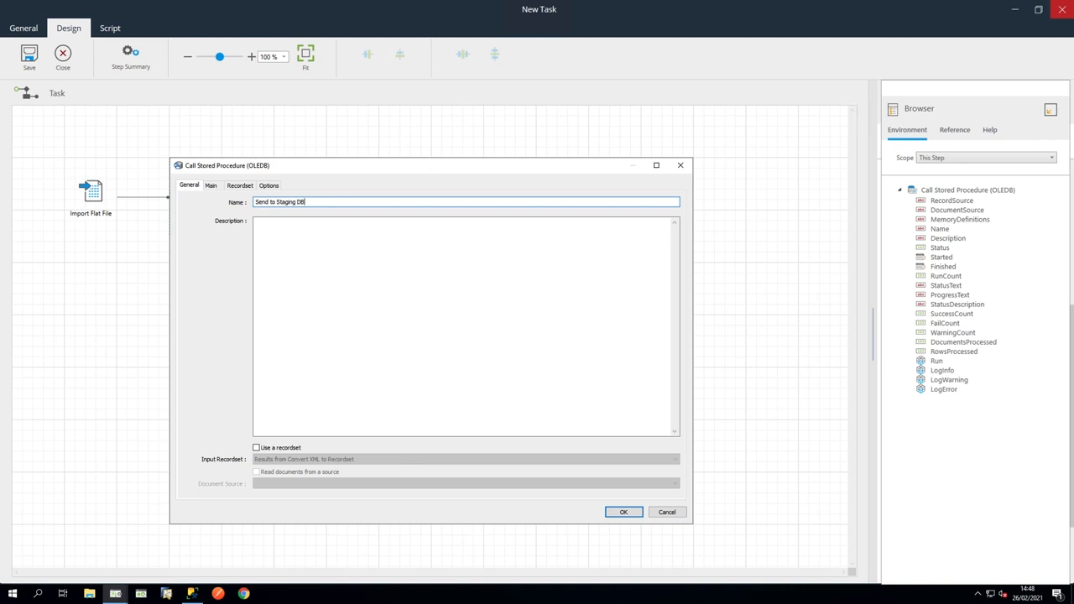
pyautogui.click(256, 447)
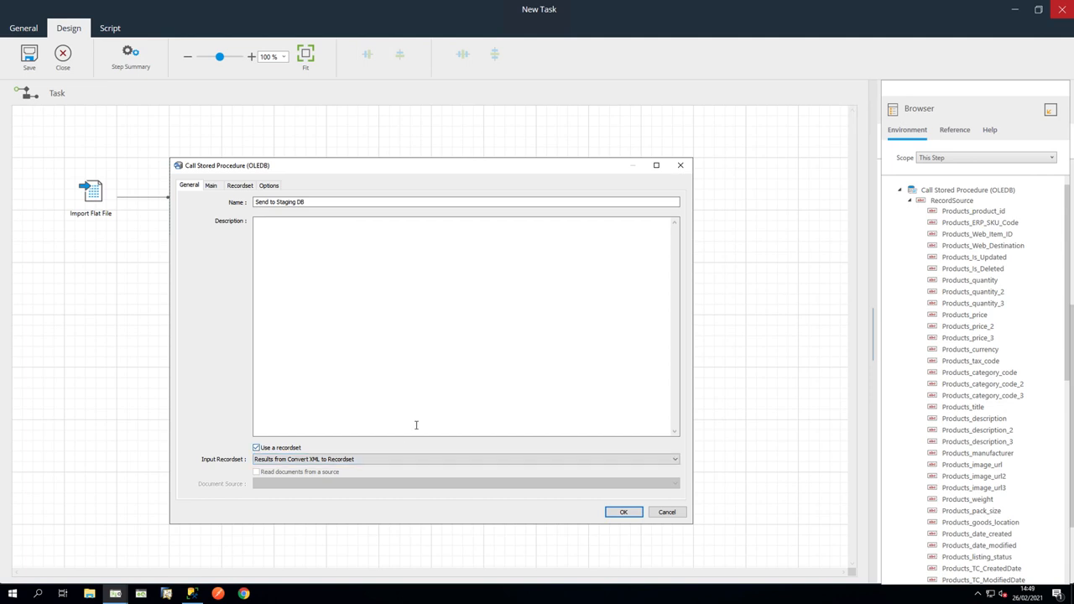
pyautogui.click(211, 186)
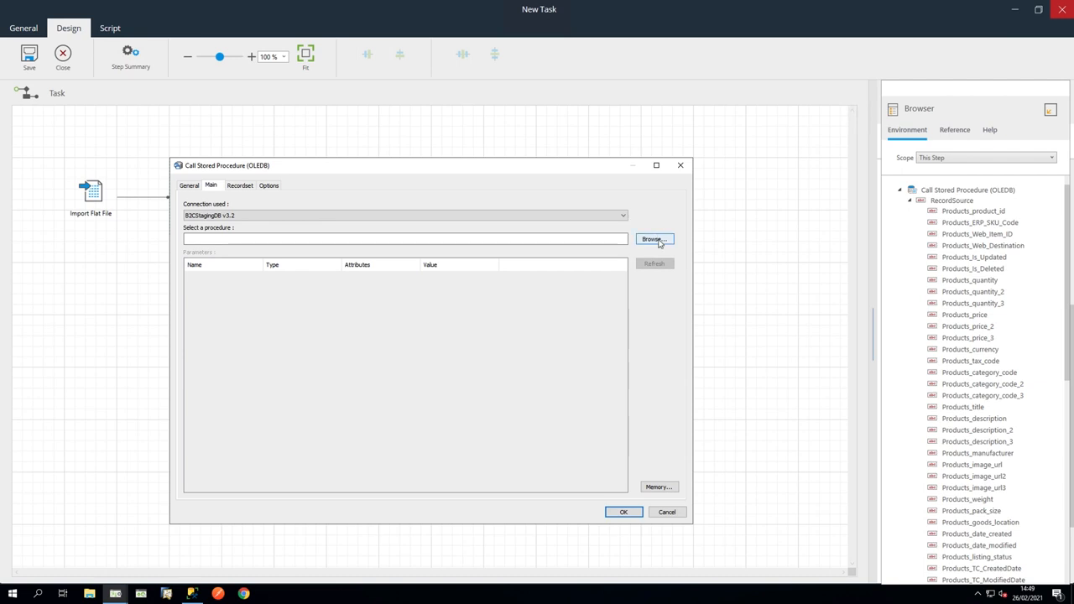
pyautogui.click(654, 239)
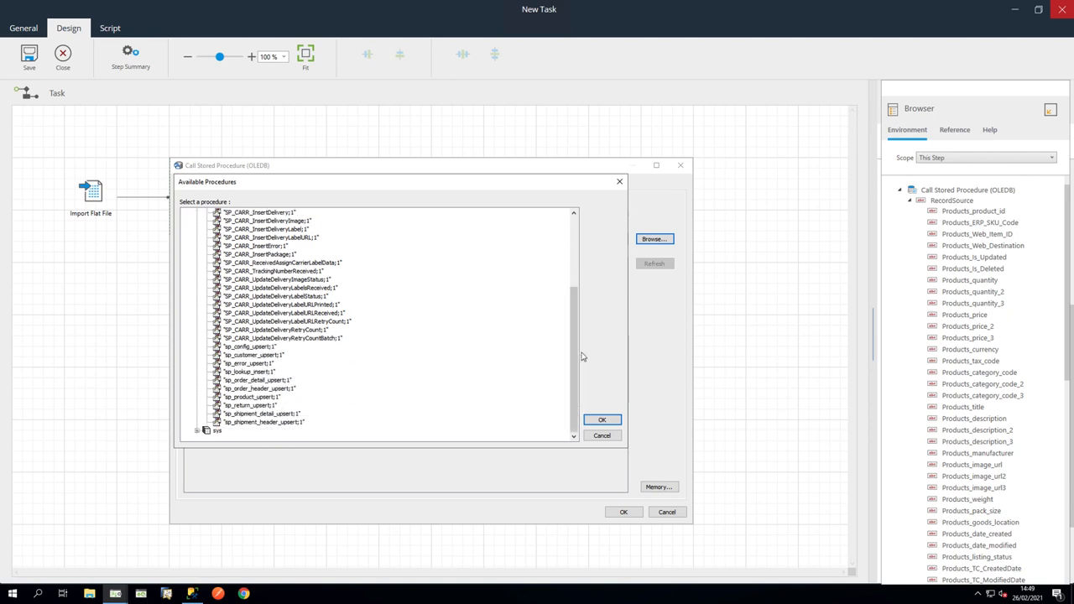
pyautogui.click(252, 396)
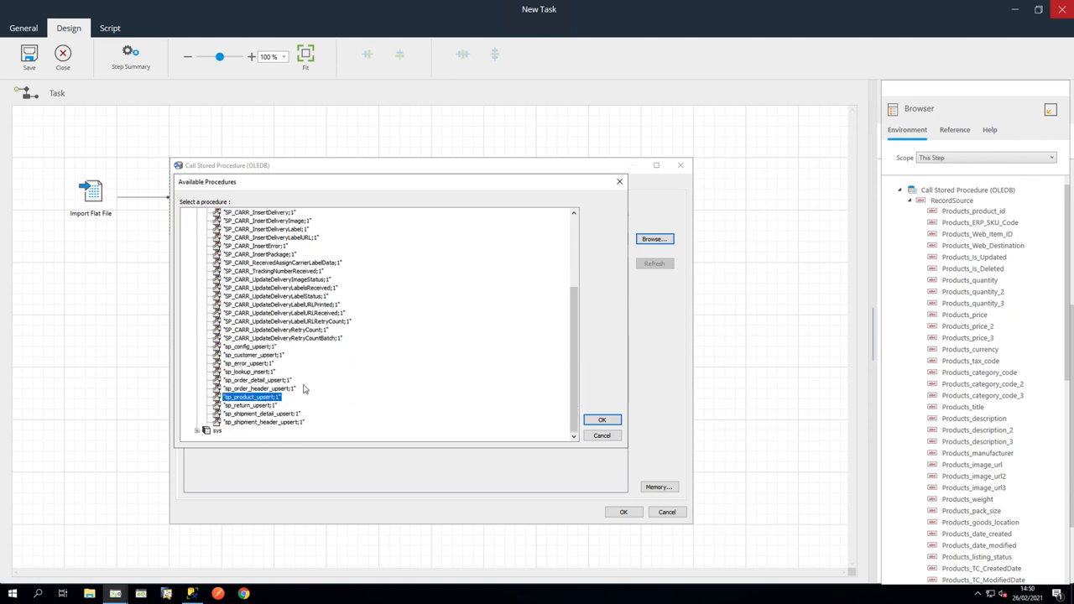
pyautogui.click(602, 419)
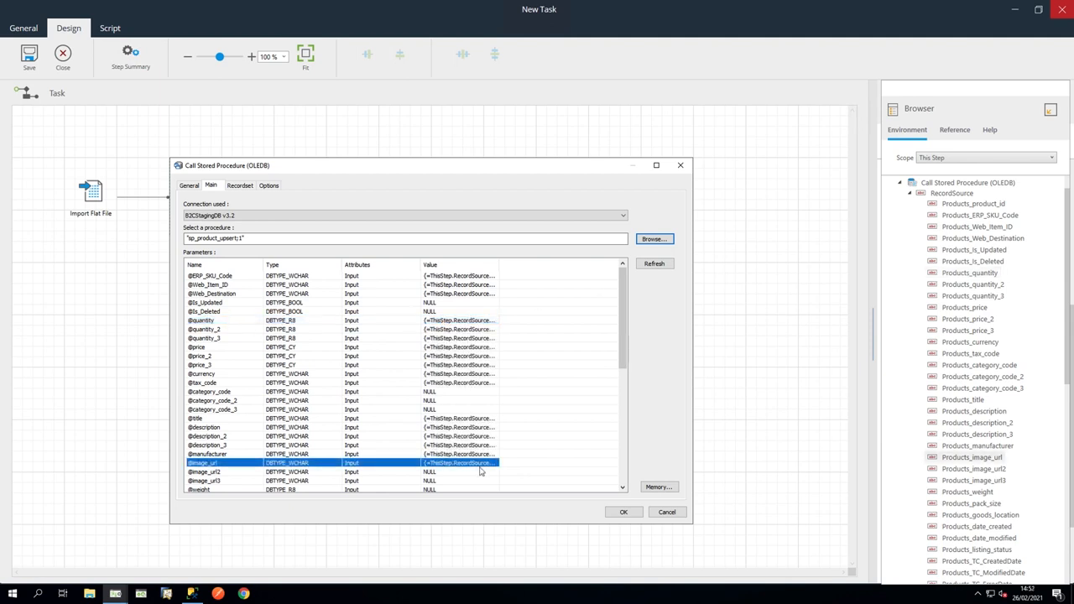
pyautogui.scroll(-3)
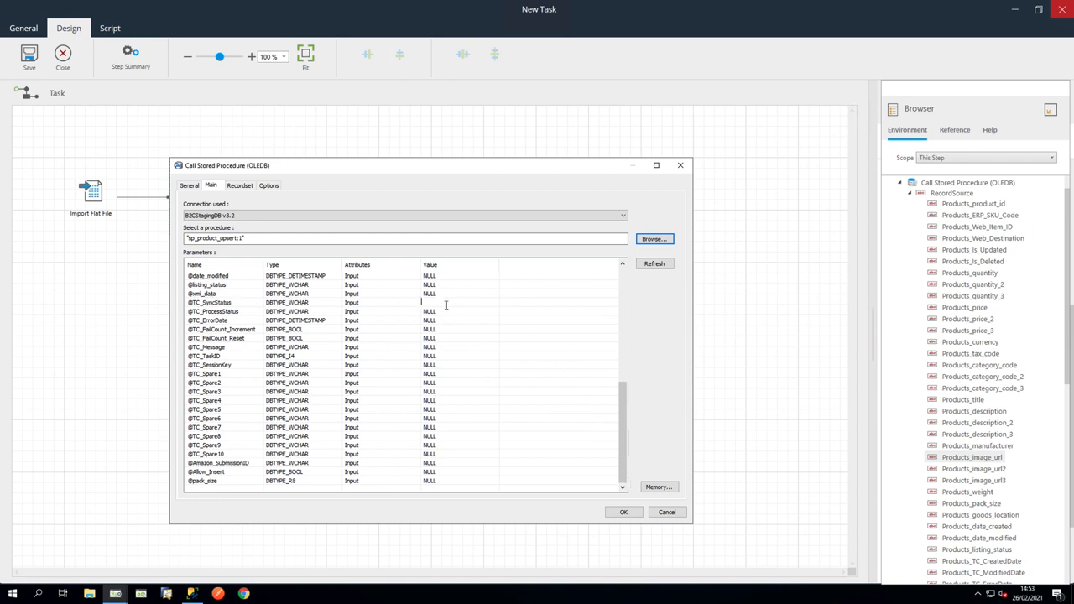
pyautogui.write('Ready')
pyautogui.click(460, 472)
pyautogui.write('1')
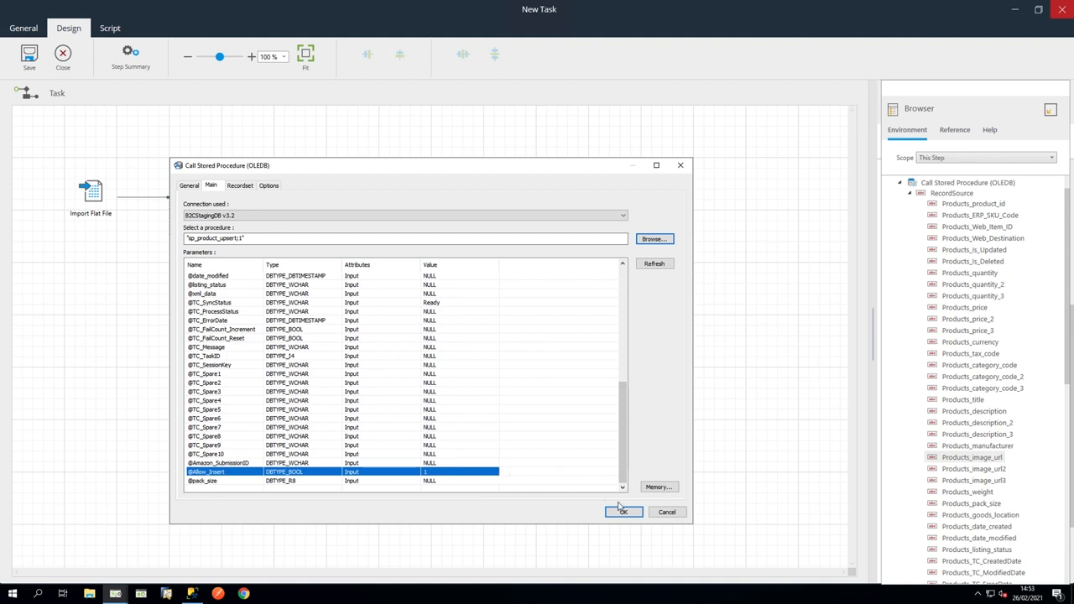
pyautogui.click(623, 512)
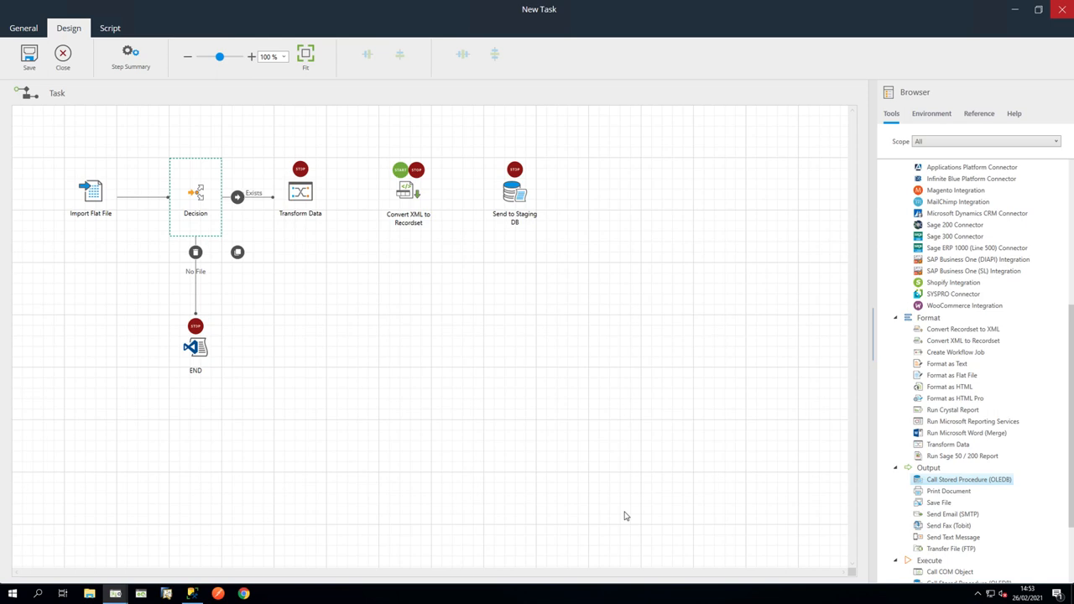
# - Name the File Management step Move Processed Files and set its source folder to Awaiting-Processing
pyautogui.scroll(-3)
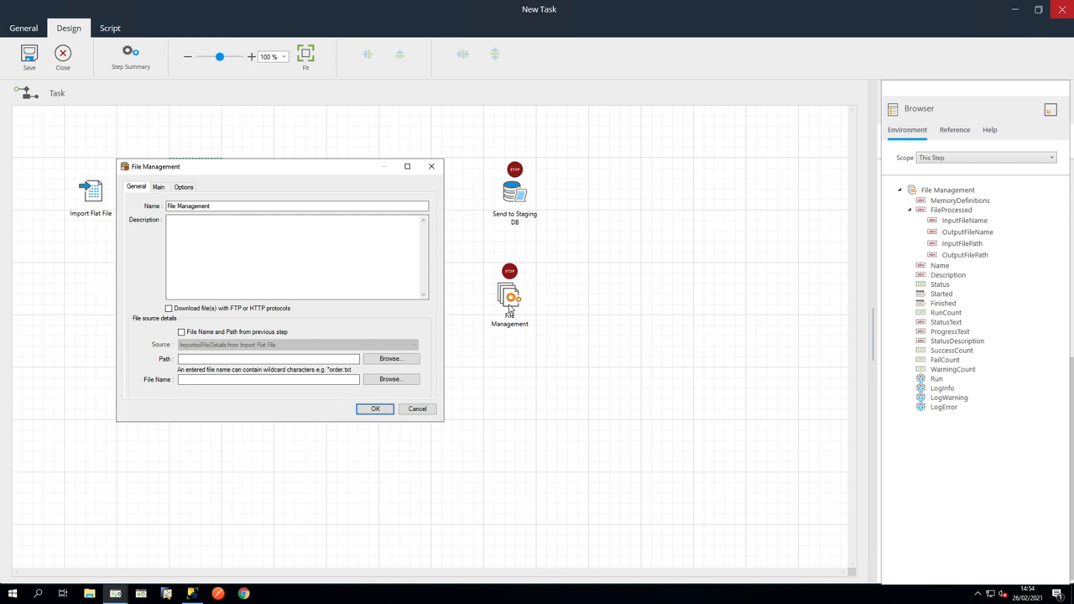
pyautogui.write('Move Processed Files')
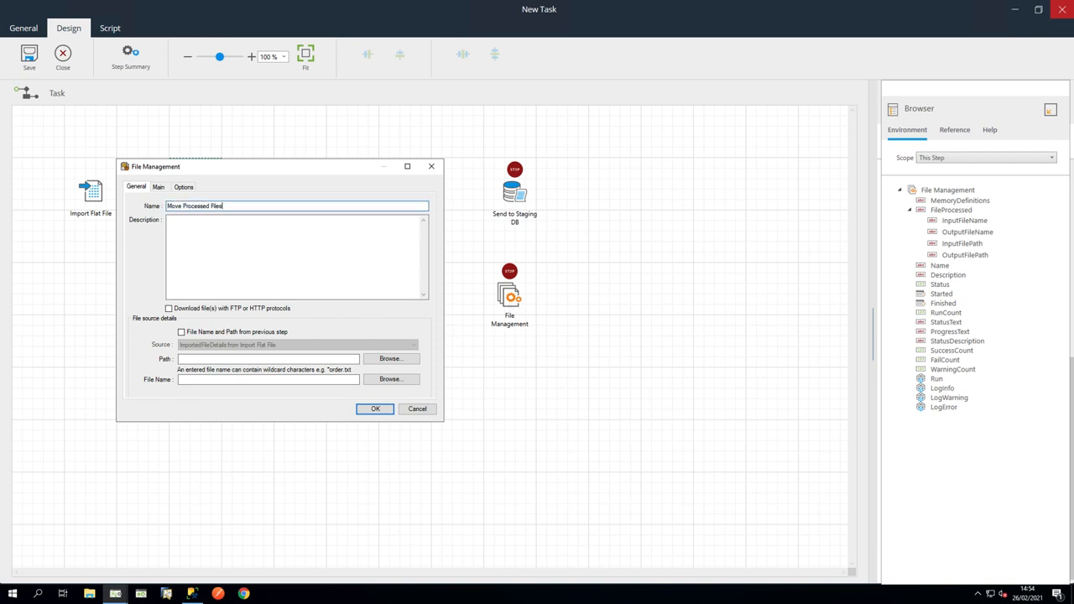
pyautogui.moveTo(389, 358)
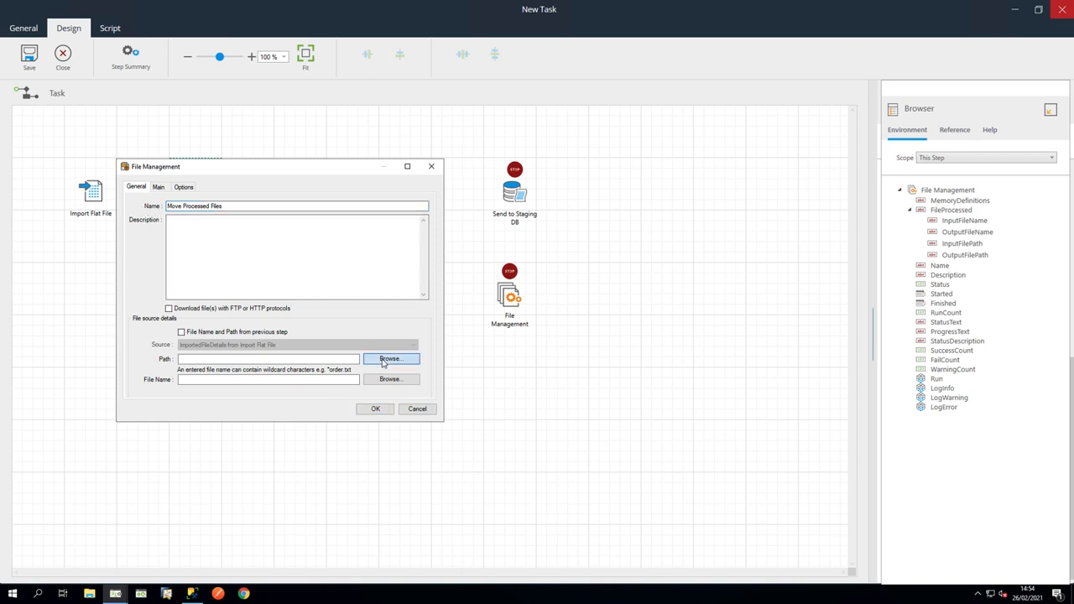
pyautogui.click(389, 358)
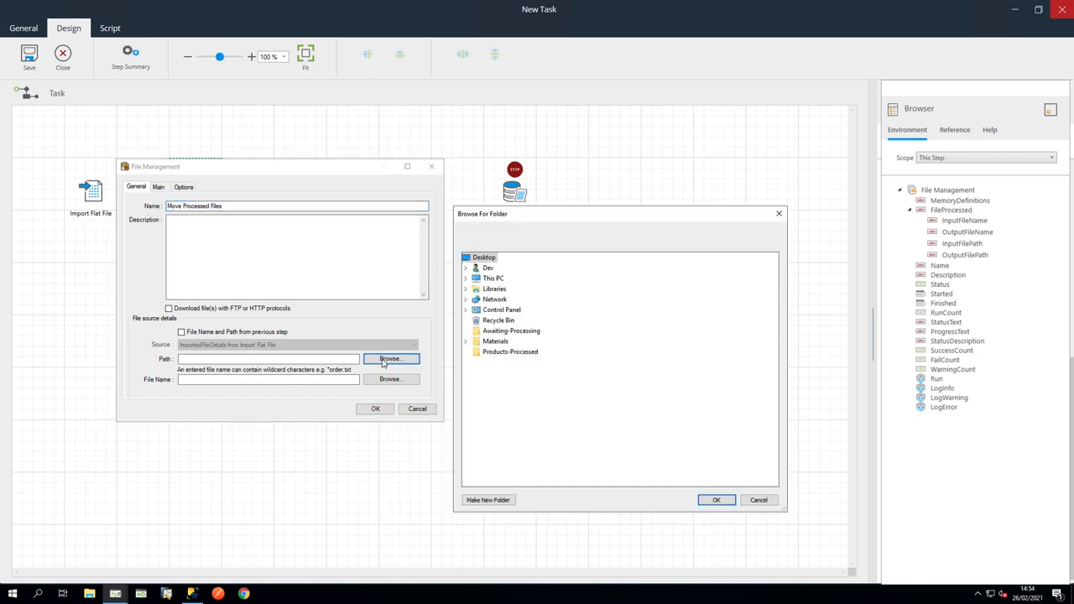
pyautogui.click(511, 331)
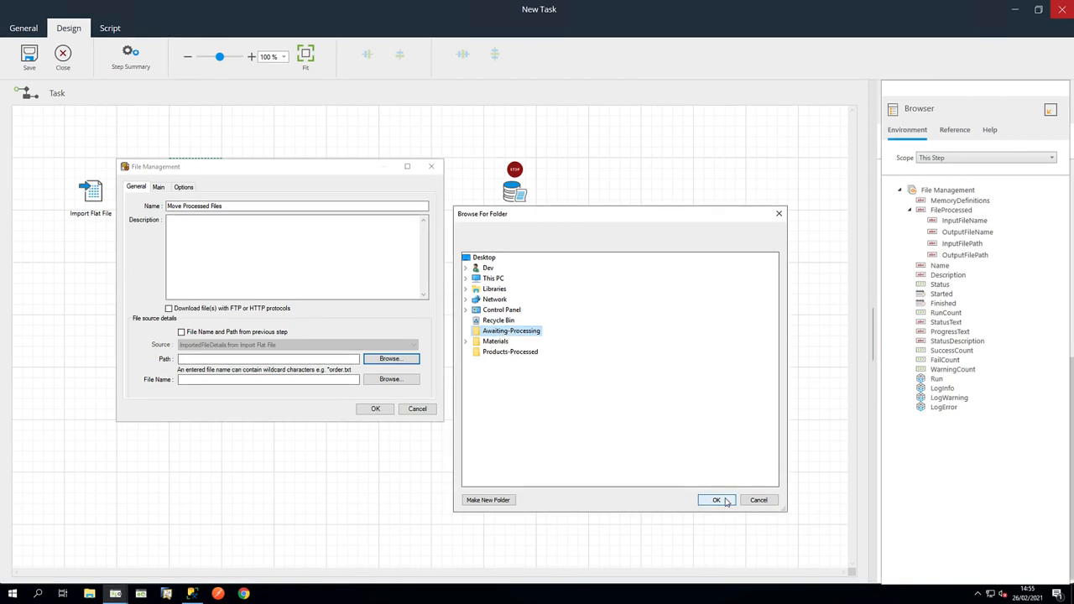
pyautogui.click(716, 500)
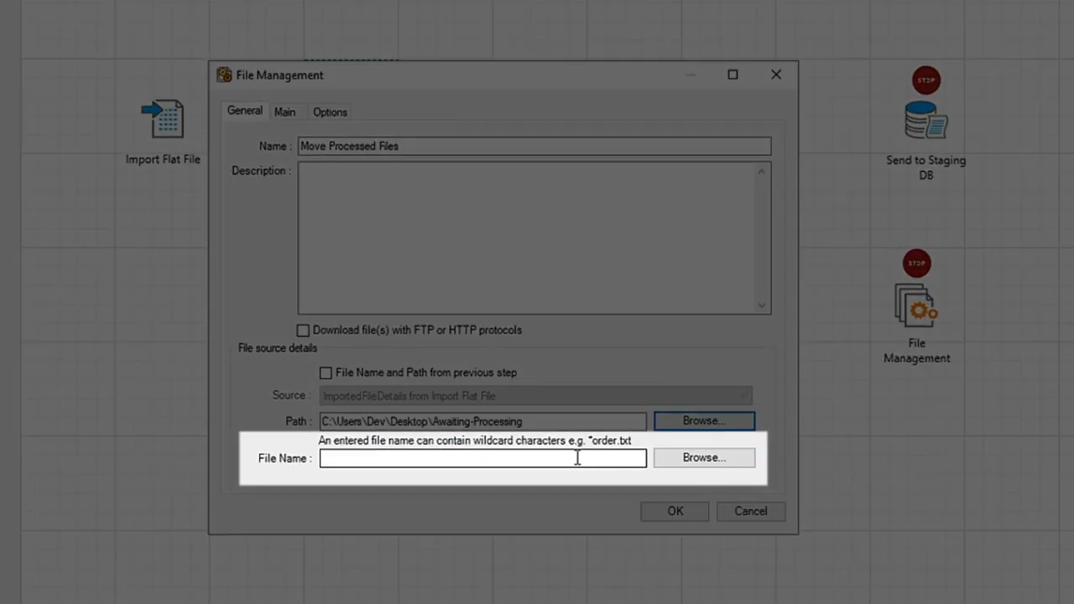
# - Set the file name pattern to products*.csv
pyautogui.write('products')
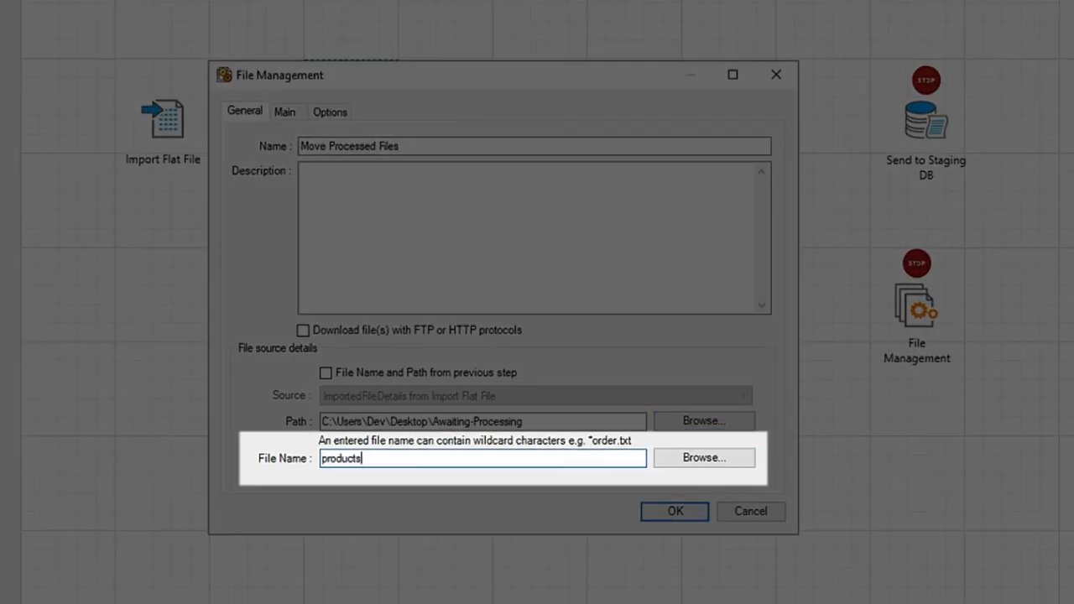
pyautogui.write('*')
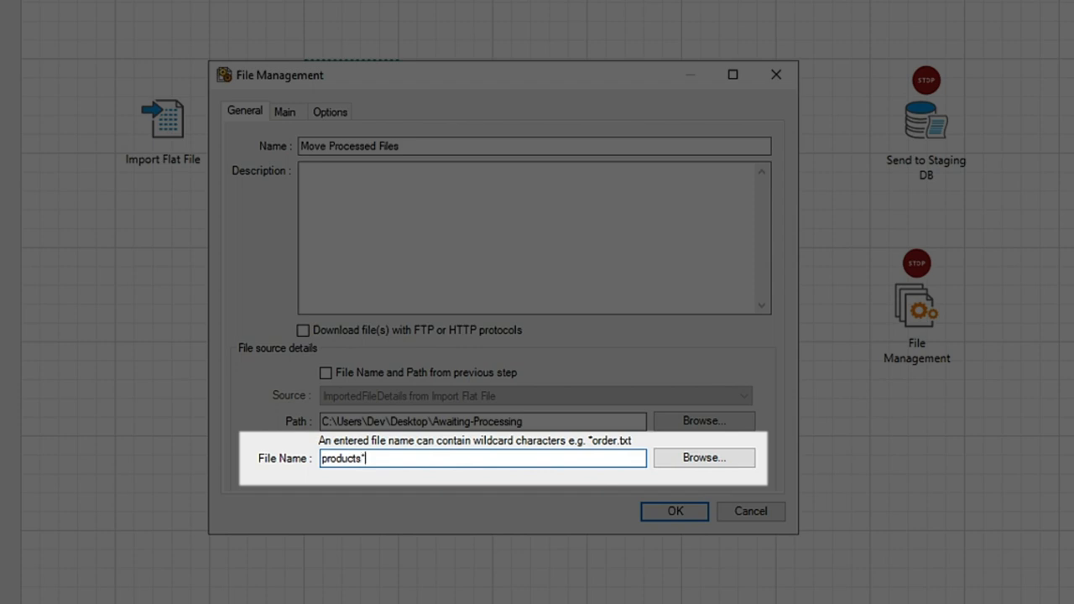
pyautogui.write('.csv')
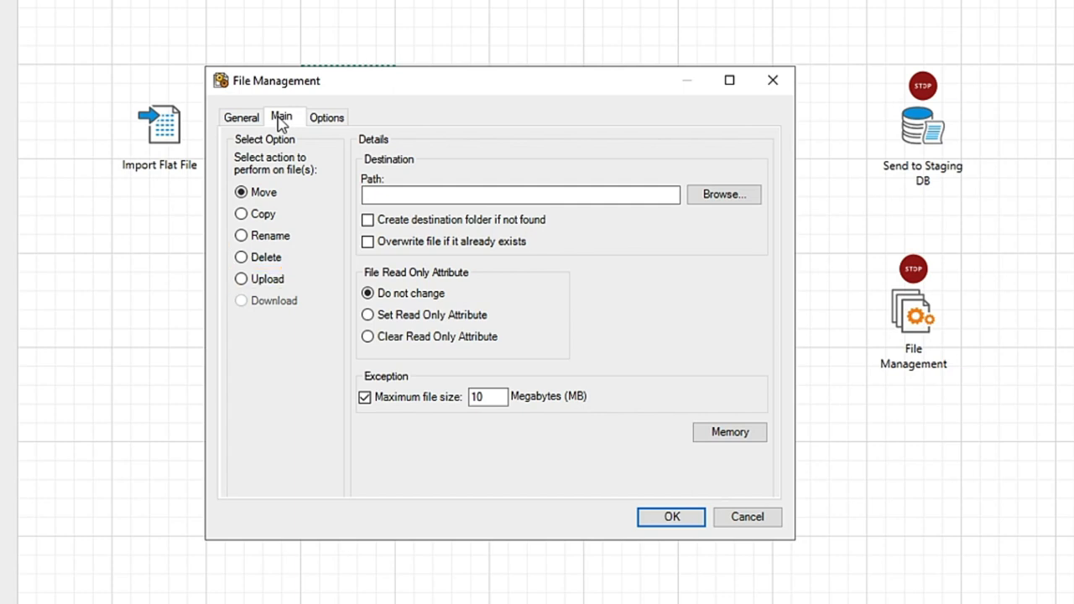
# - Set the Move action's destination to the Products-Processed folder and close the step settings
pyautogui.click(242, 191)
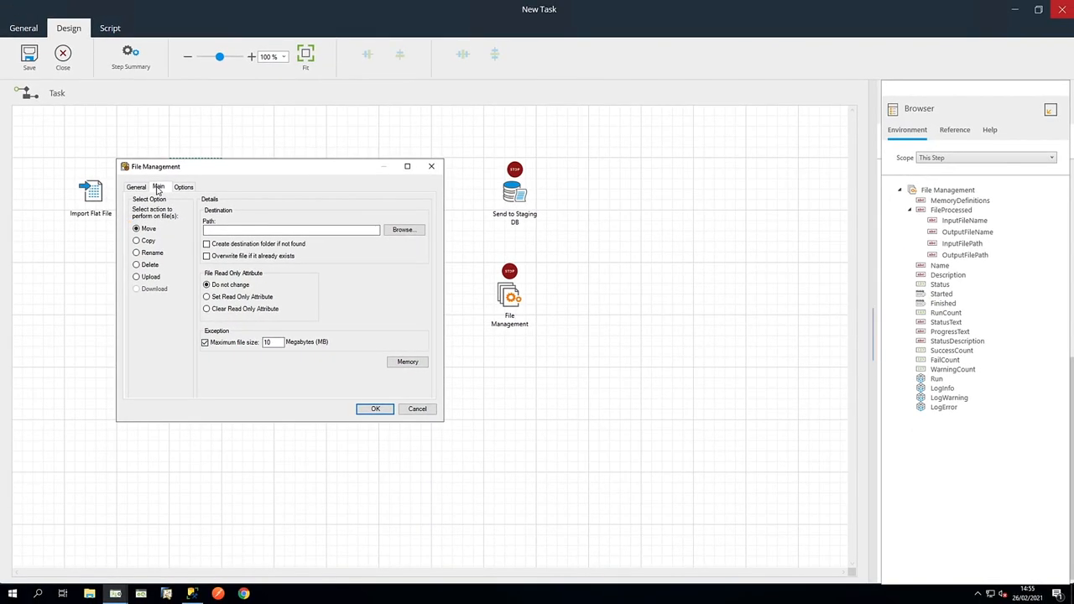
pyautogui.click(403, 229)
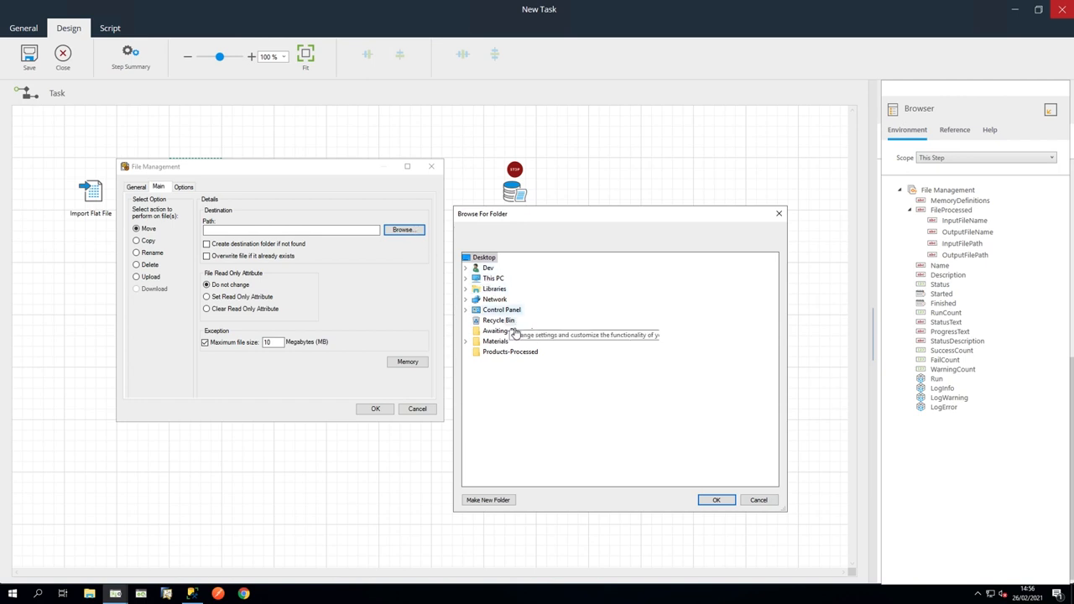
pyautogui.click(510, 351)
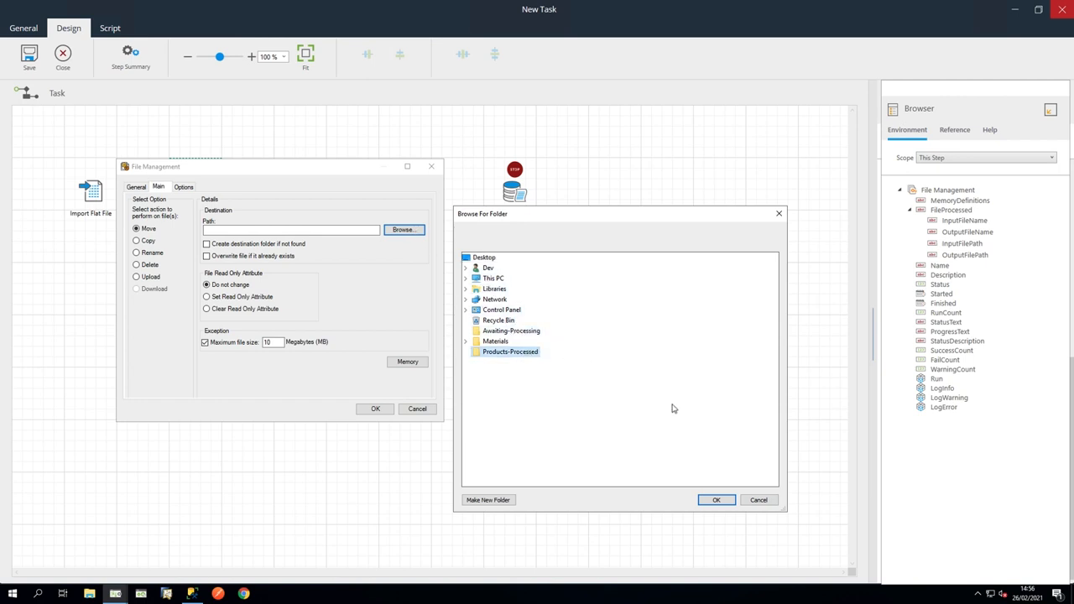
pyautogui.click(716, 501)
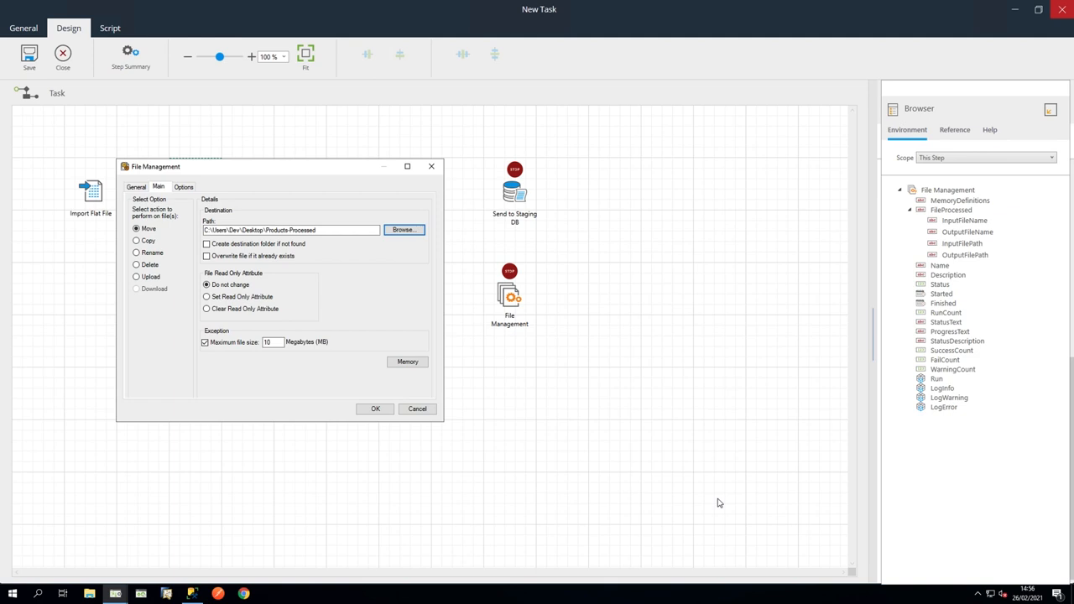
pyautogui.moveTo(443, 385)
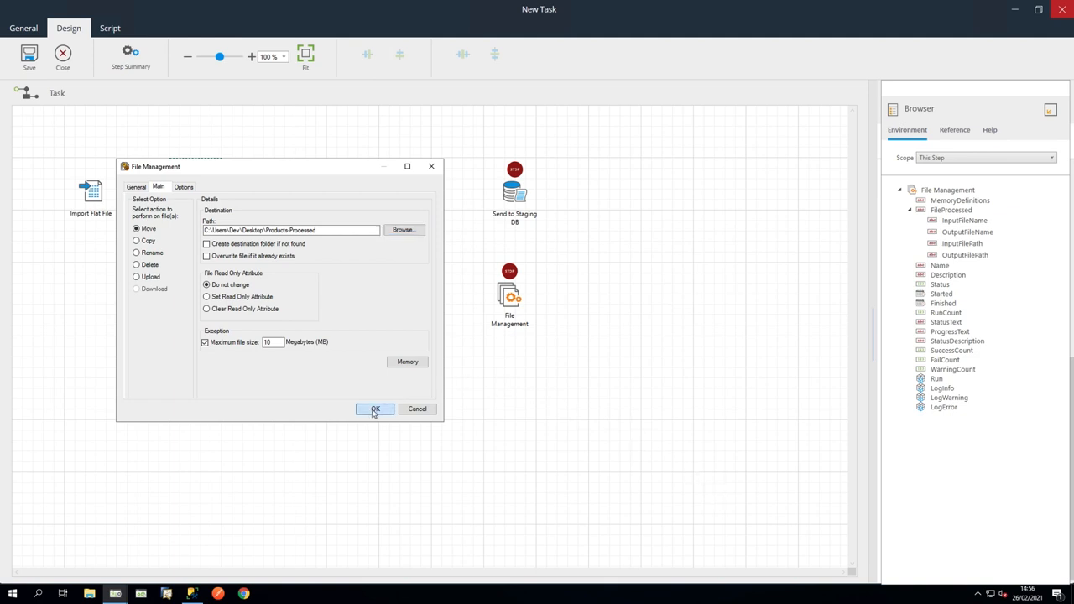
pyautogui.click(375, 409)
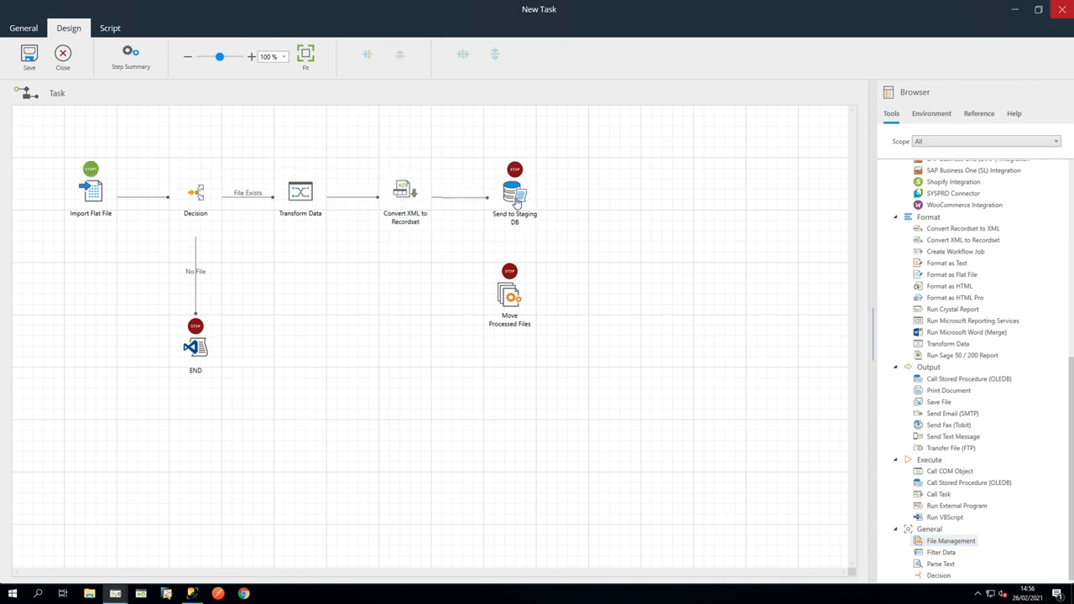
# - Save and close the CSV ETL Video task, returning to the task console
pyautogui.click(509, 300)
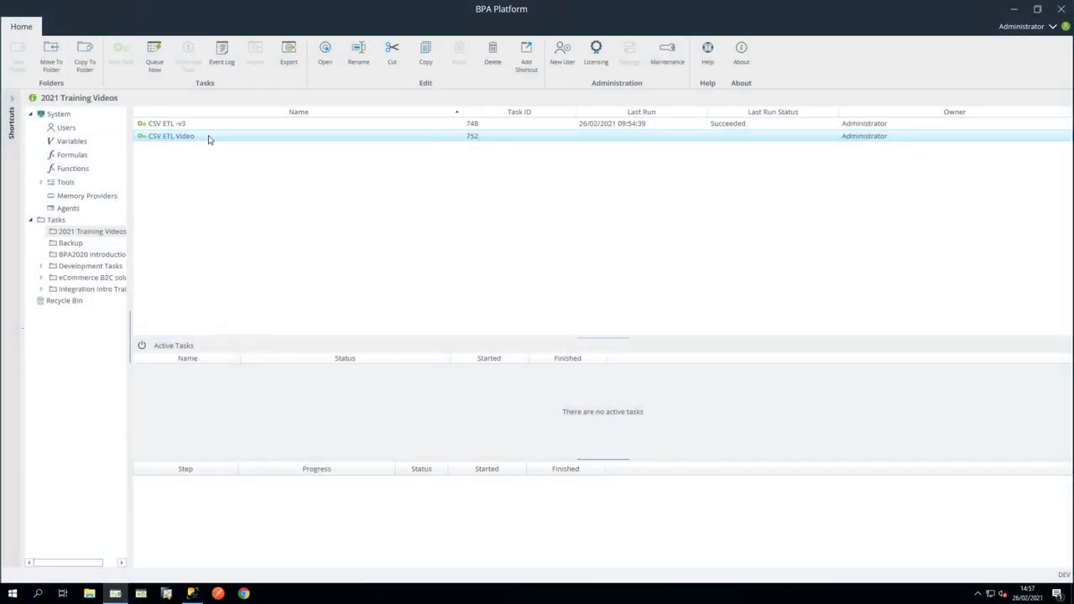
# - Queue the CSV ETL Video task to run now
pyautogui.rightClick(171, 136)
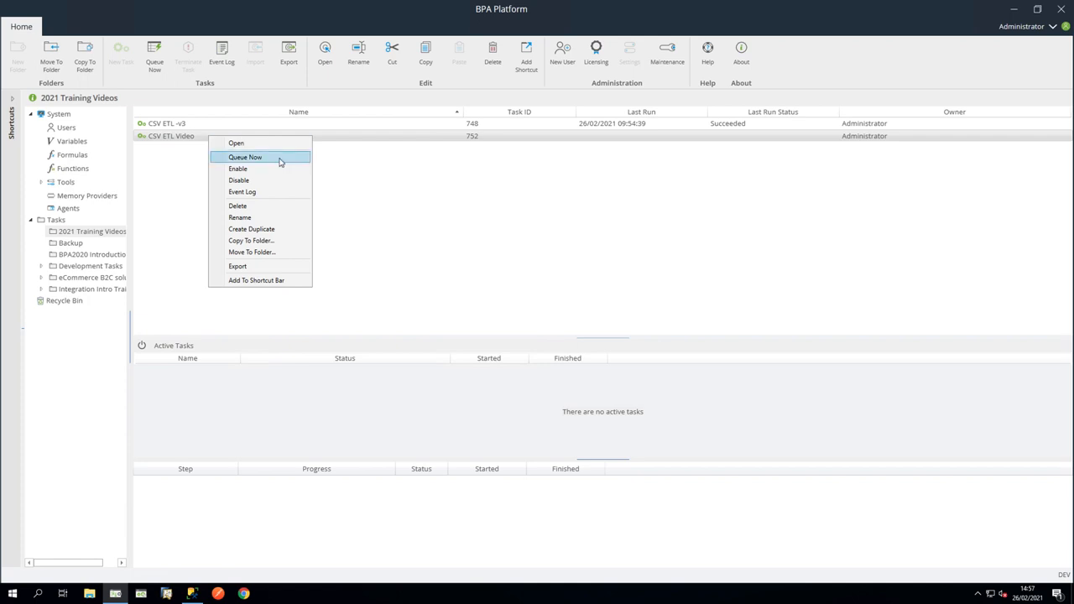
pyautogui.click(246, 157)
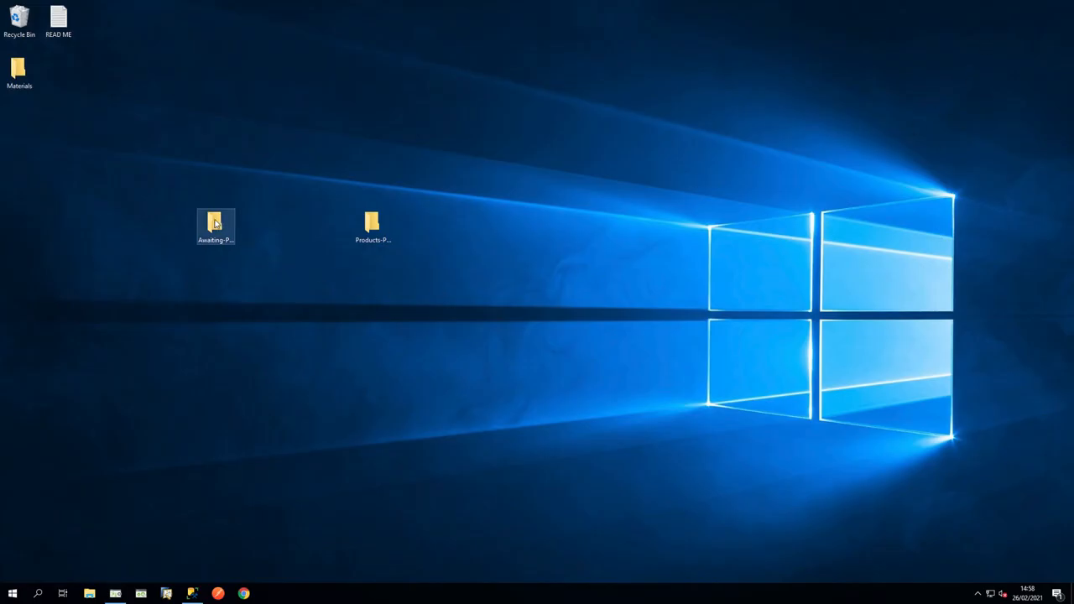
# - Check Awaiting-Processing is empty and that products-1 now sits in Products-Processed
pyautogui.doubleClick(216, 223)
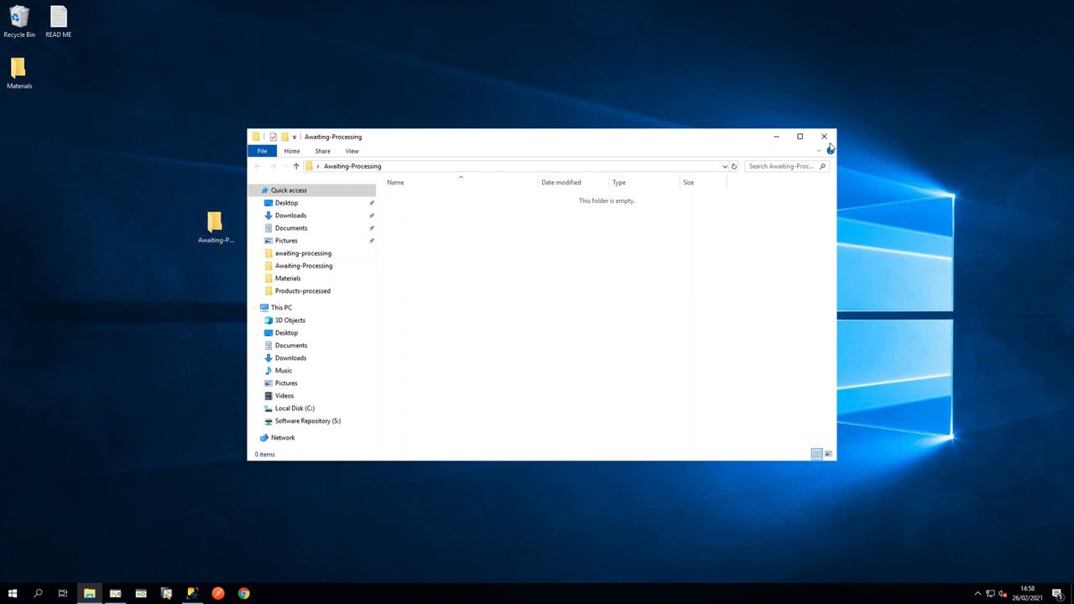
pyautogui.click(824, 136)
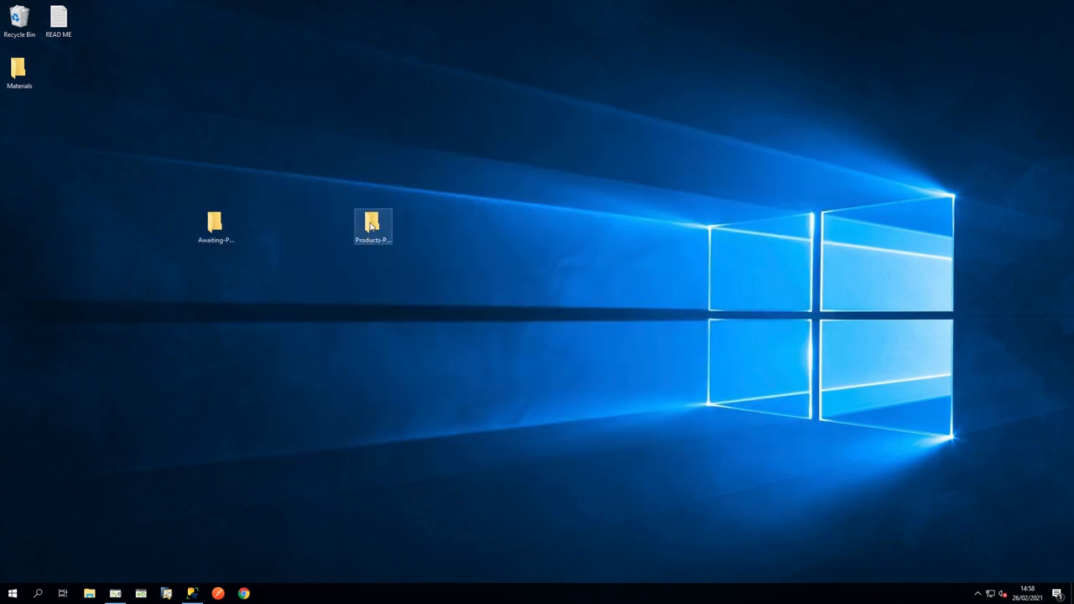
pyautogui.doubleClick(372, 225)
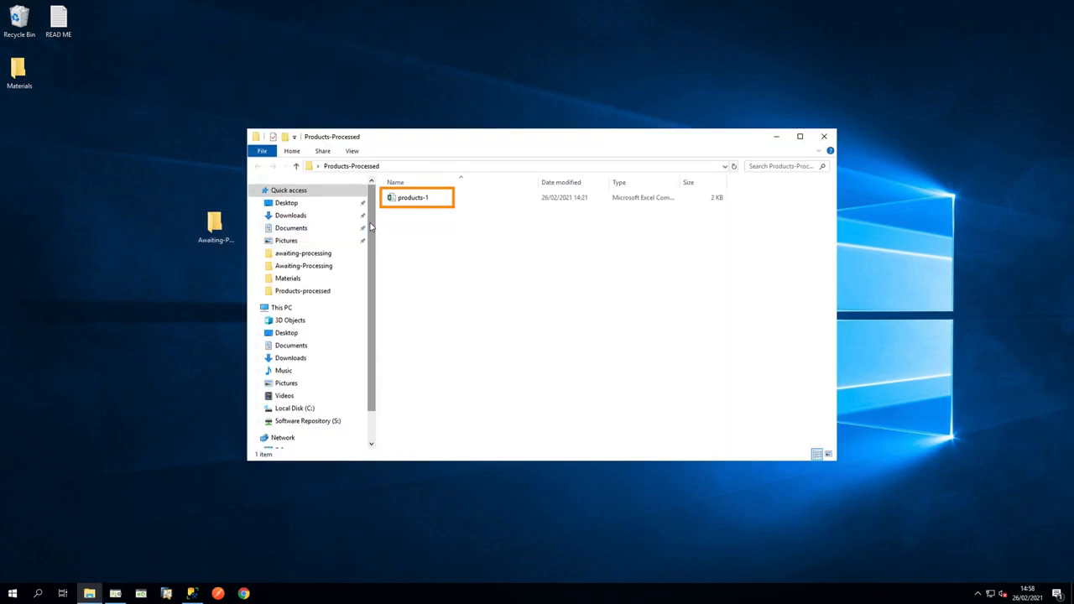
pyautogui.click(823, 136)
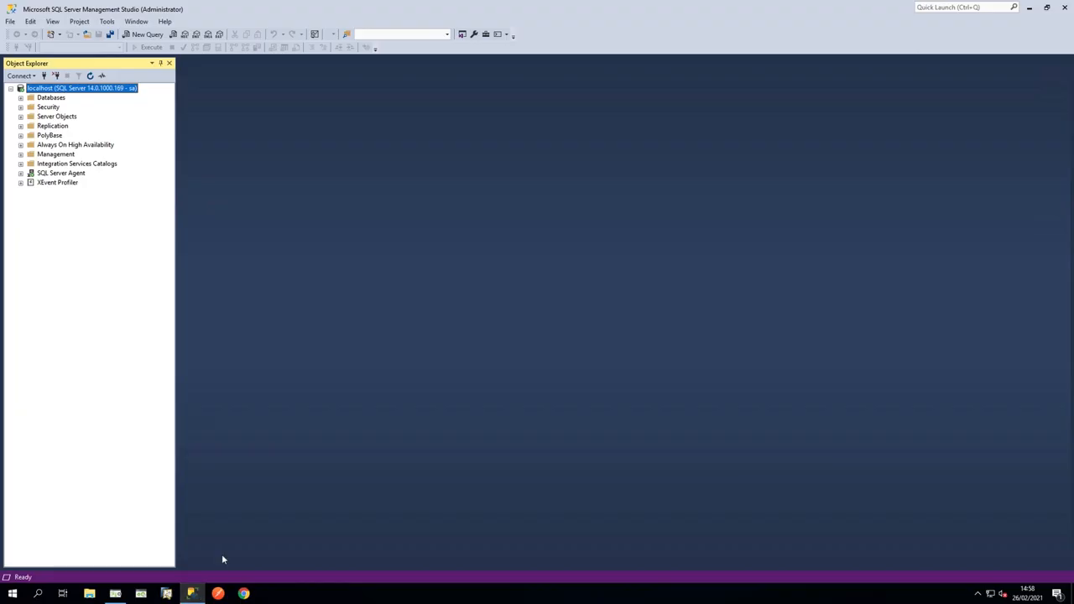
# - Query the top rows of dbo.tbl_product in B2CStagingDB_v3_2 and inspect the new AJ0051 row
pyautogui.click(20, 98)
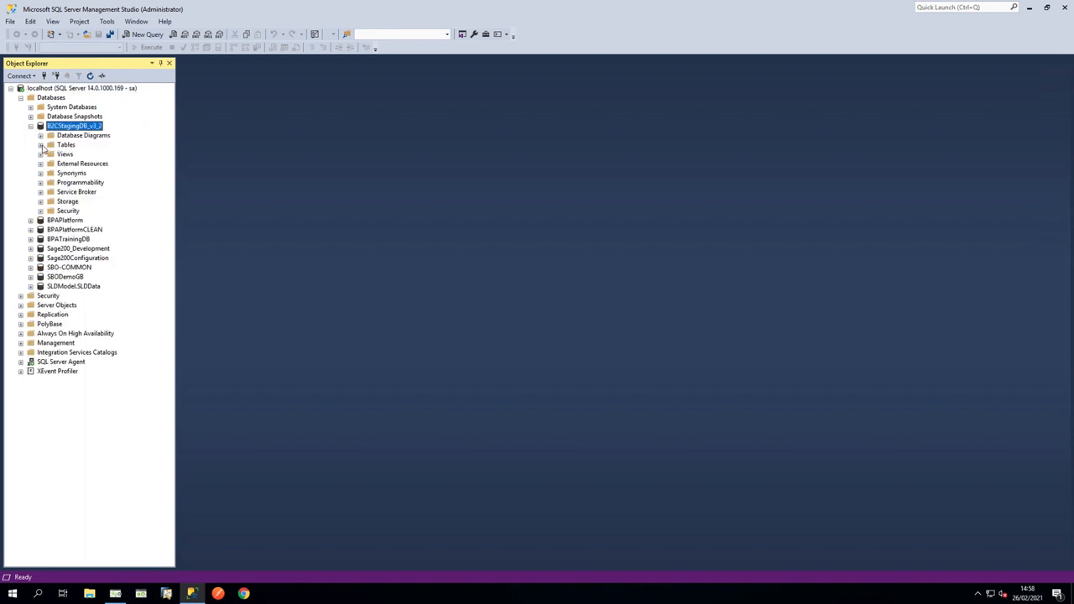
pyautogui.rightClick(88, 371)
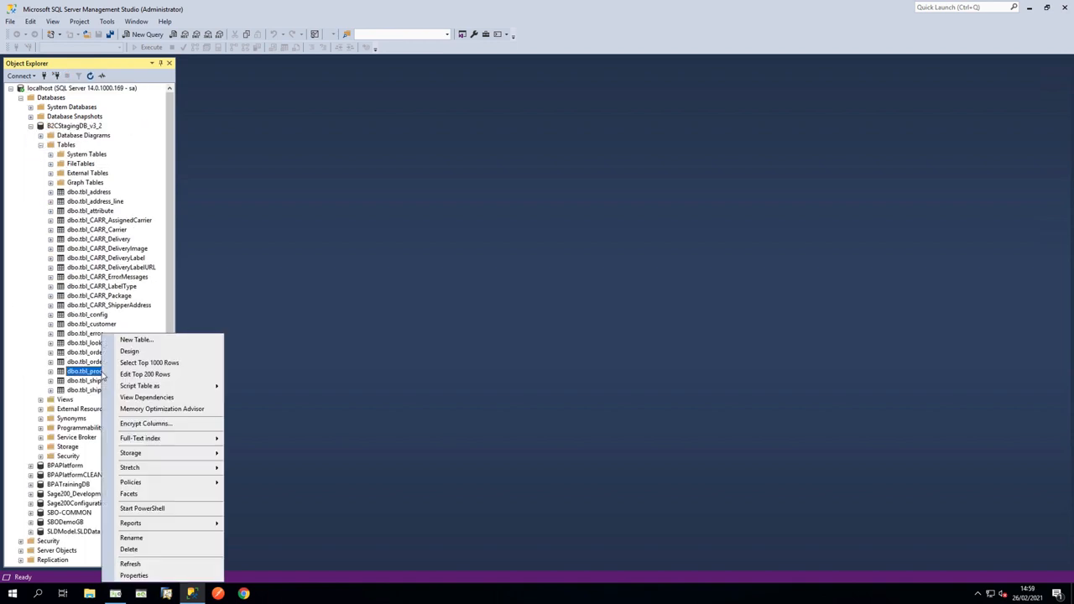
pyautogui.click(150, 362)
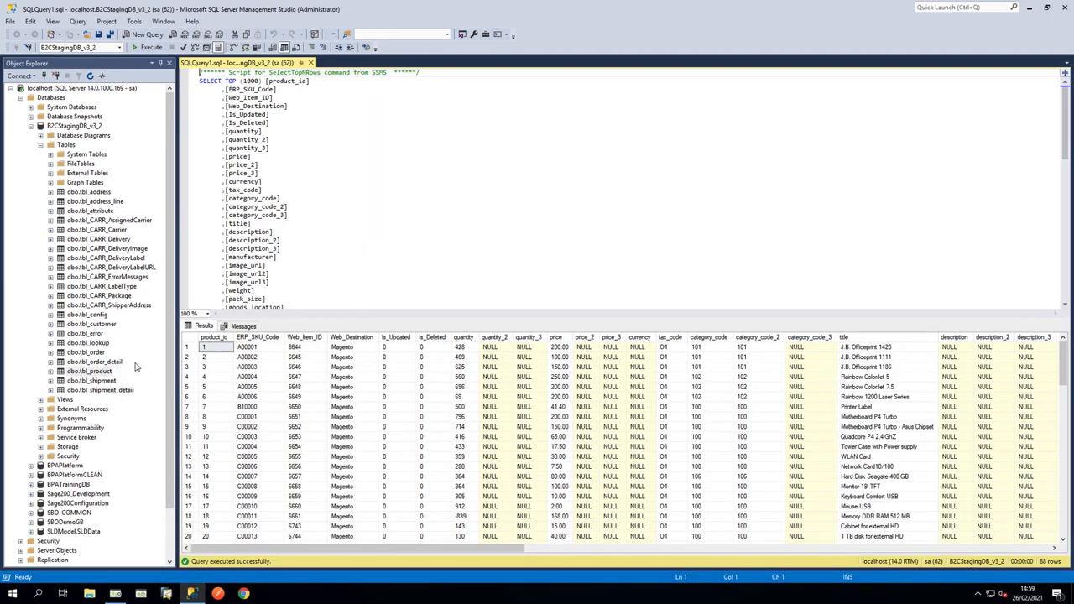
pyautogui.scroll(-3)
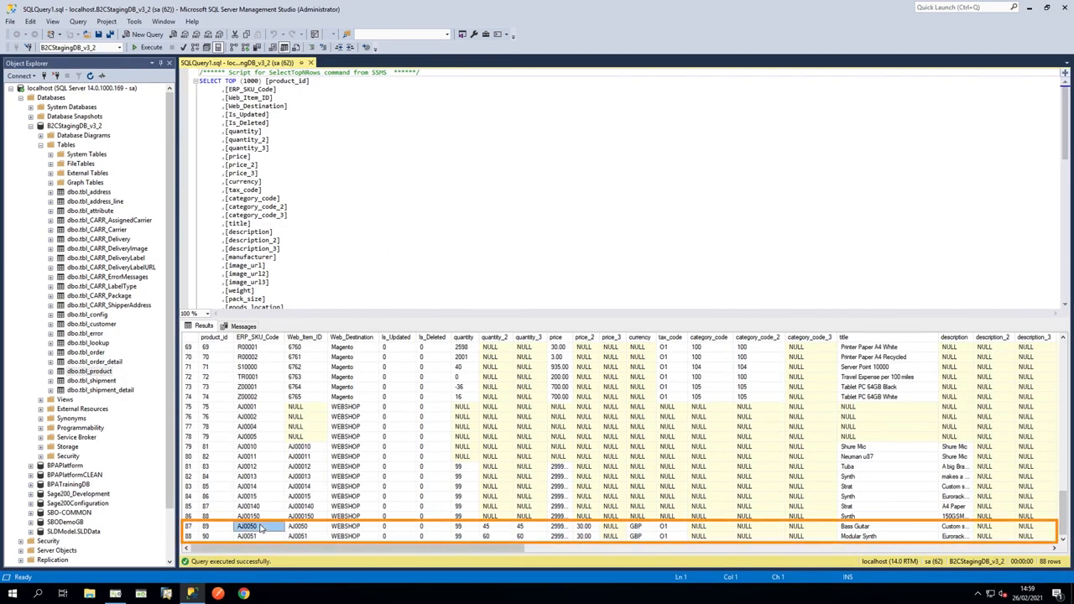
pyautogui.click(246, 537)
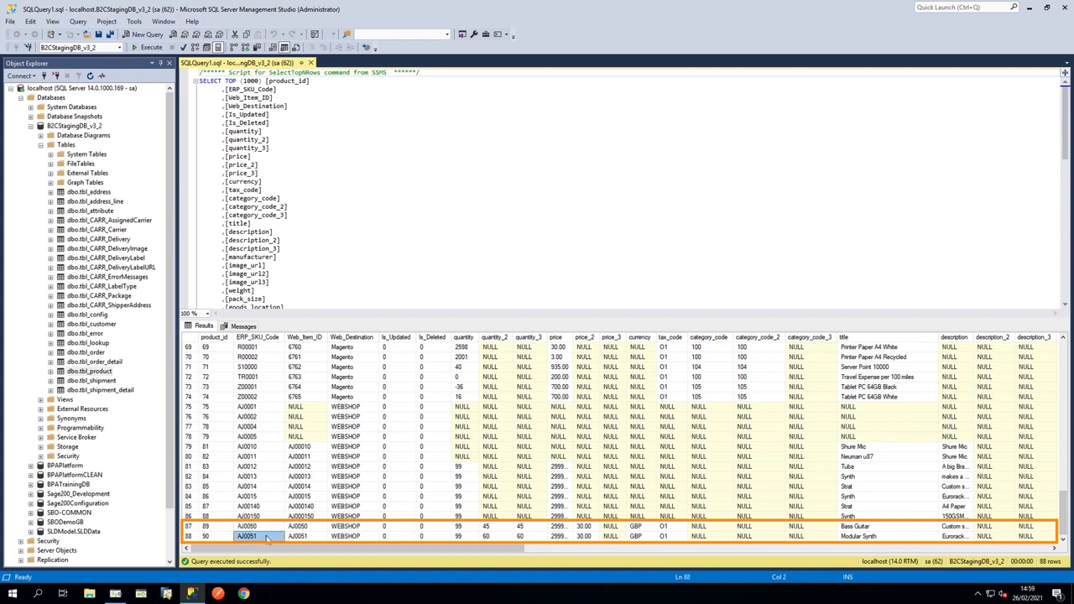